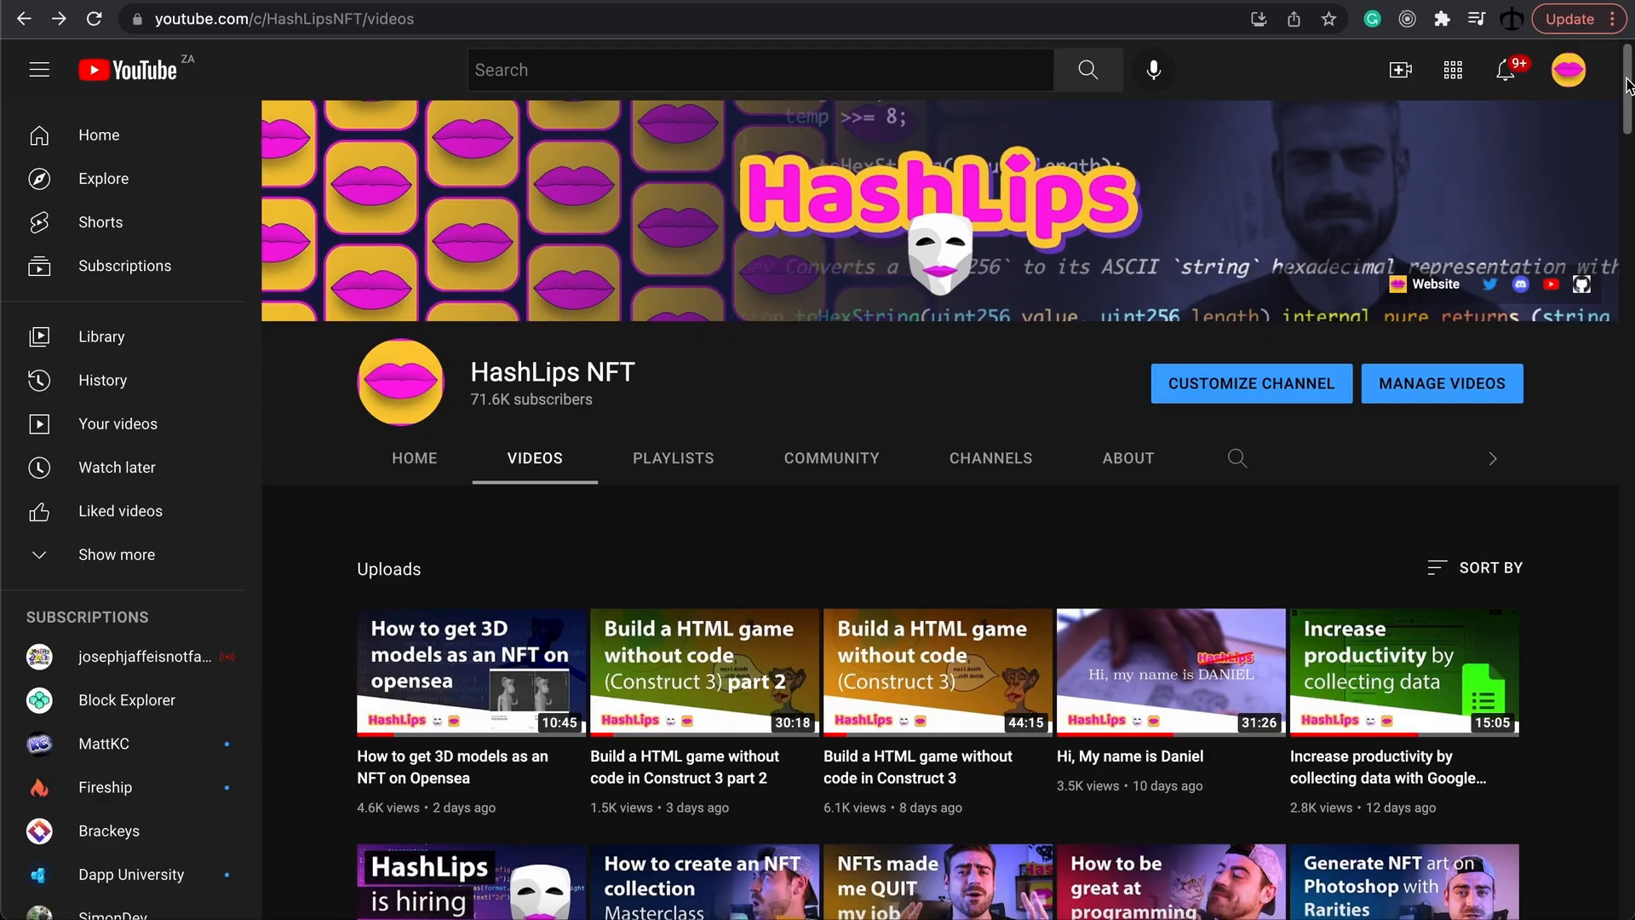
- Scroll down the HashLips Art Engine collection page showing 2 items and 1 owner
scroll("down", 3)
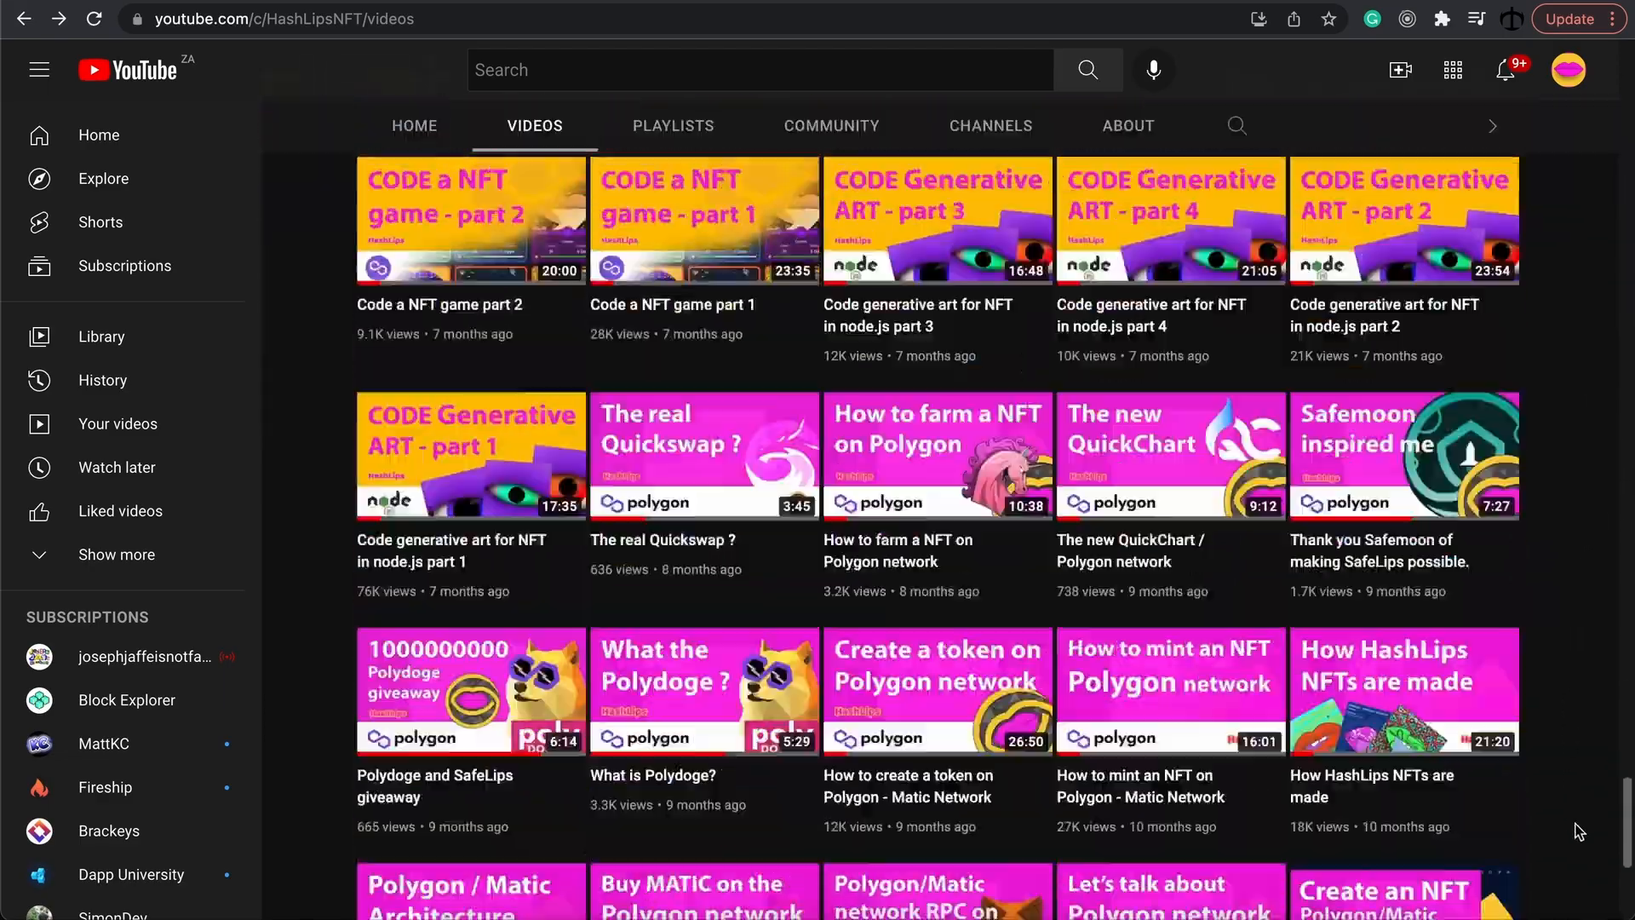
scroll("down", 3)
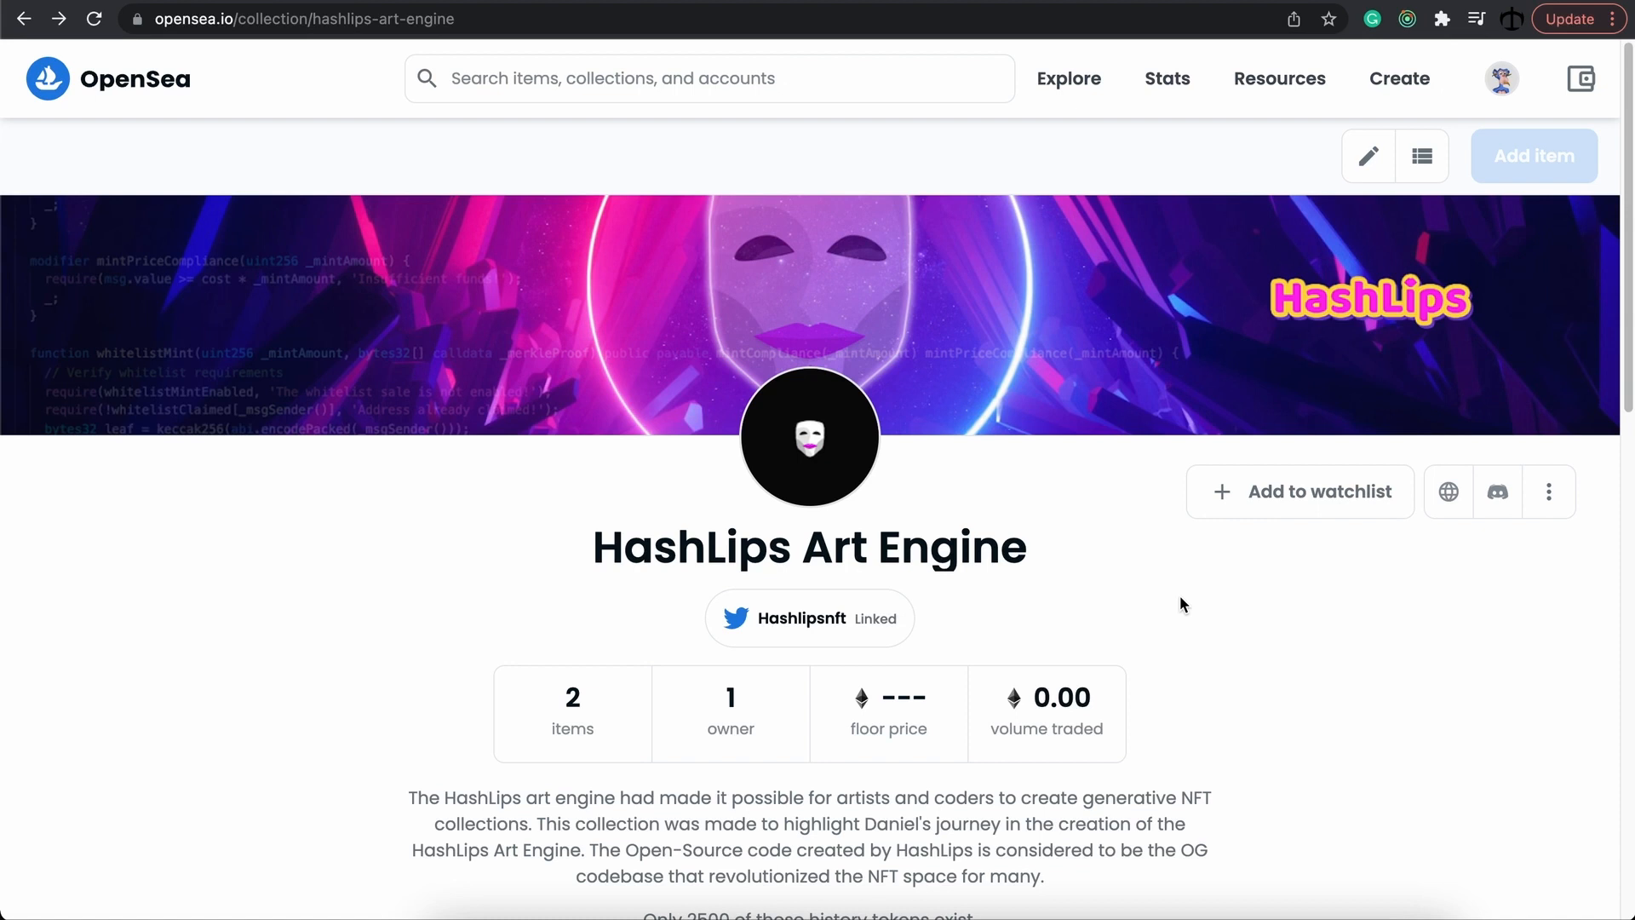
scroll("down", 3)
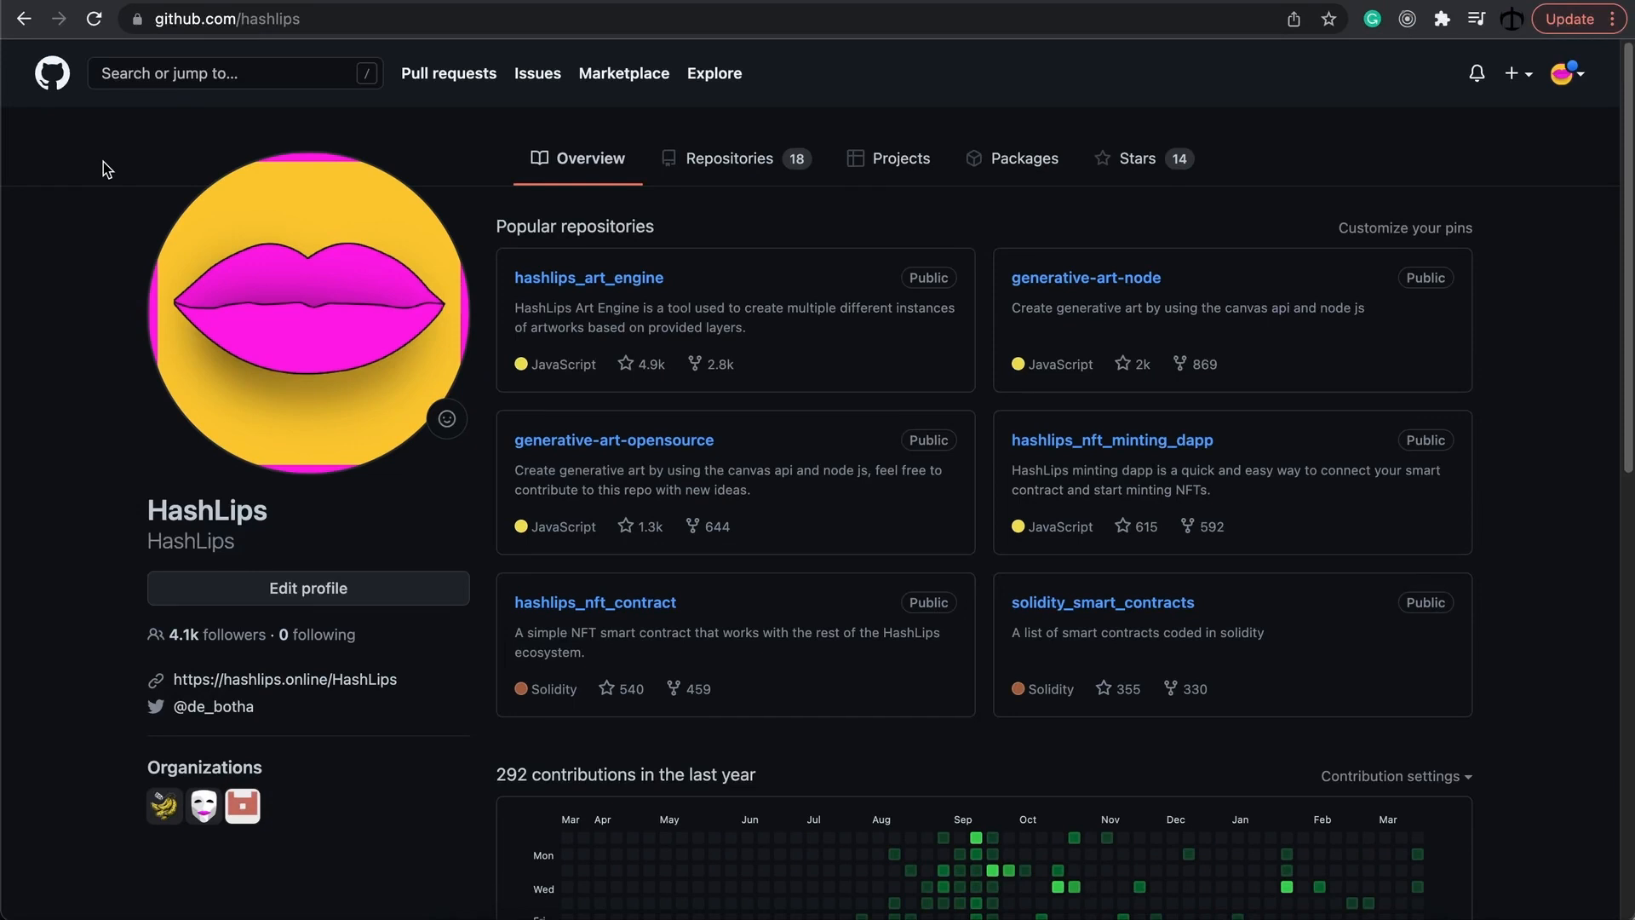
mouse_move(630, 282)
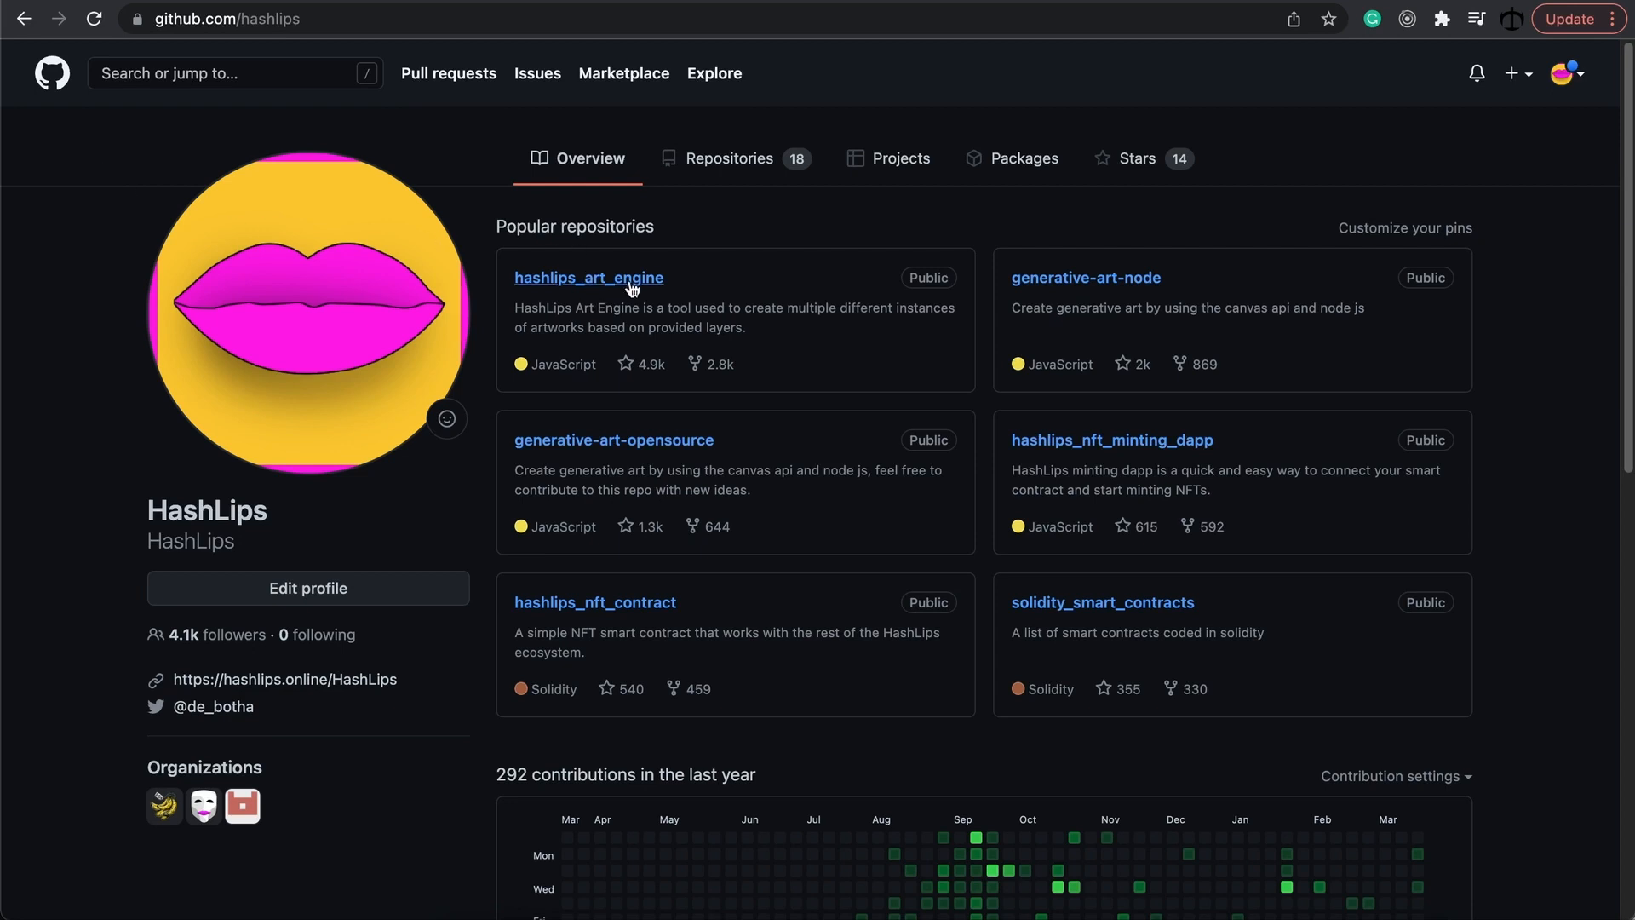
mouse_move(588, 277)
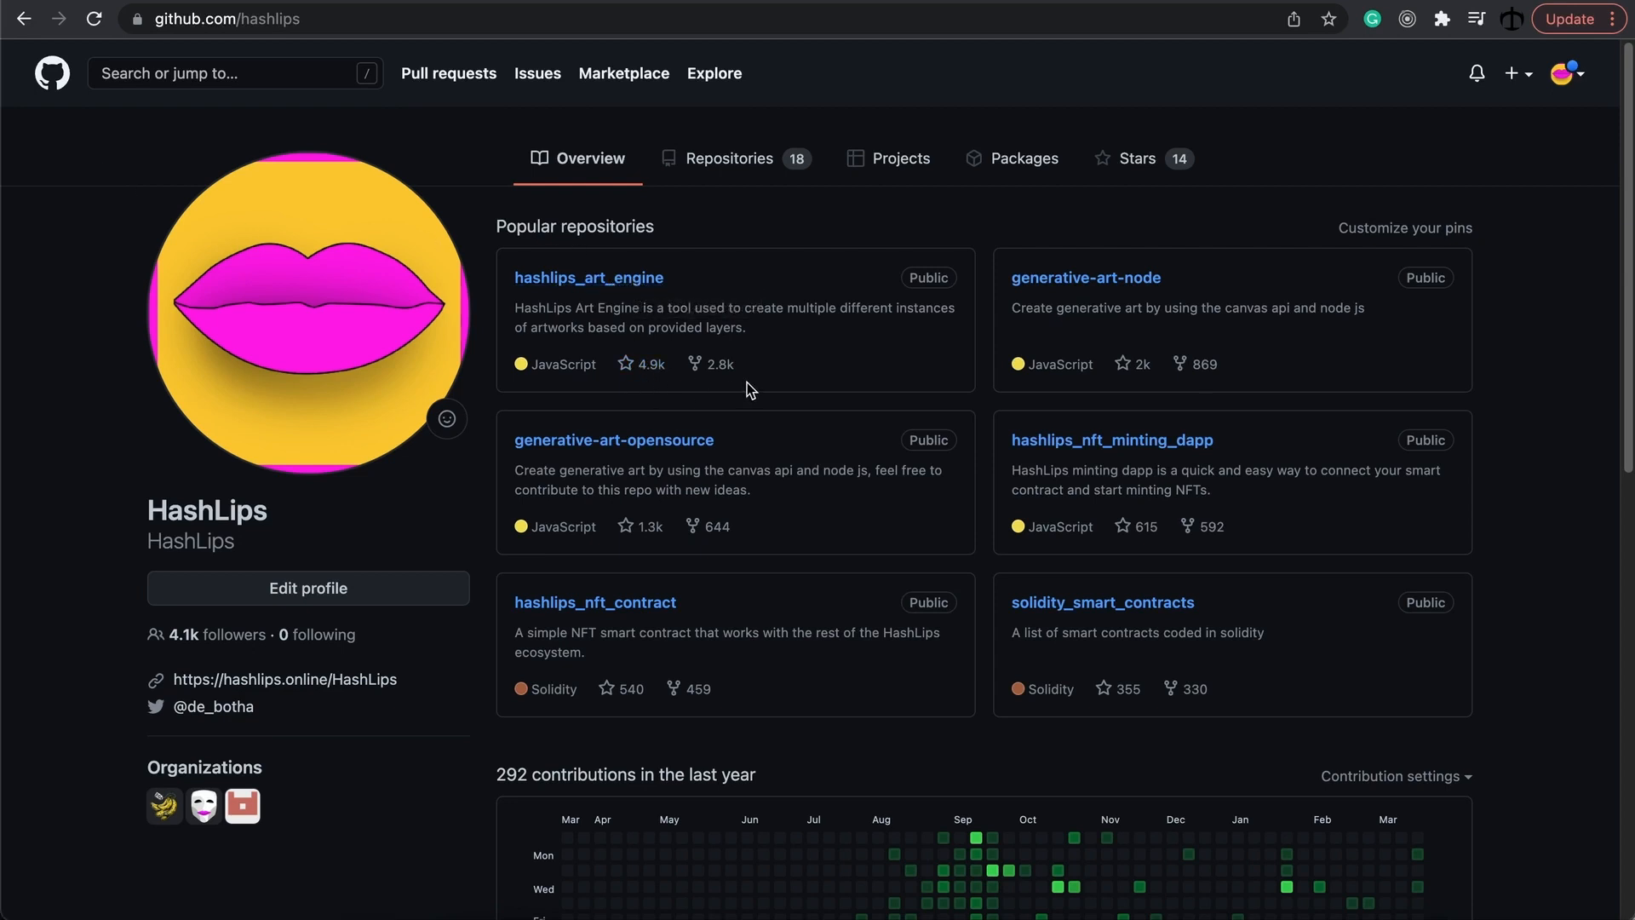
mouse_move(726, 387)
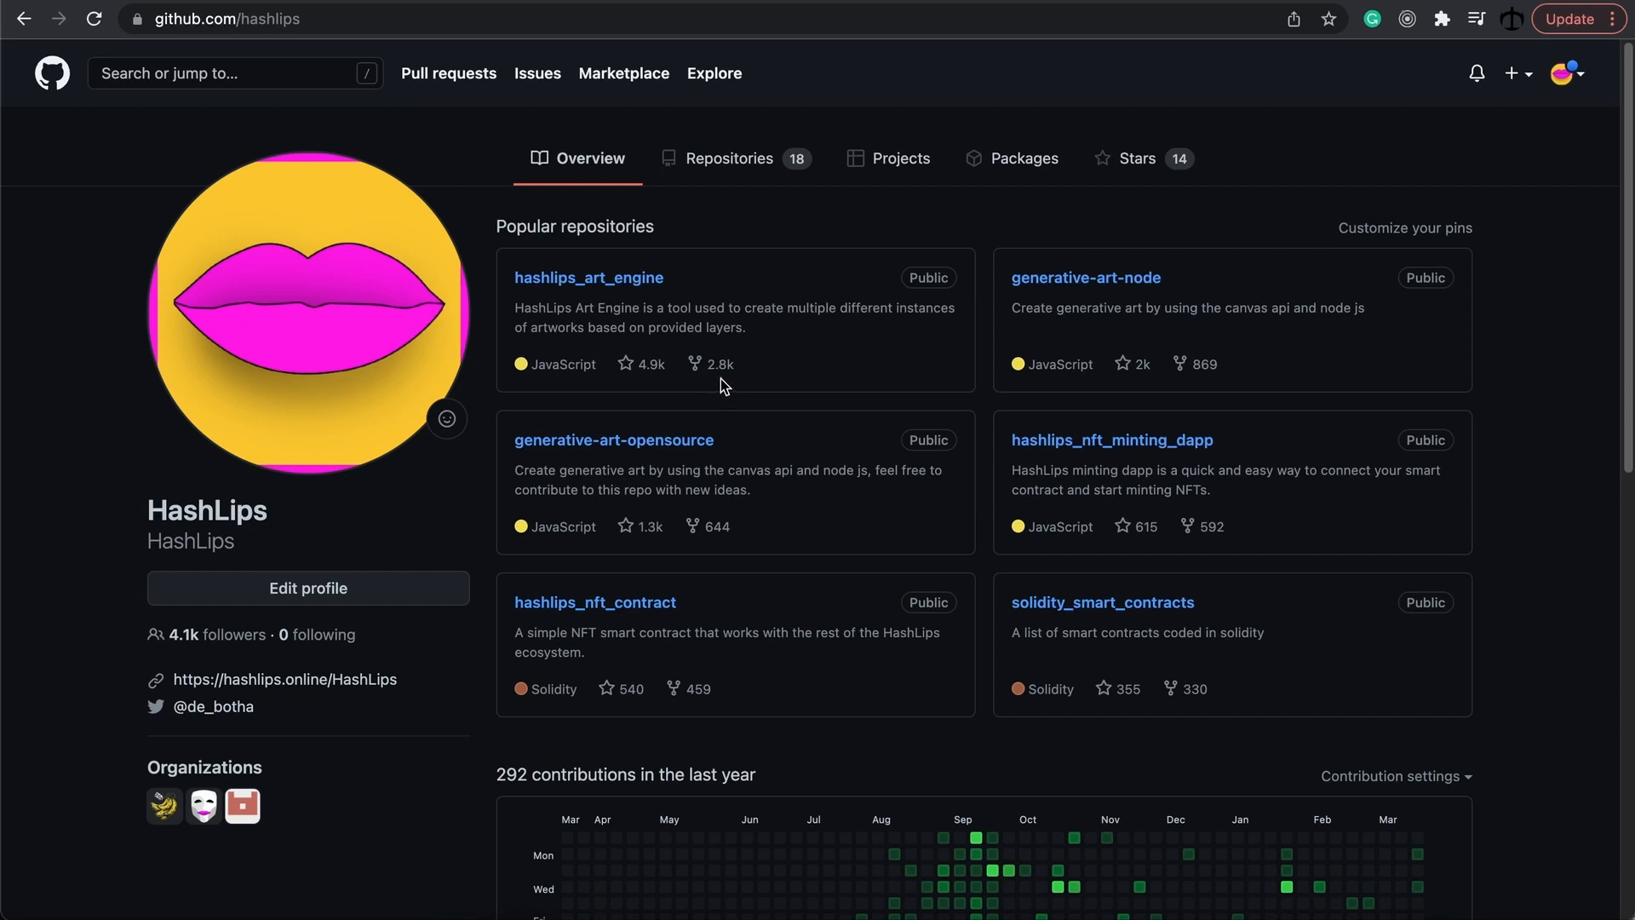
mouse_move(740, 368)
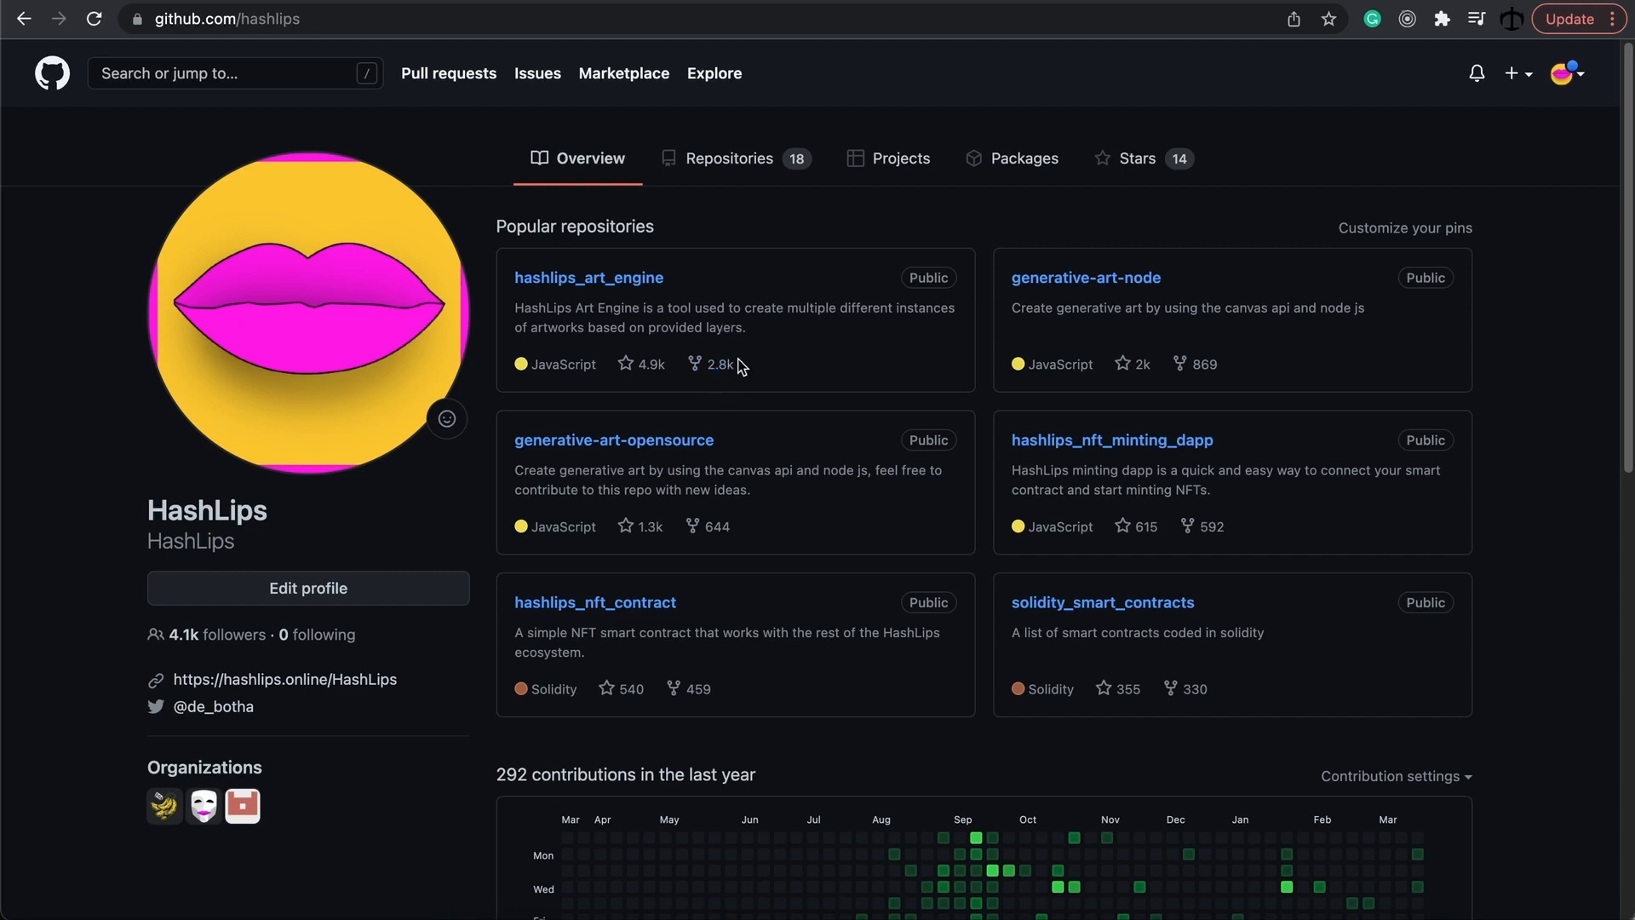
- Open the hashlips_art_engine repository from the HashLips profile's popular repositories
left_click(589, 278)
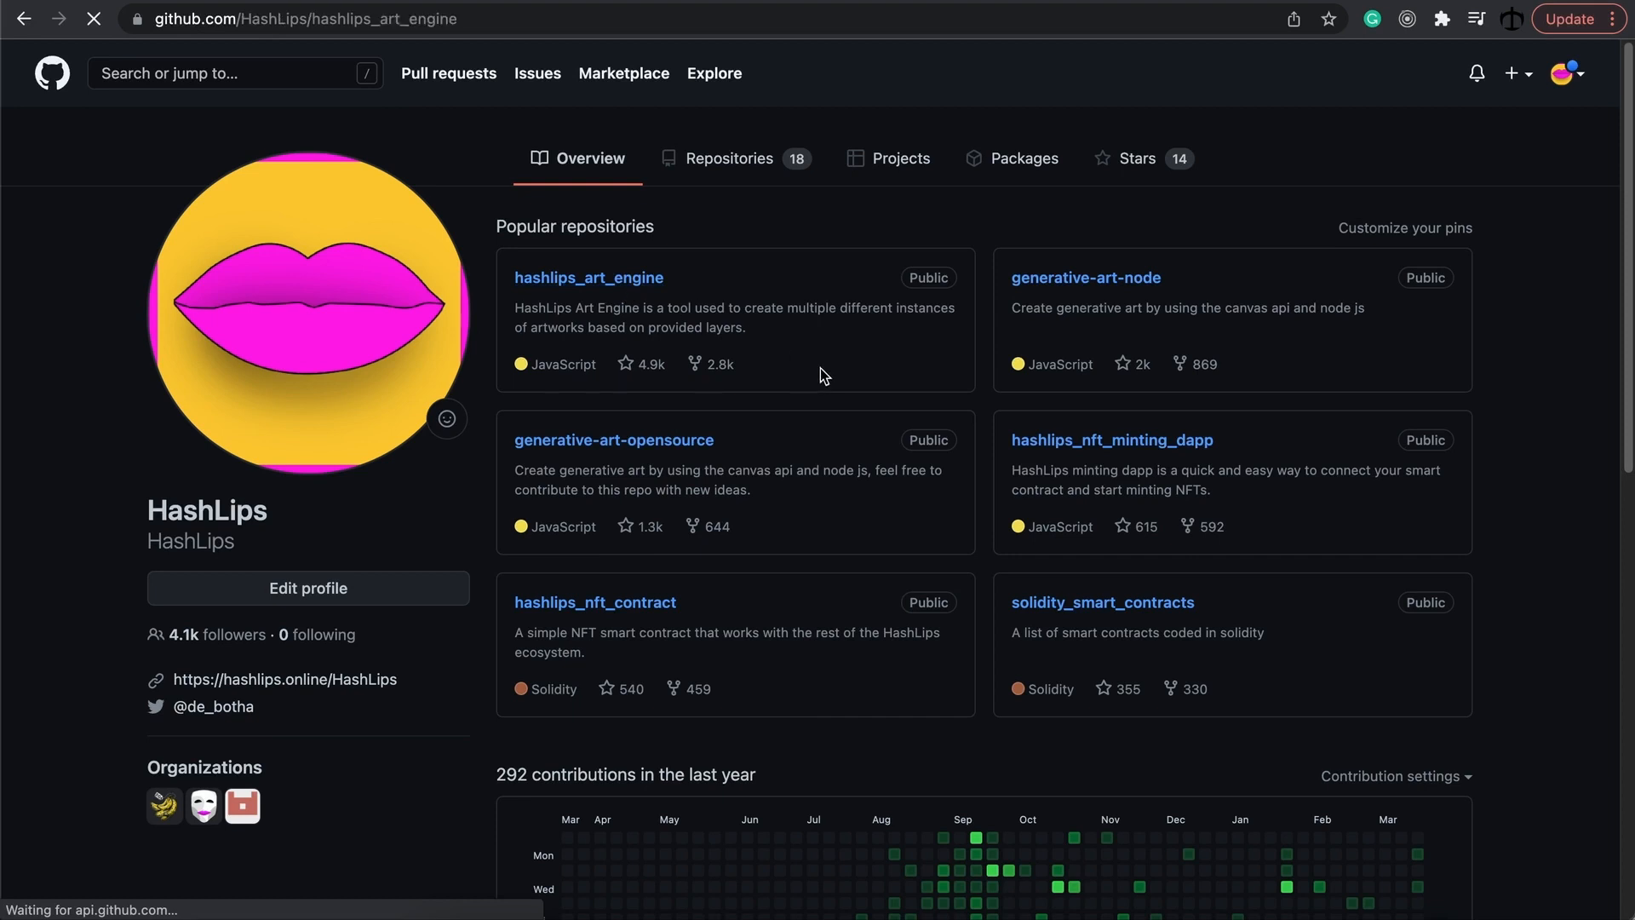
- Read through the hashlips_art_engine README covering installation and layer-configuration usage
left_click(587, 277)
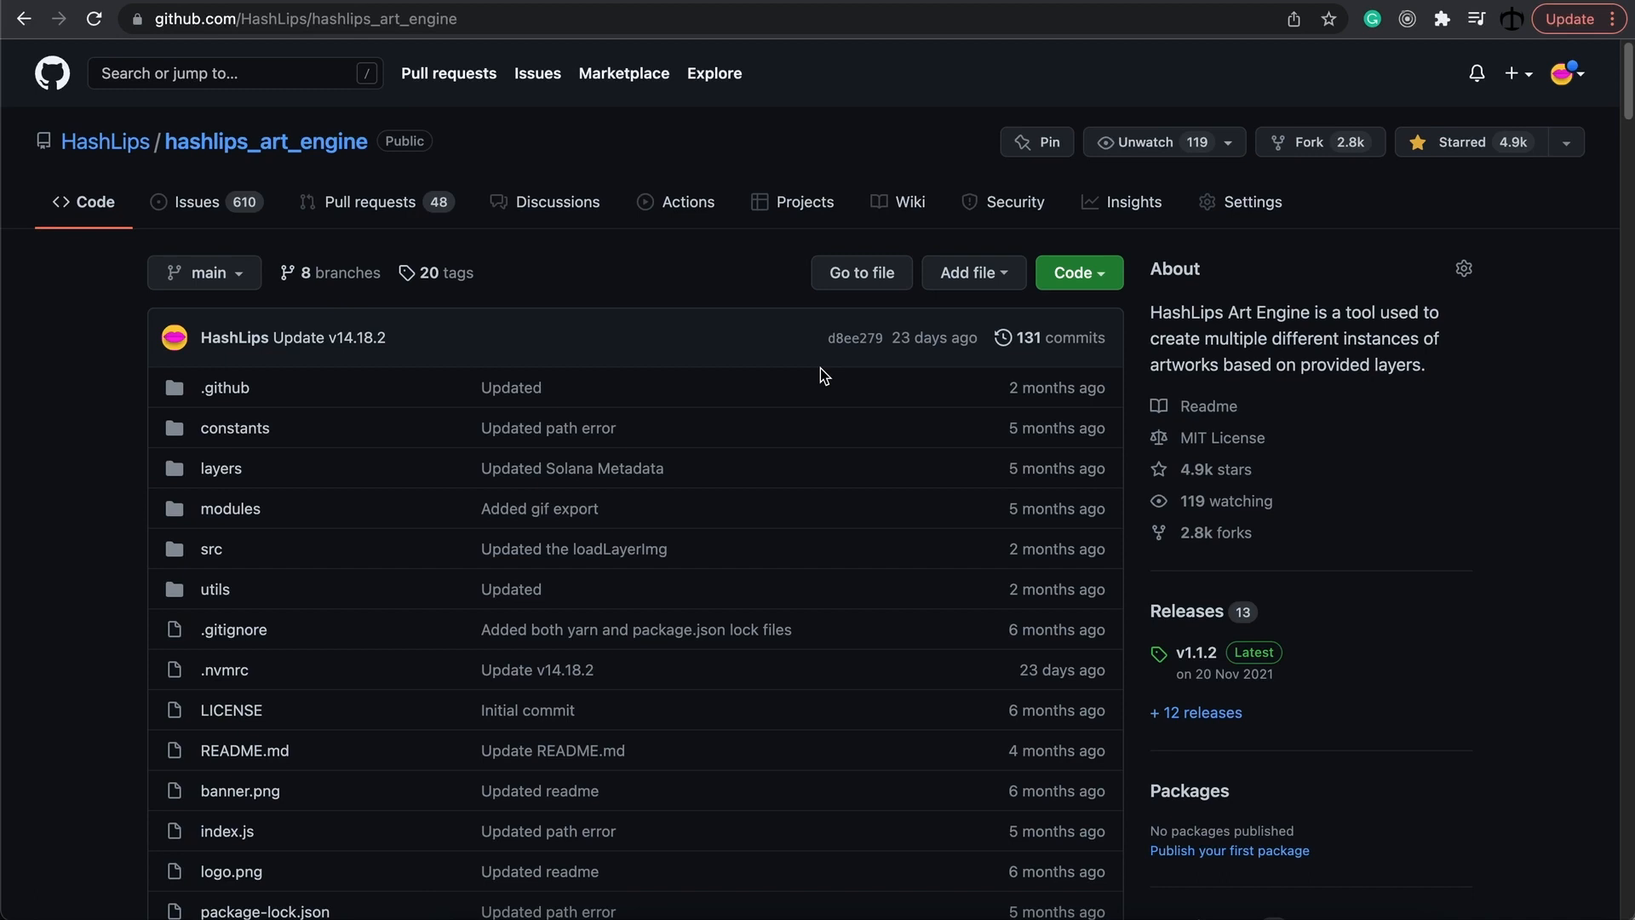
scroll("down", 3)
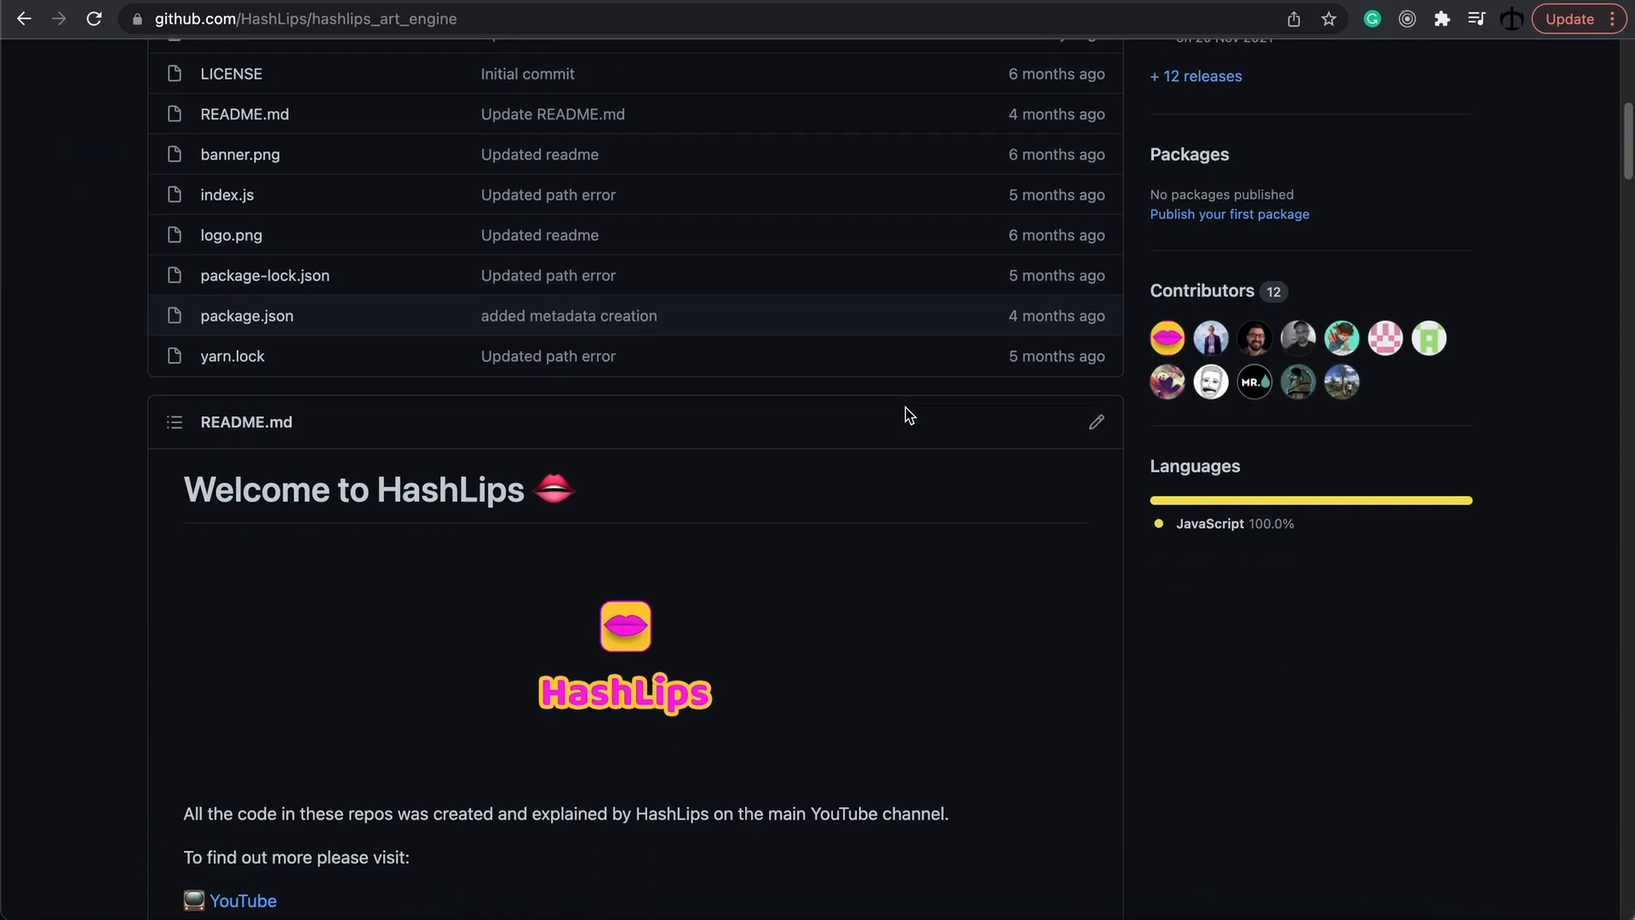
scroll("down", 3)
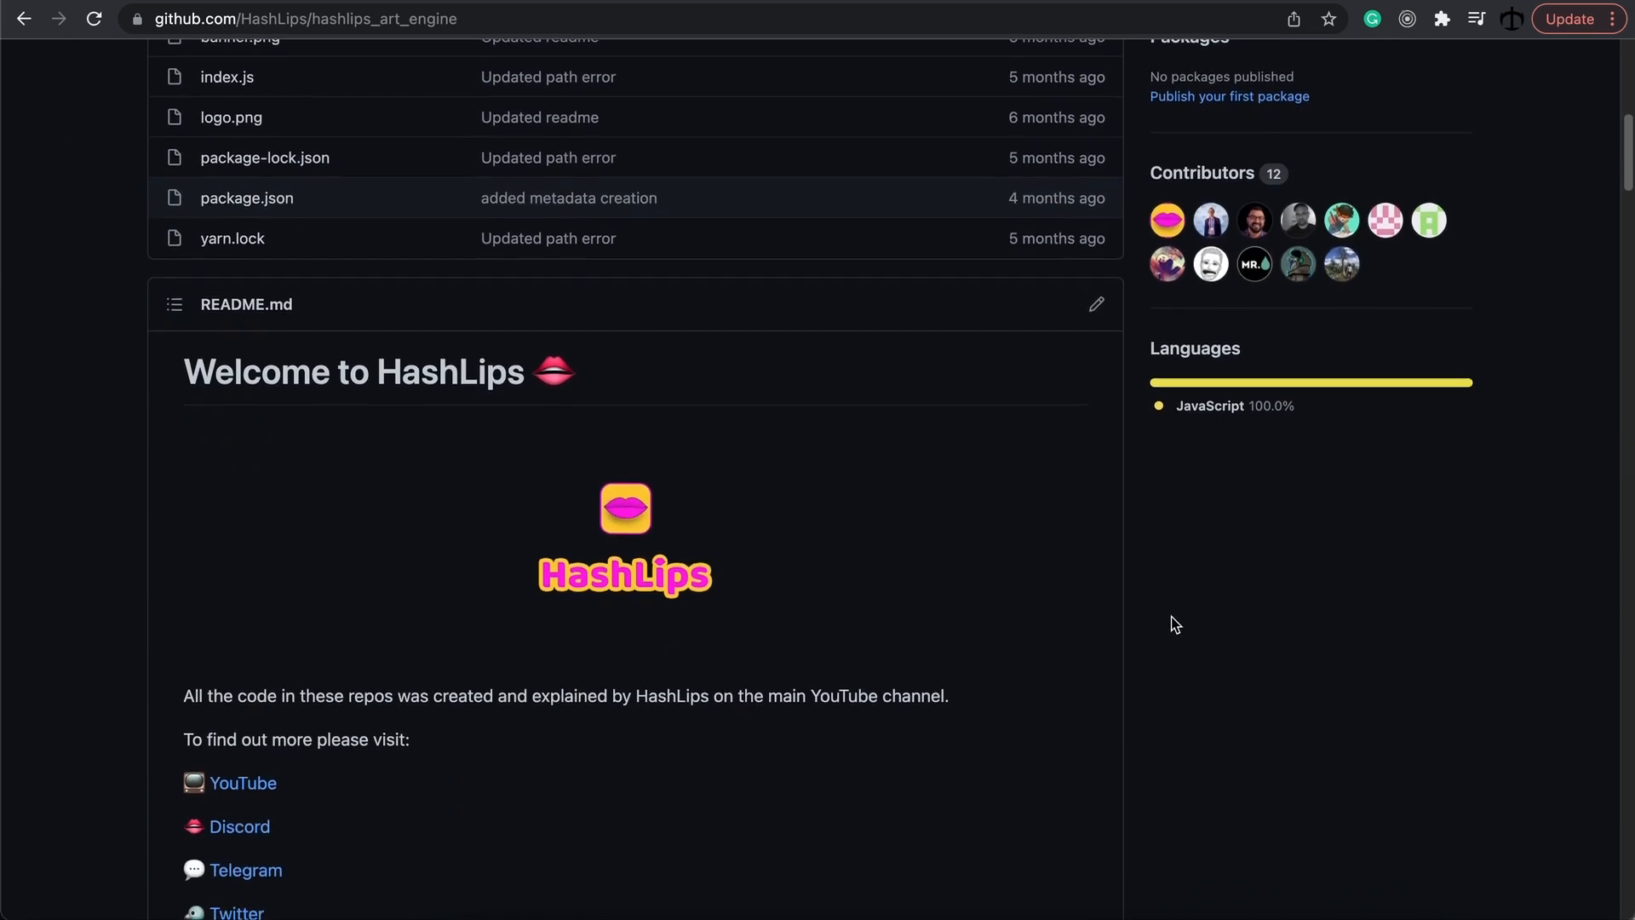
scroll("down", 3)
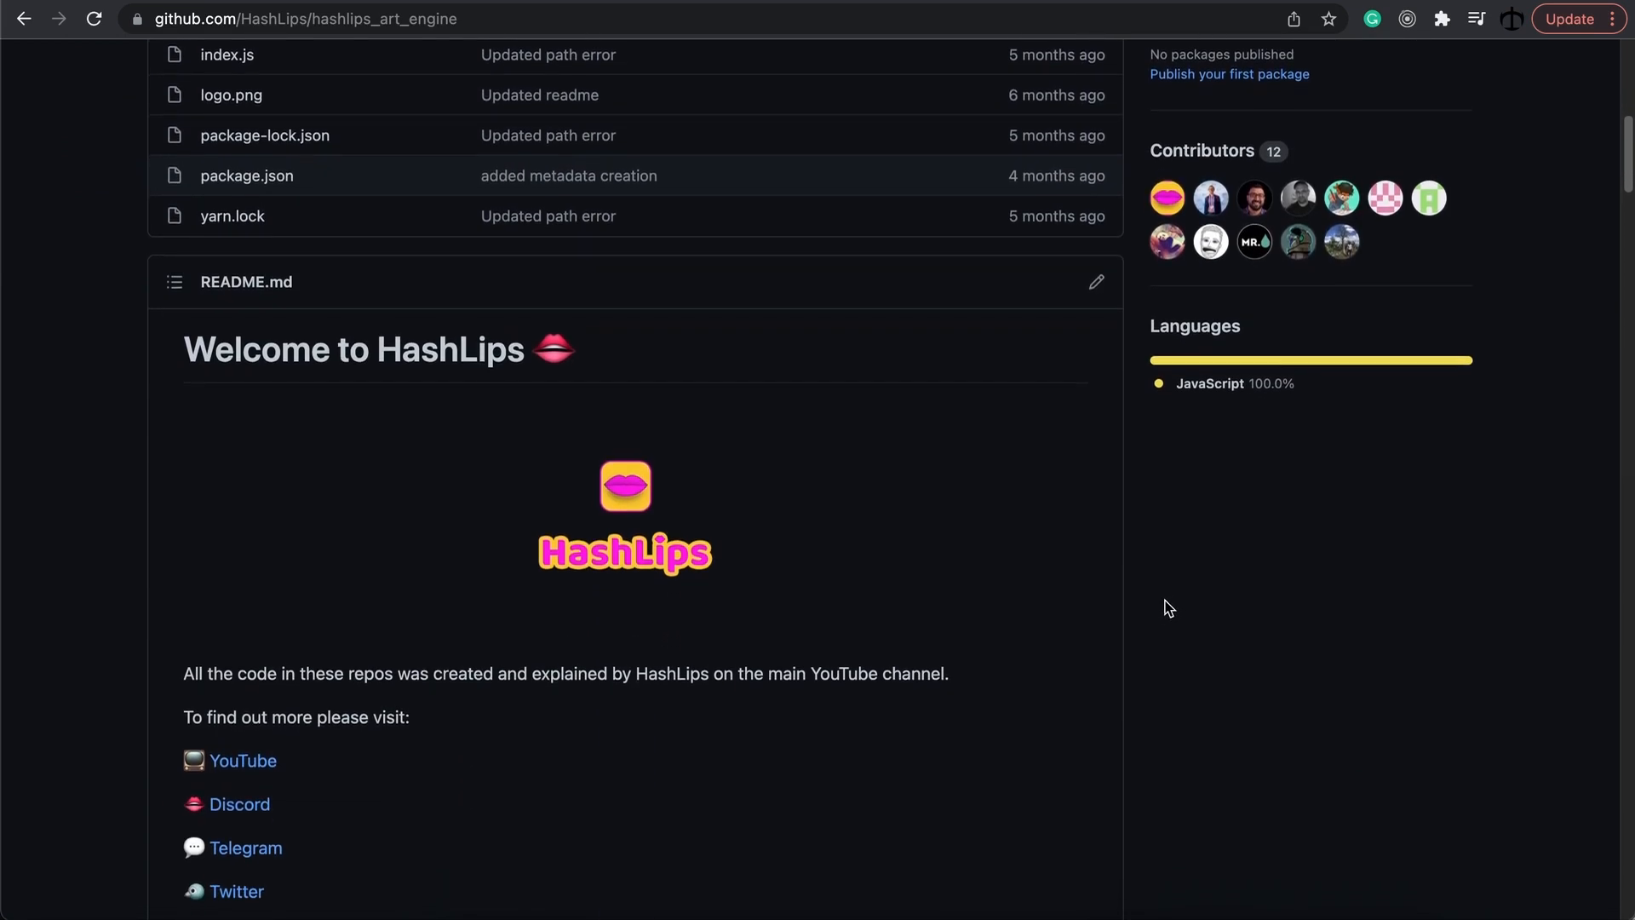
scroll("down", 3)
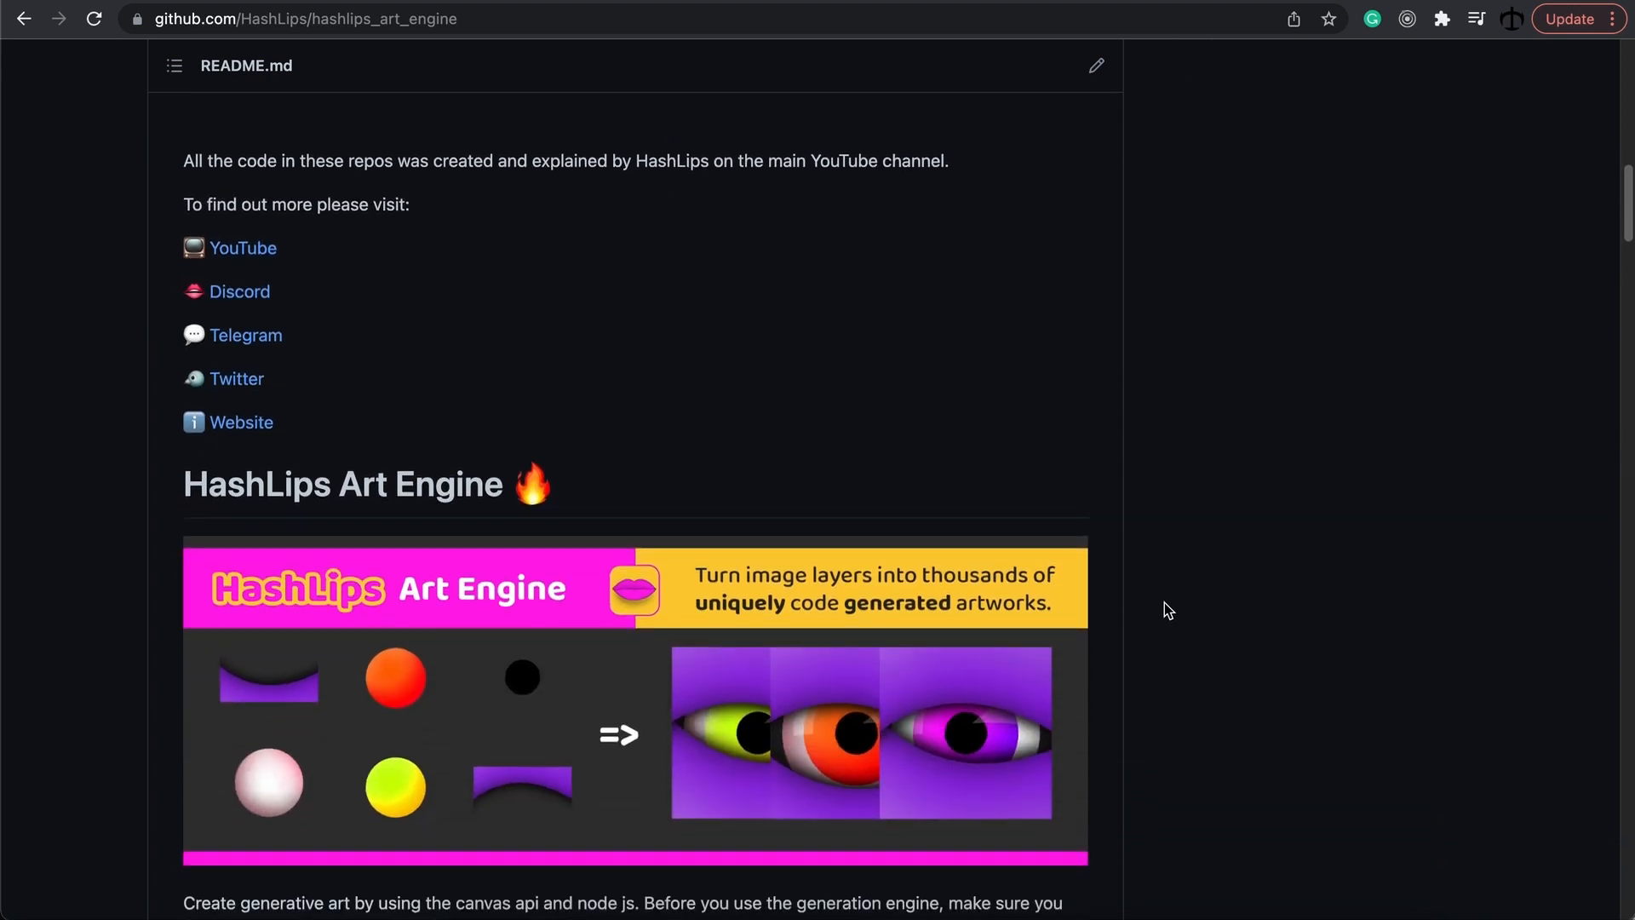
scroll("down", 3)
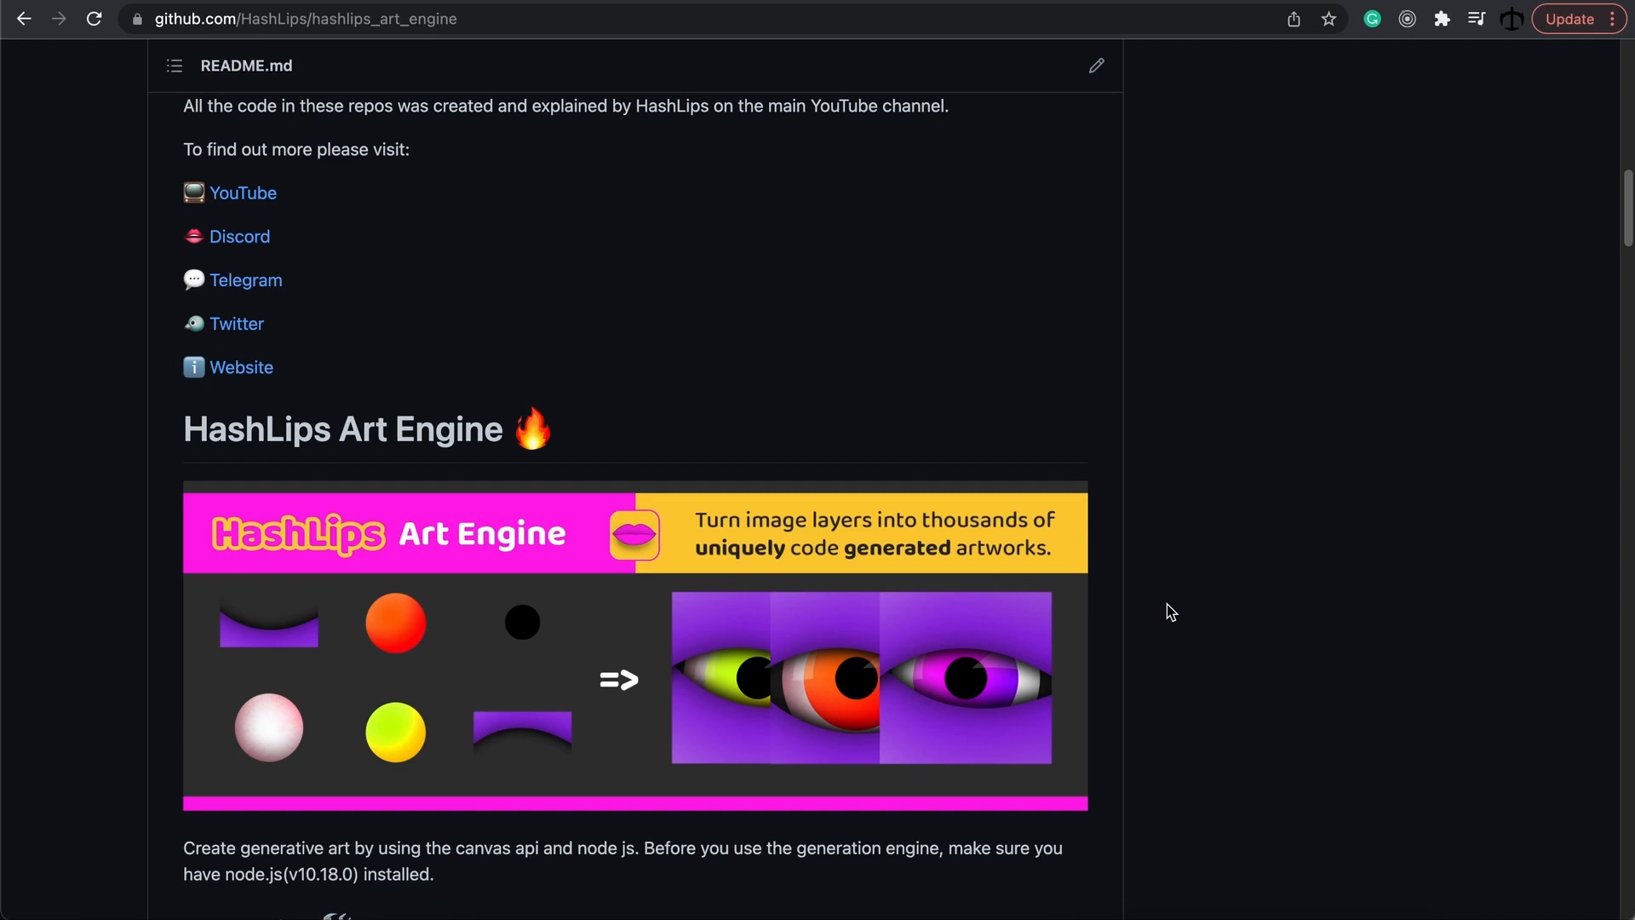
scroll("down", 3)
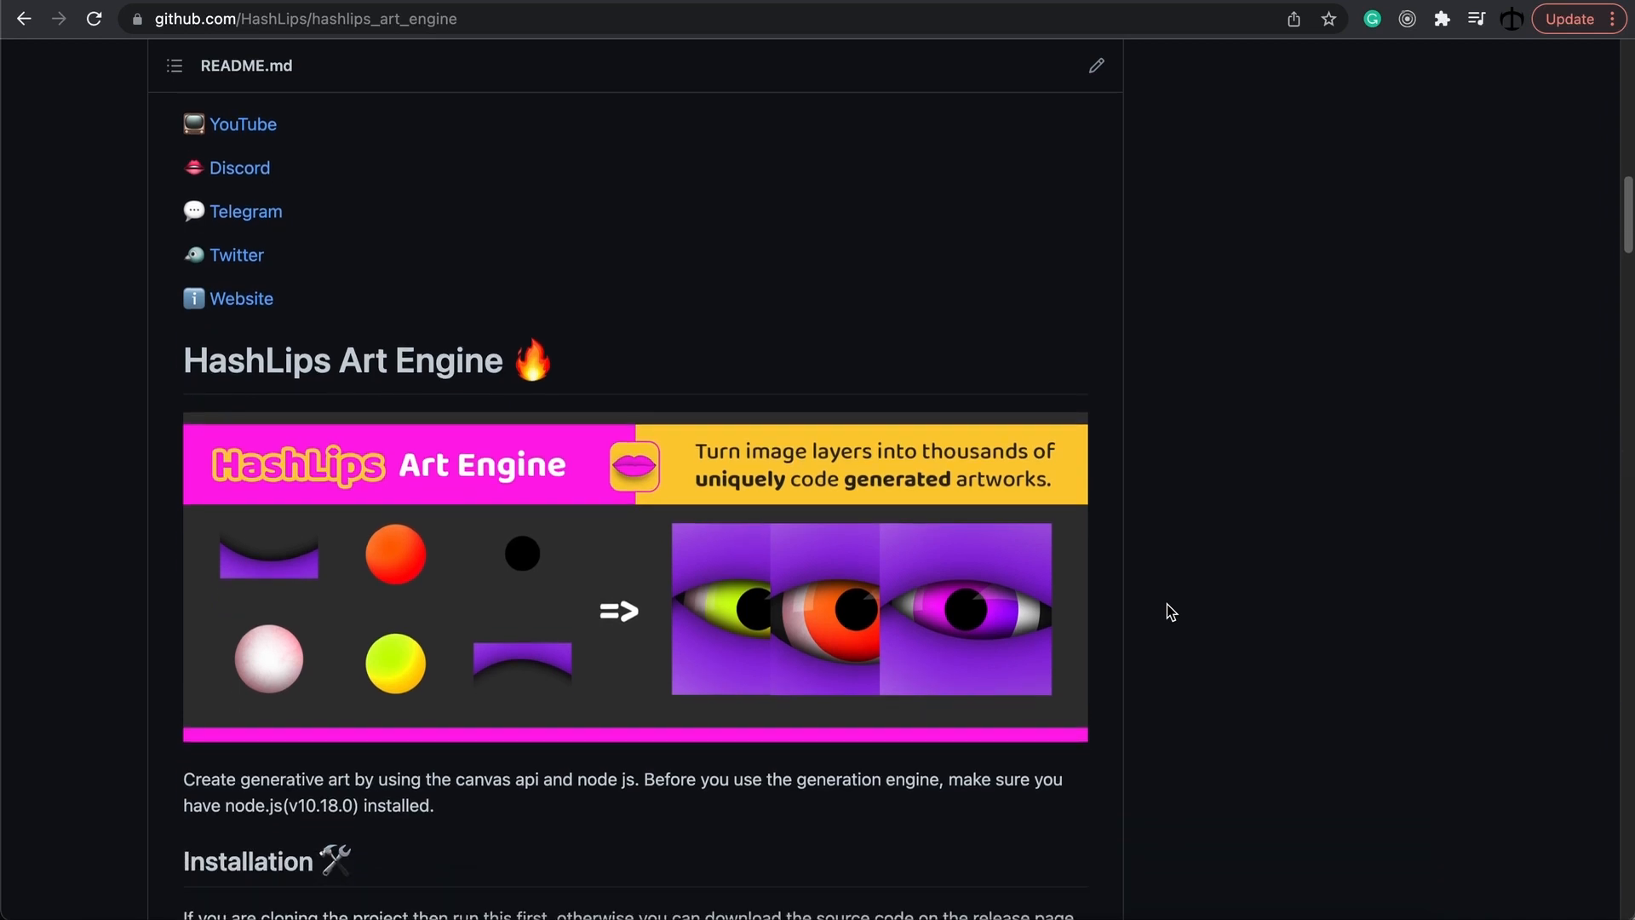
scroll("down", 3)
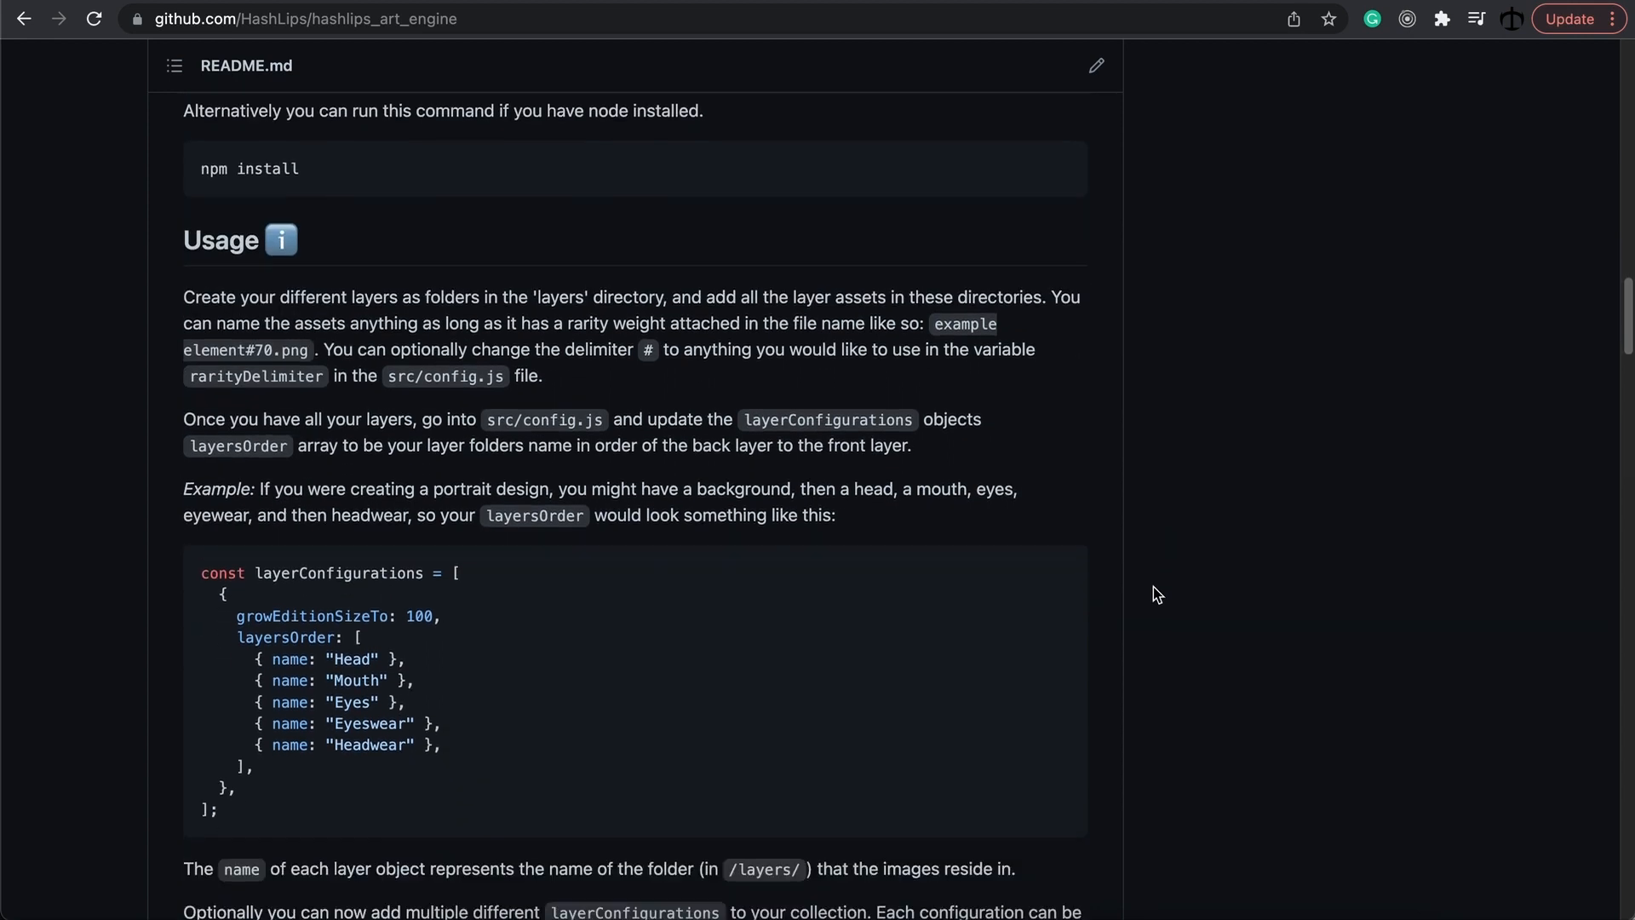
scroll("down", 3)
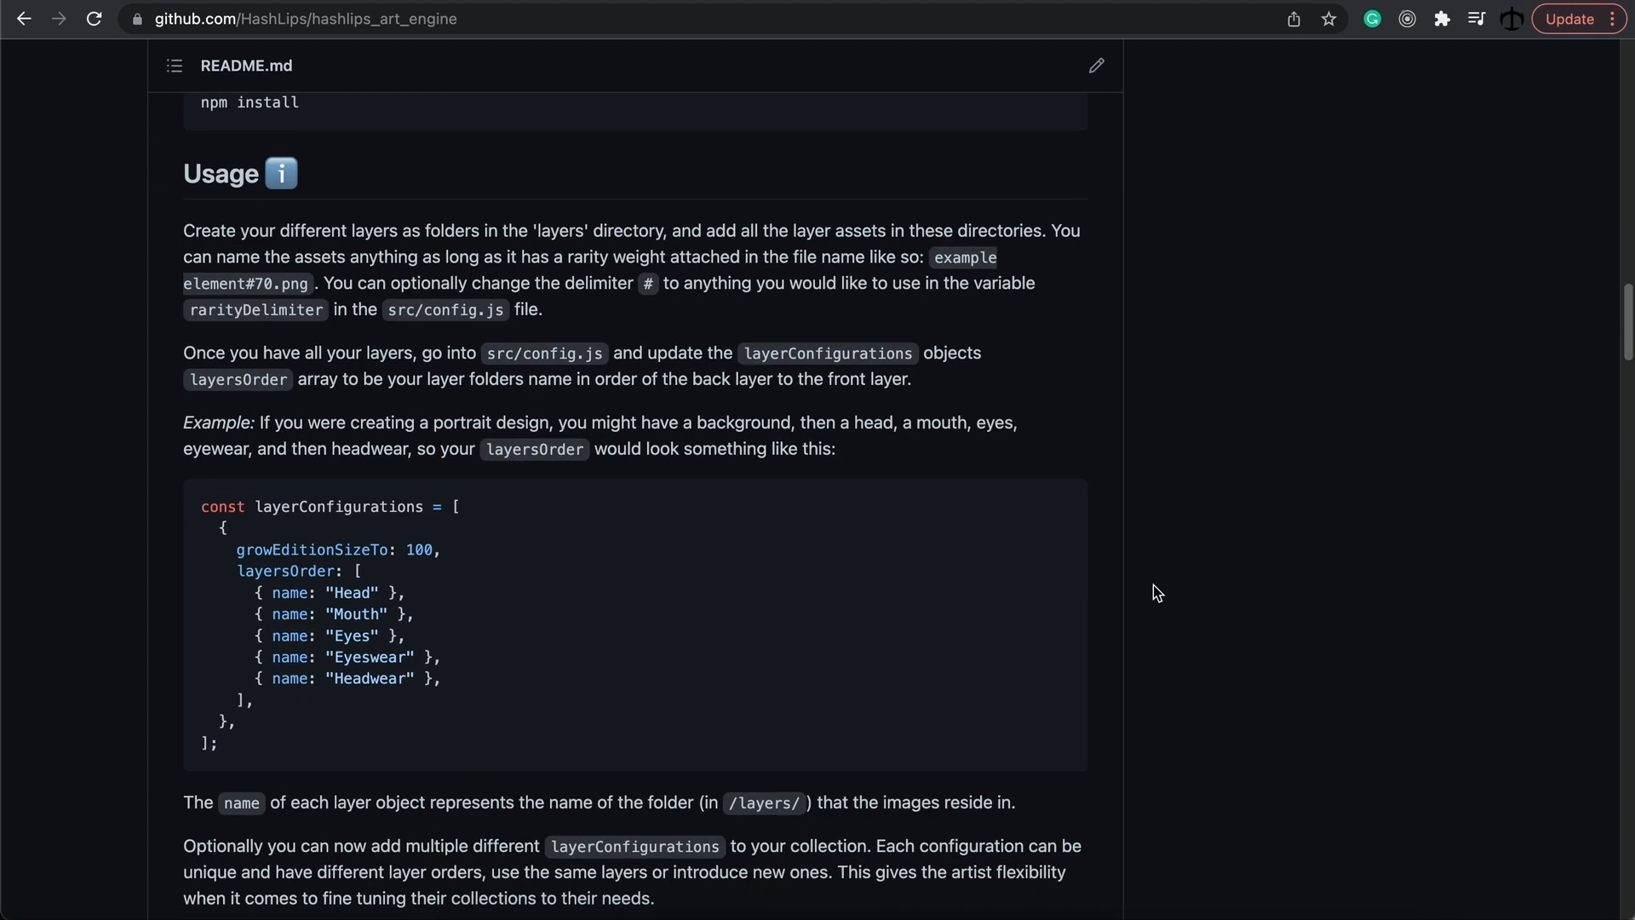
scroll("down", 3)
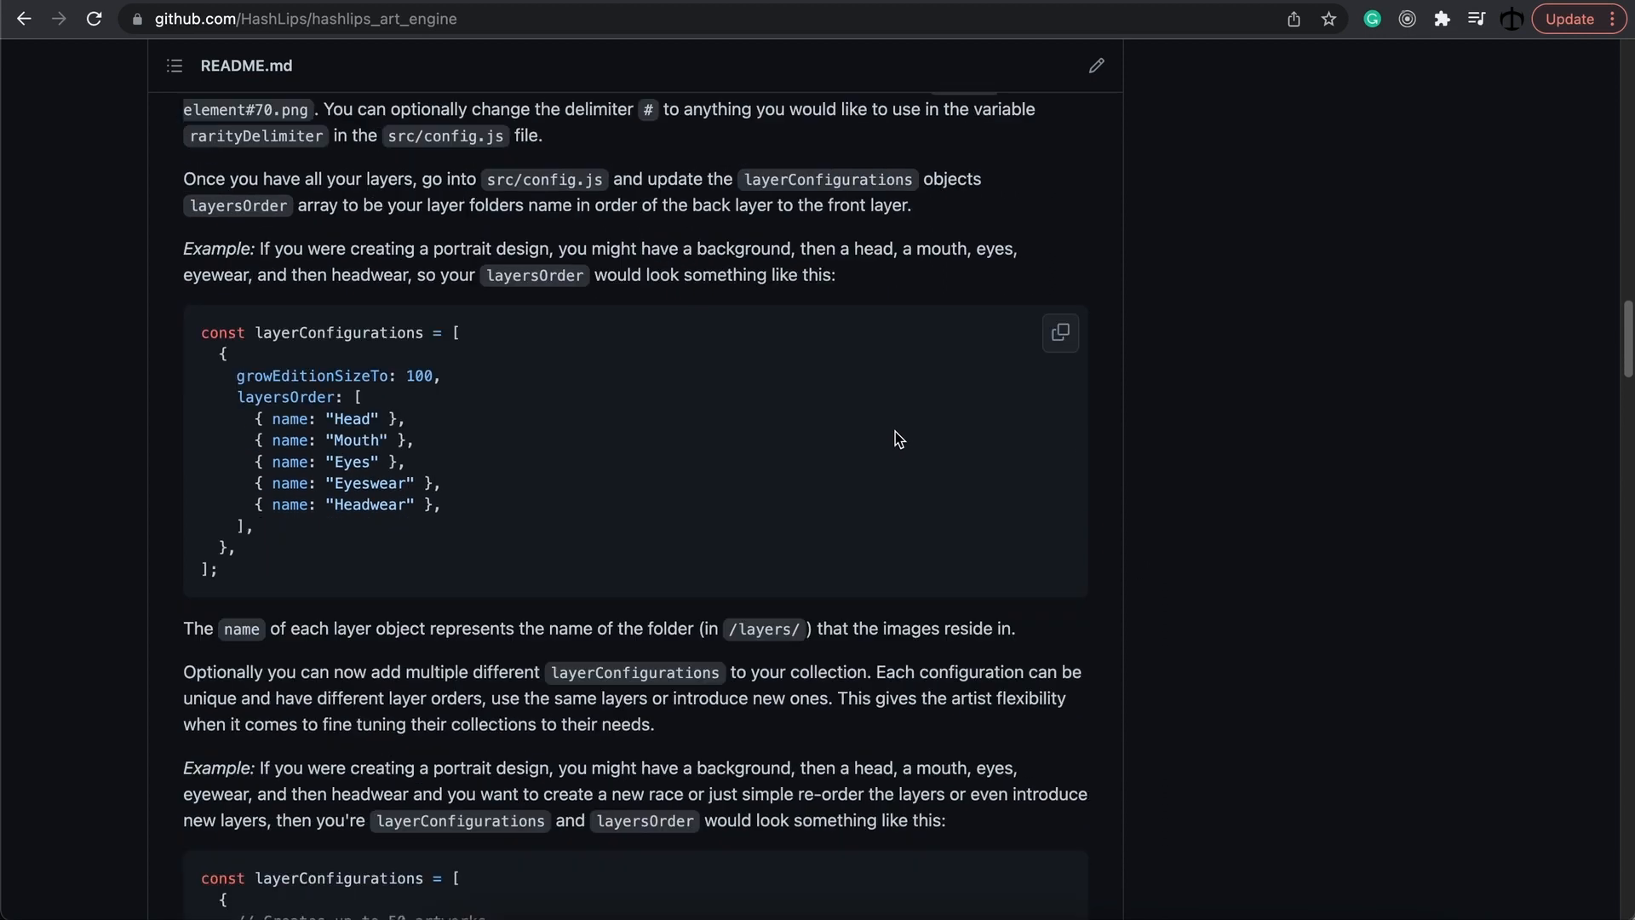
scroll("down", 3)
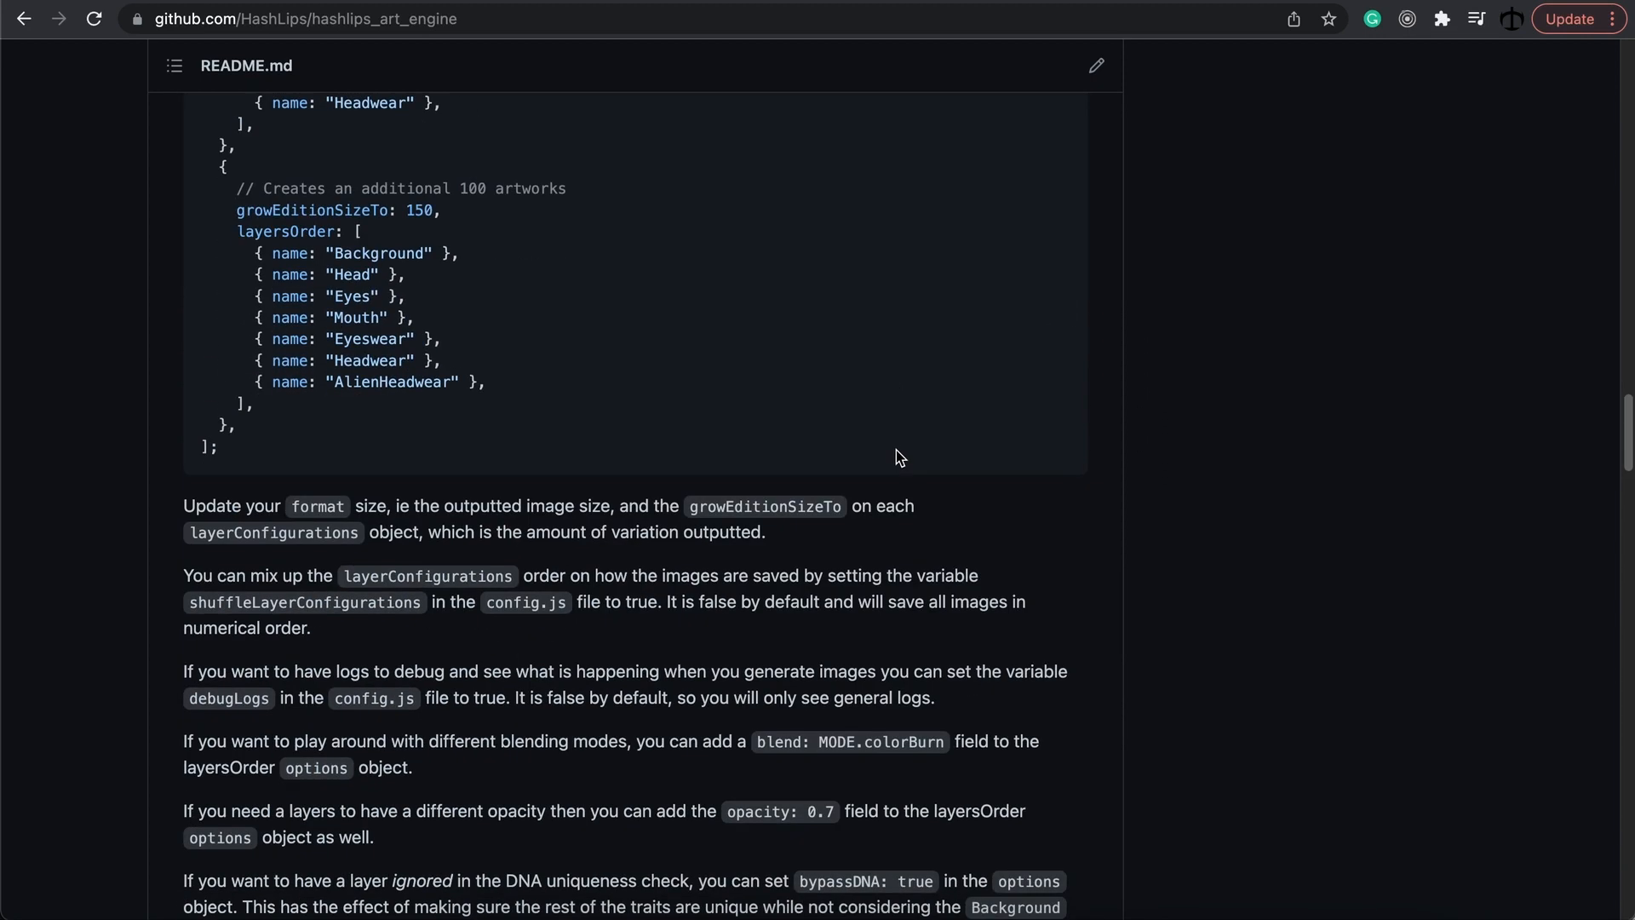
scroll("down", 3)
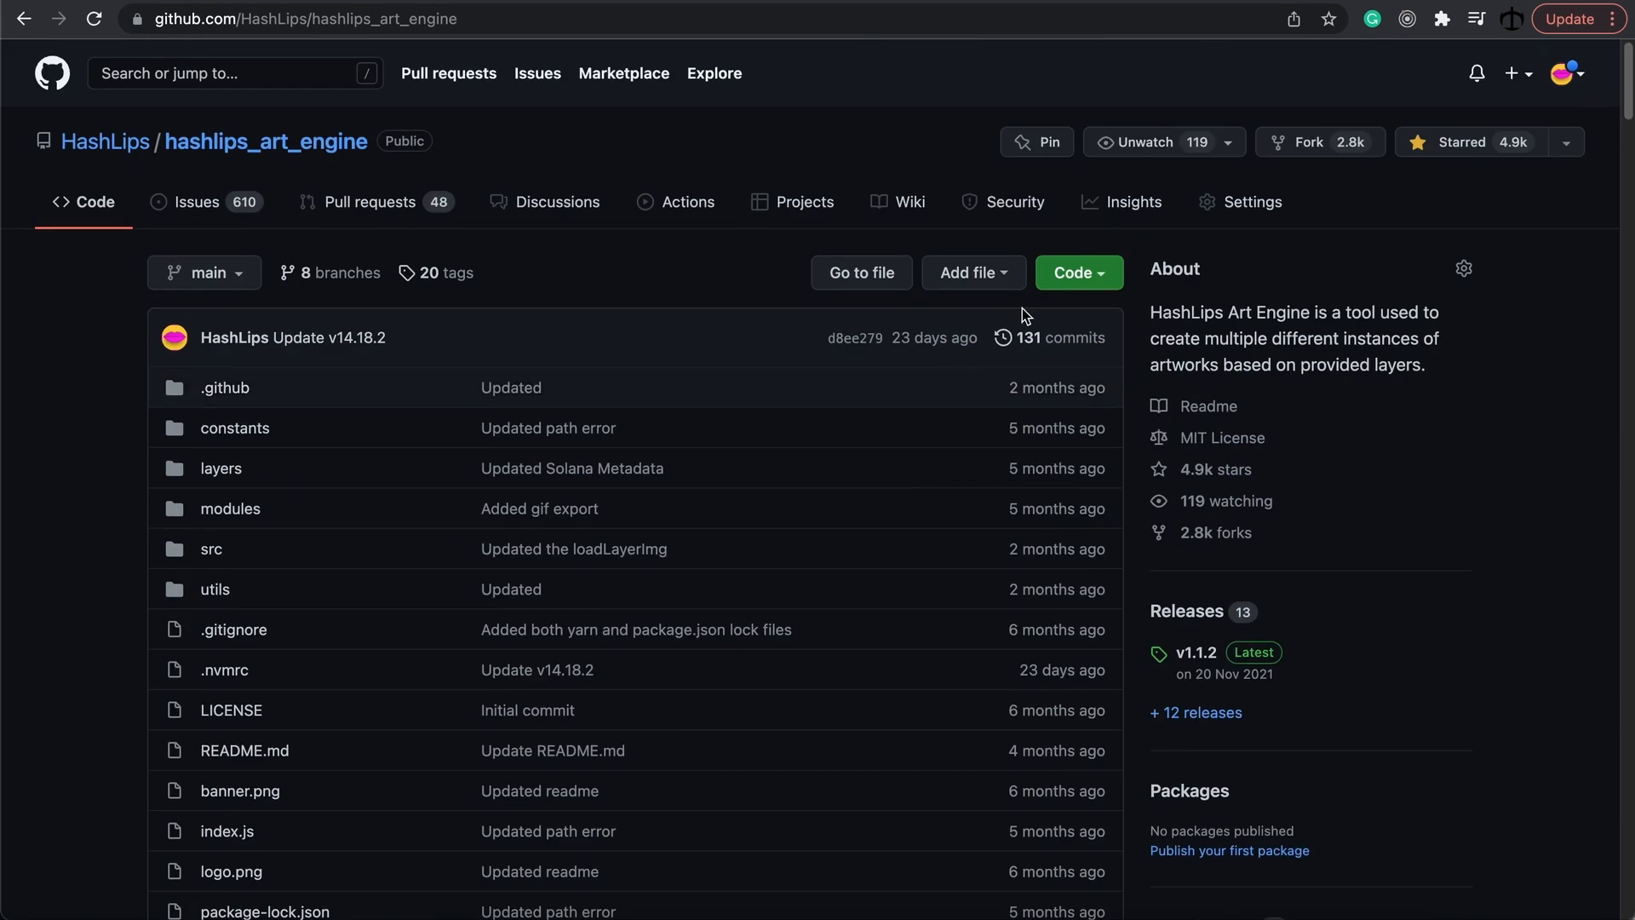
mouse_move(1252, 276)
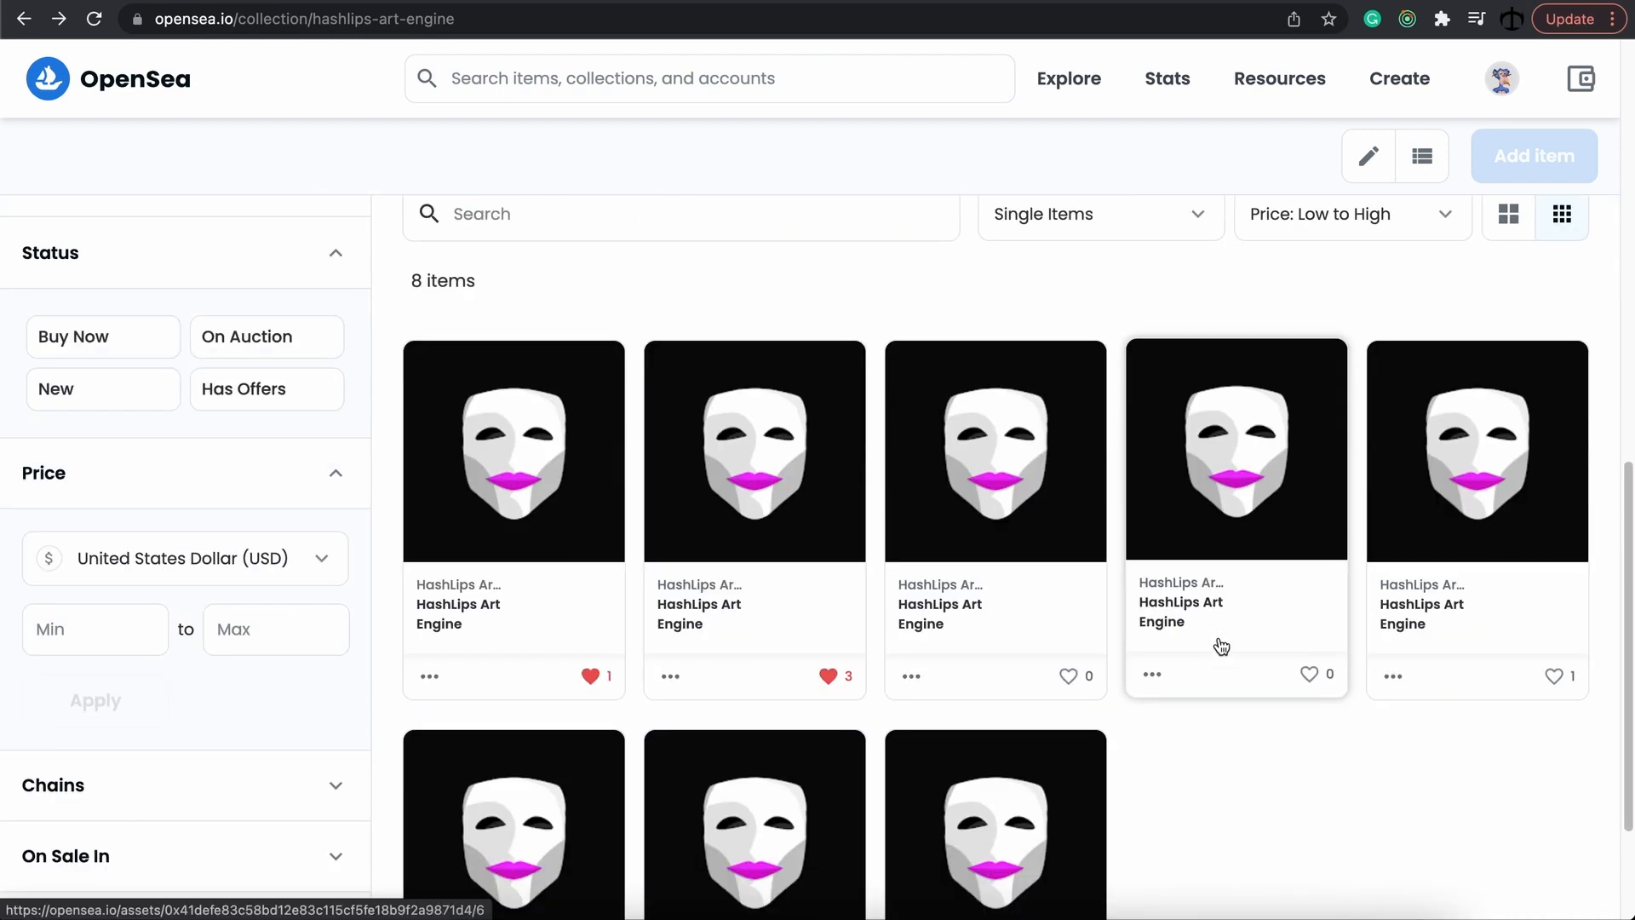
- Open the first HashLips Art Engine item from the collection grid
scroll("down", 3)
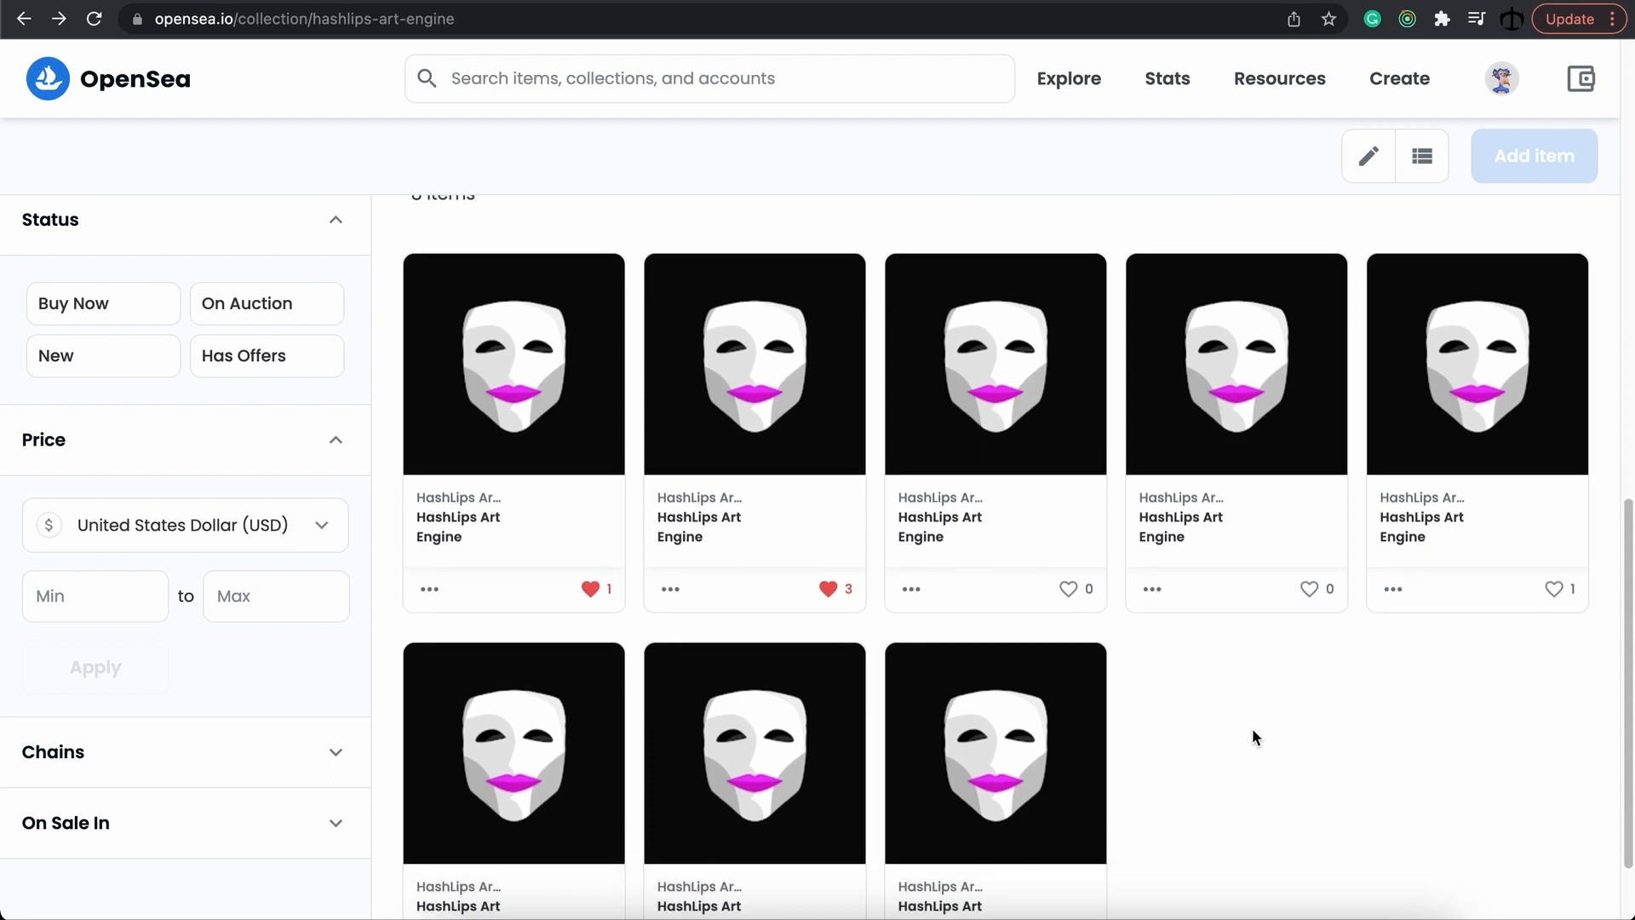
scroll("down", 3)
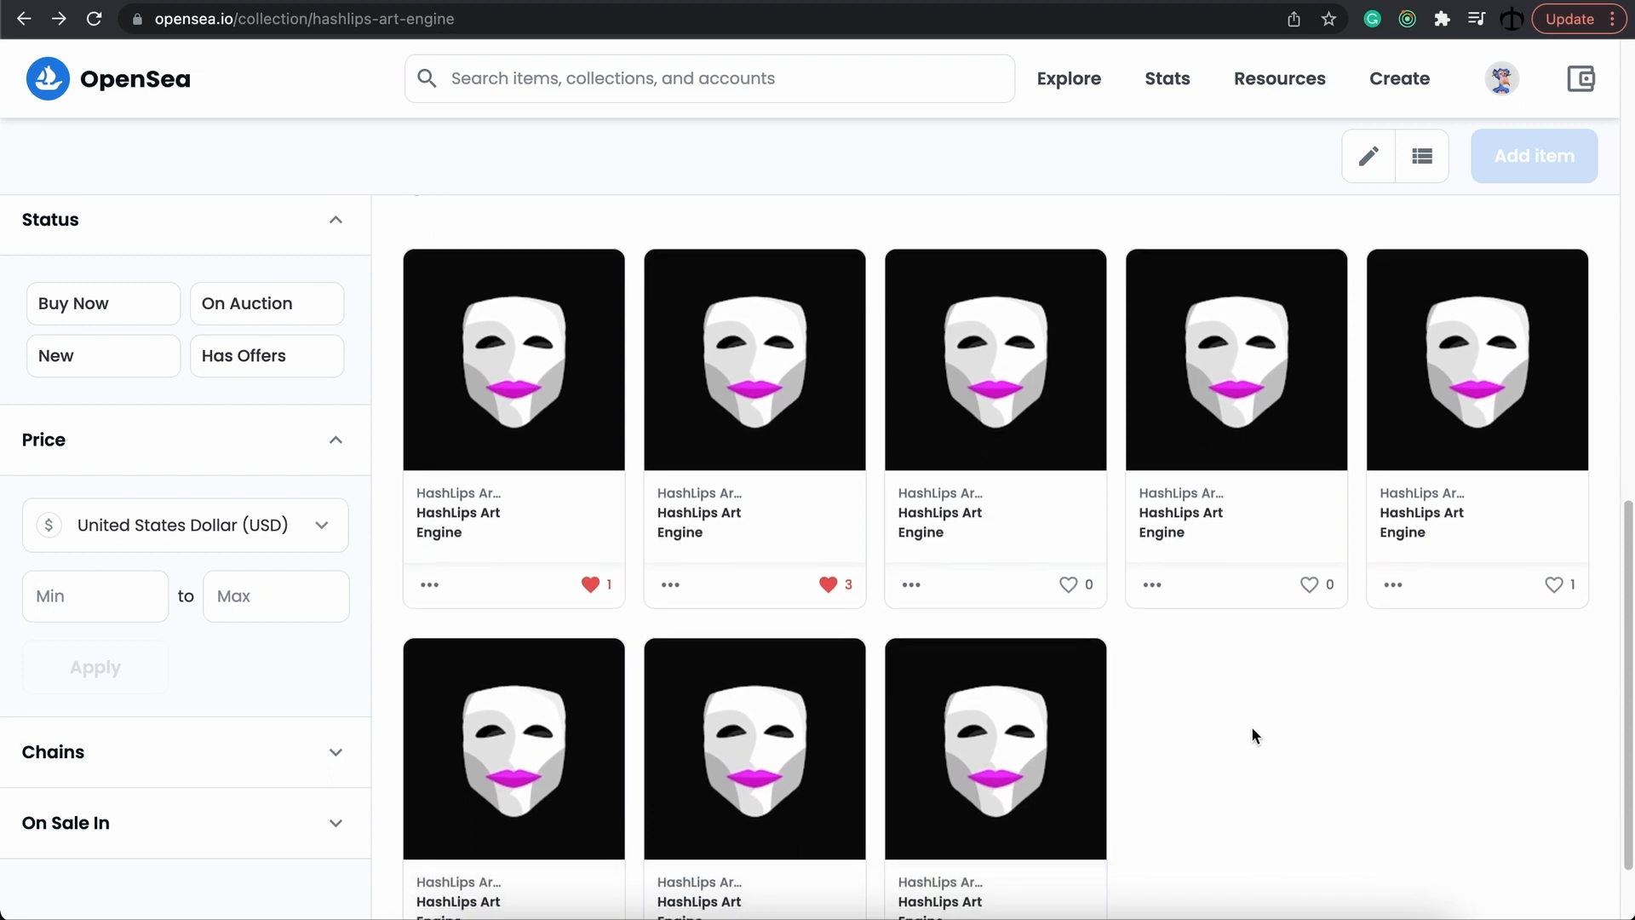
mouse_move(551, 411)
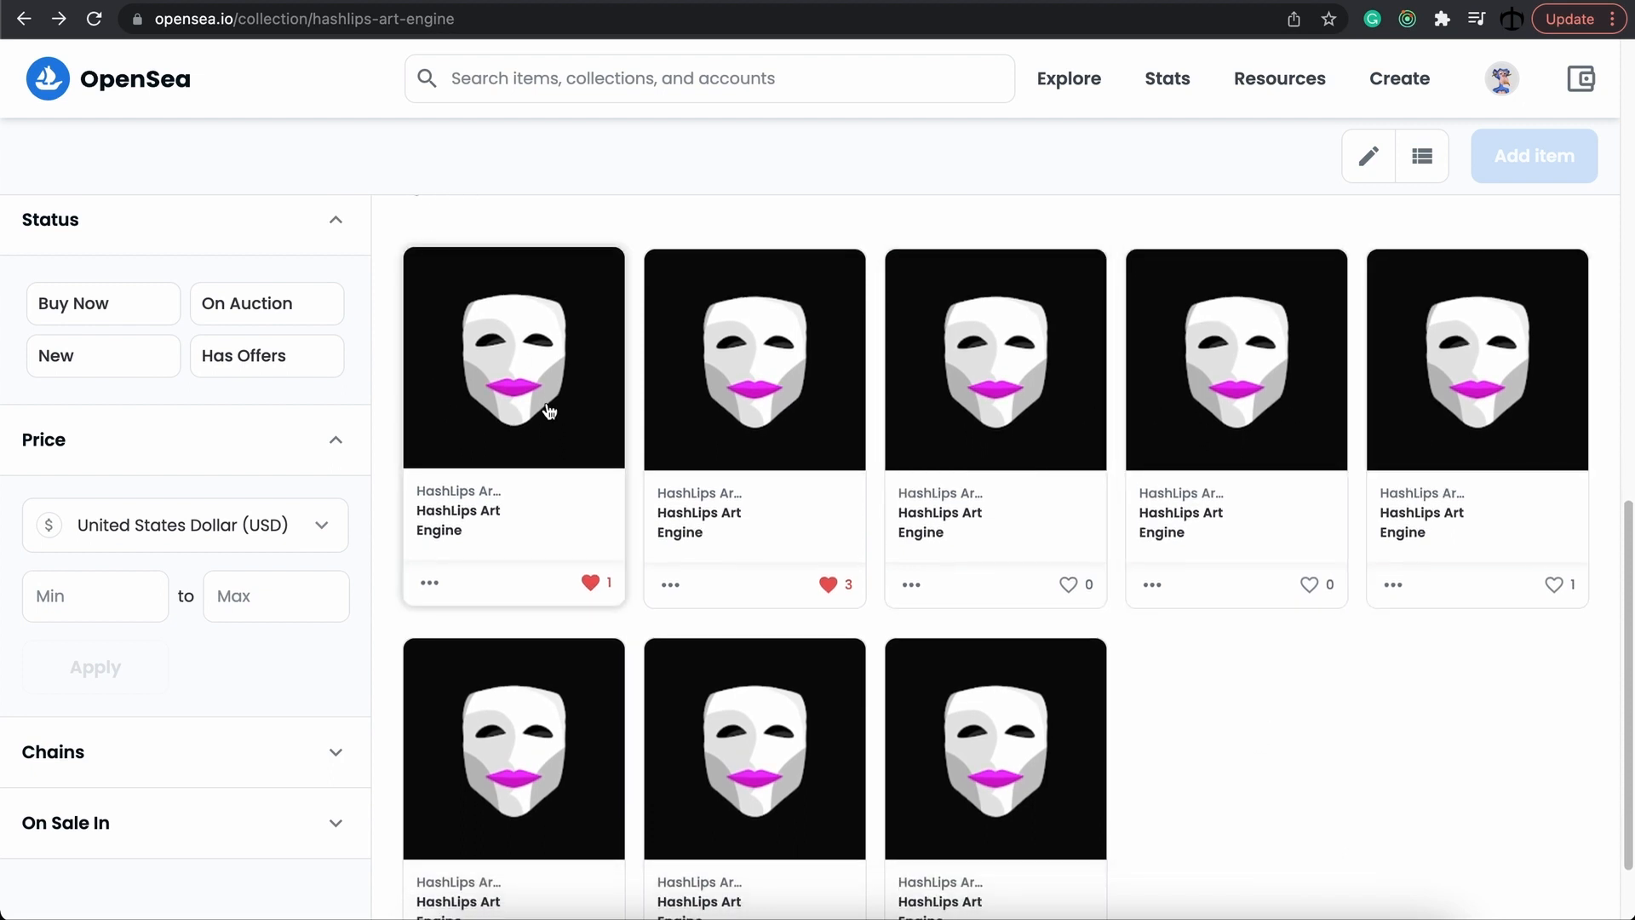
left_click(513, 356)
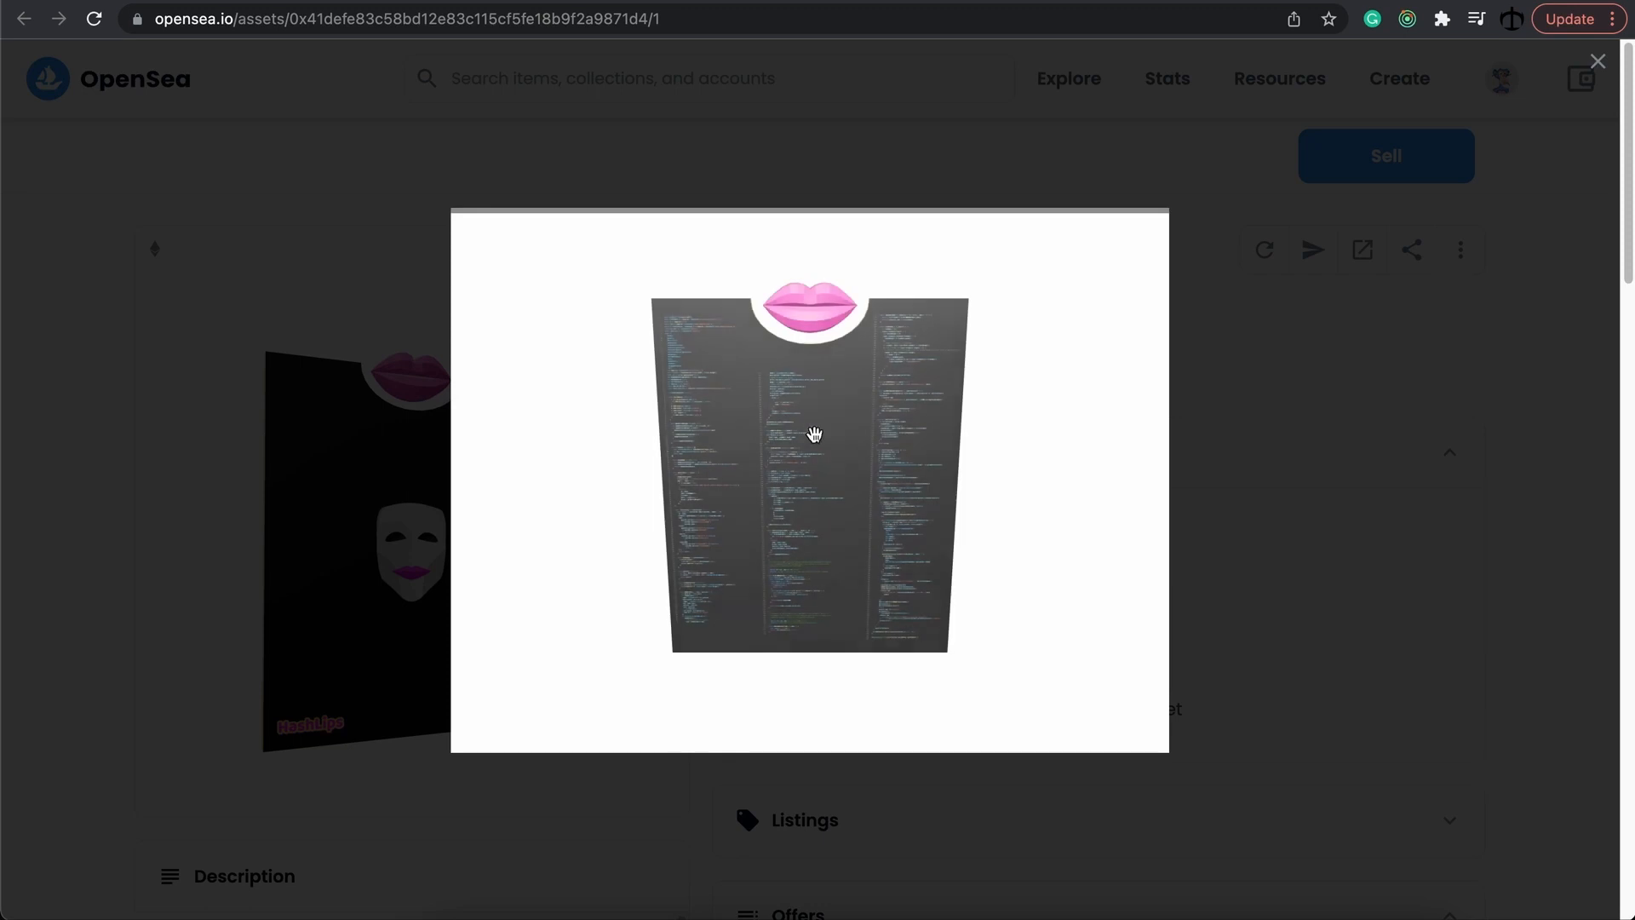
- Rotate the item's 3D model to view its edge and underside
left_click_drag(815, 433, 678, 378)
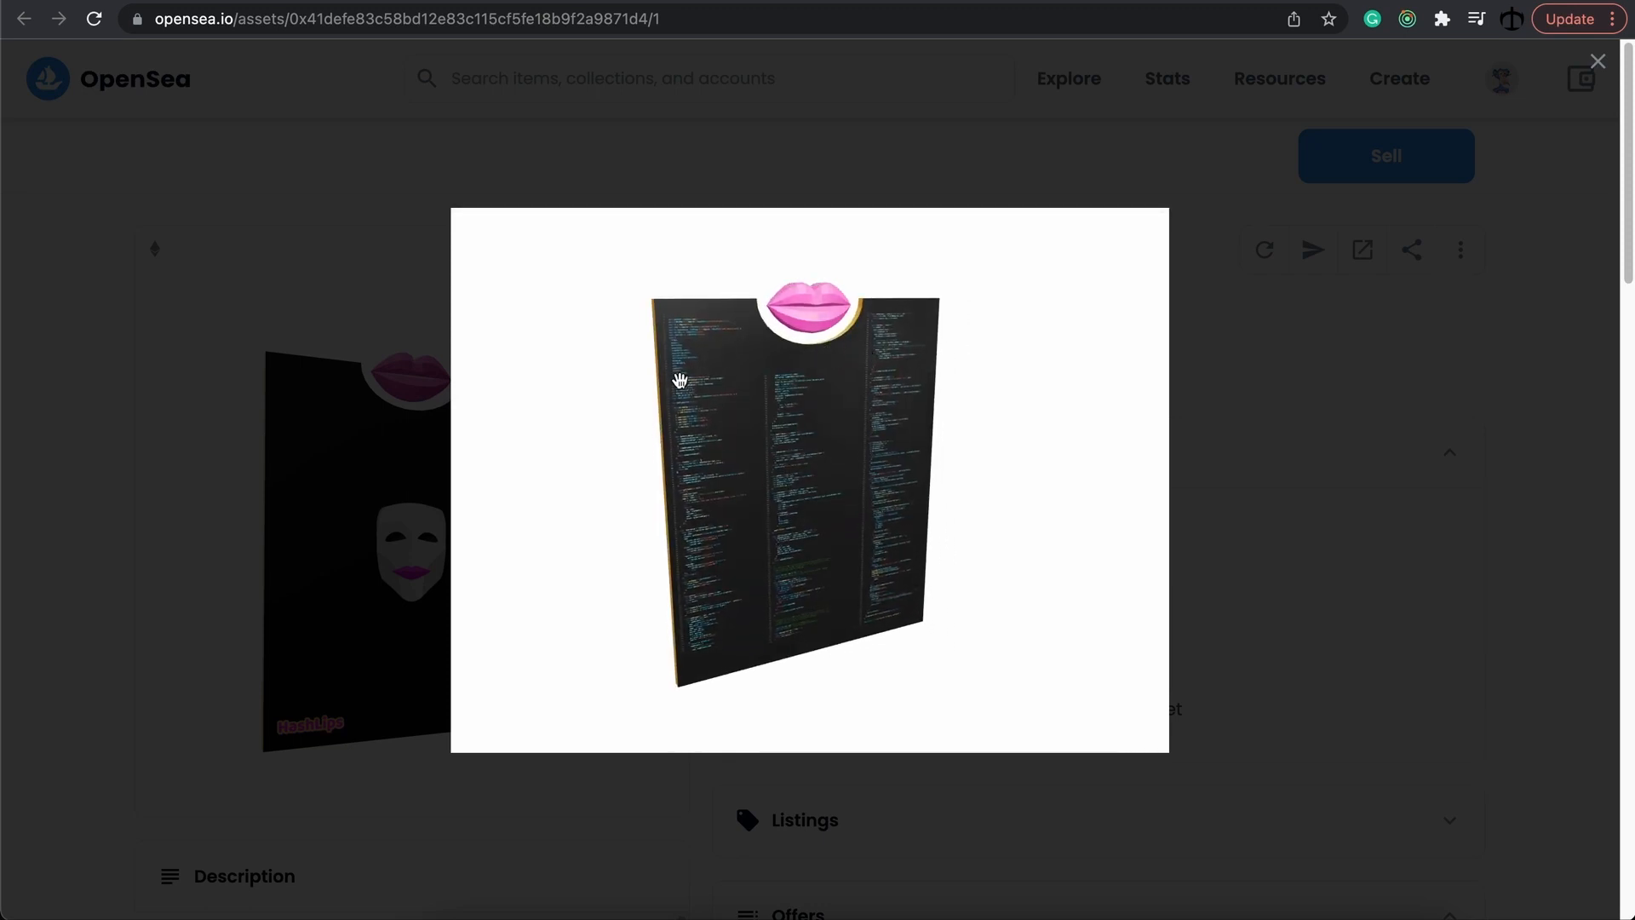
left_click_drag(678, 380, 765, 402)
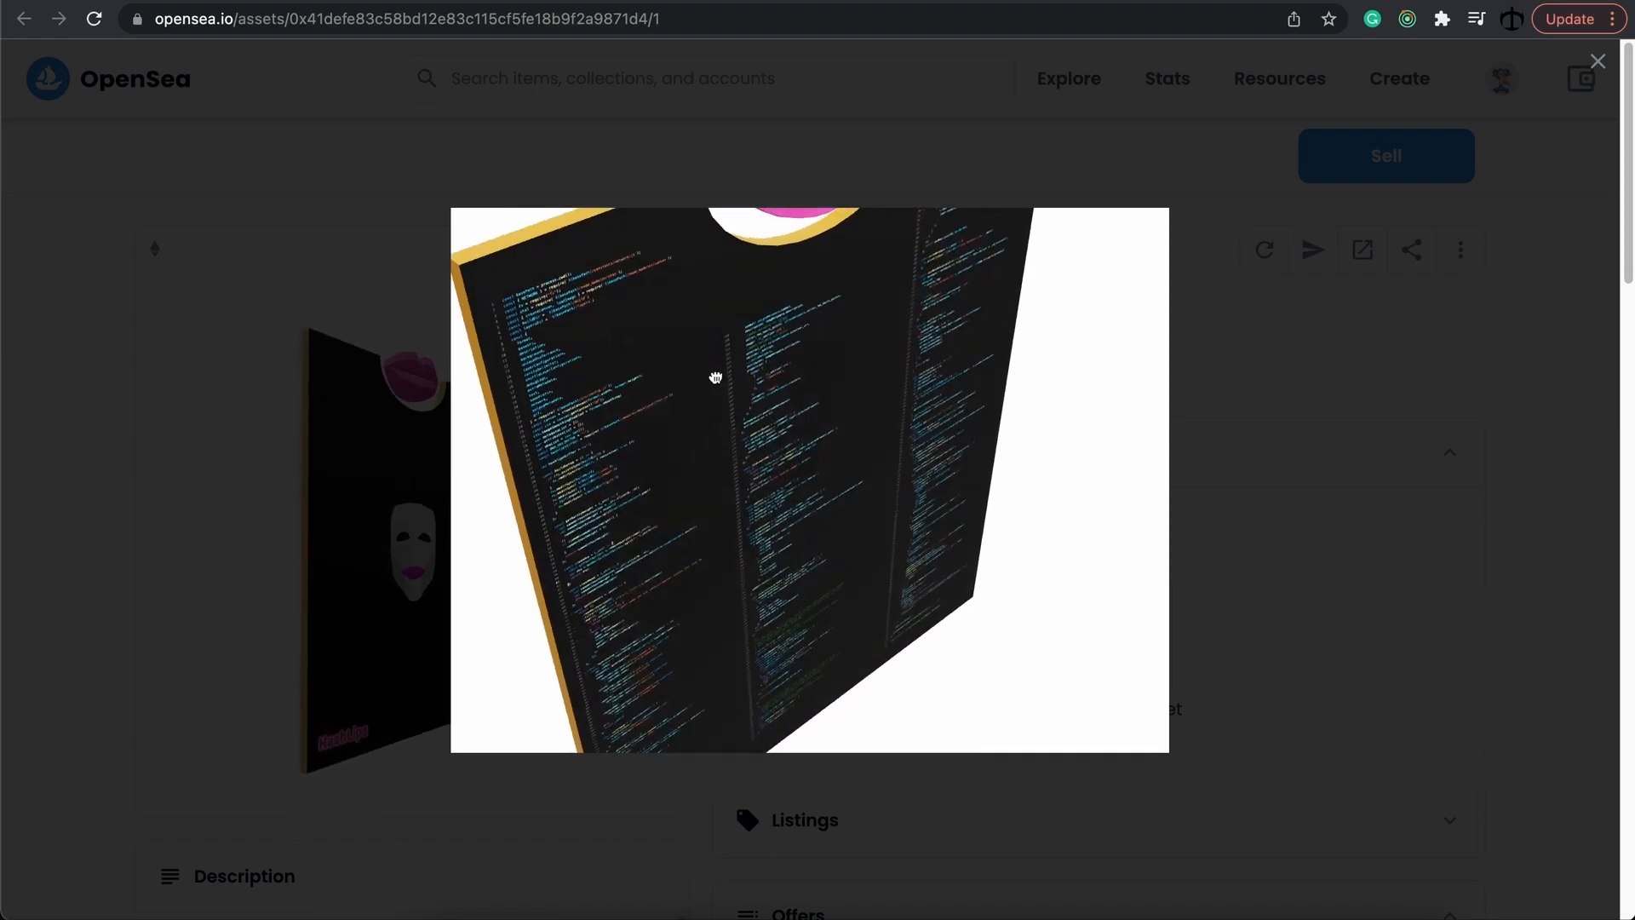
left_click_drag(716, 377, 853, 426)
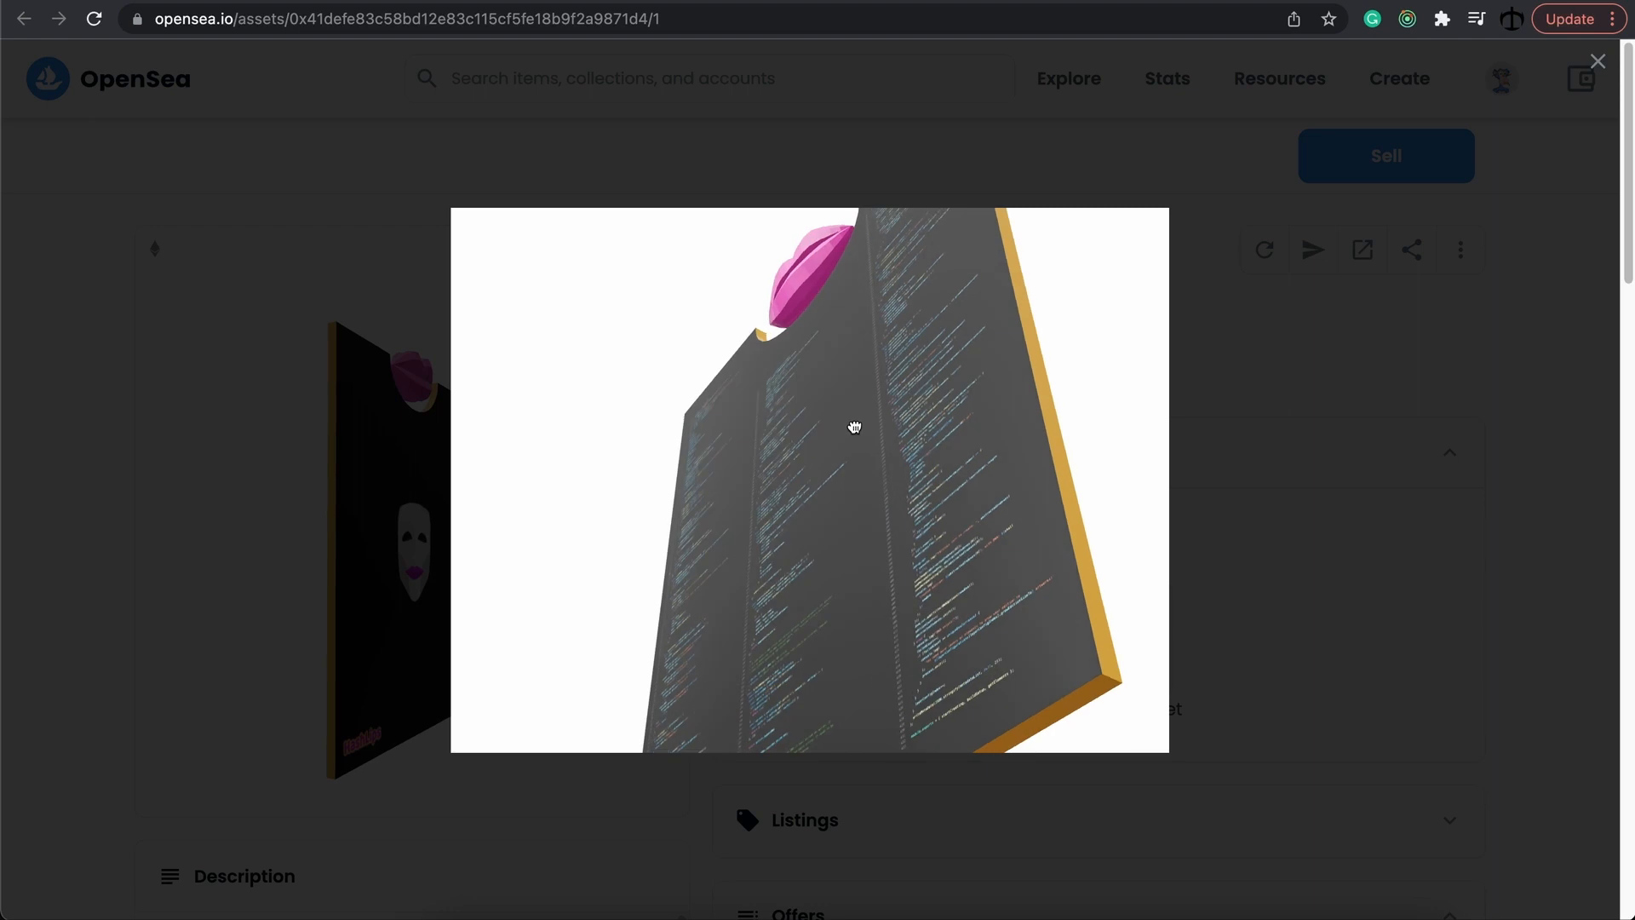
left_click_drag(853, 426, 988, 562)
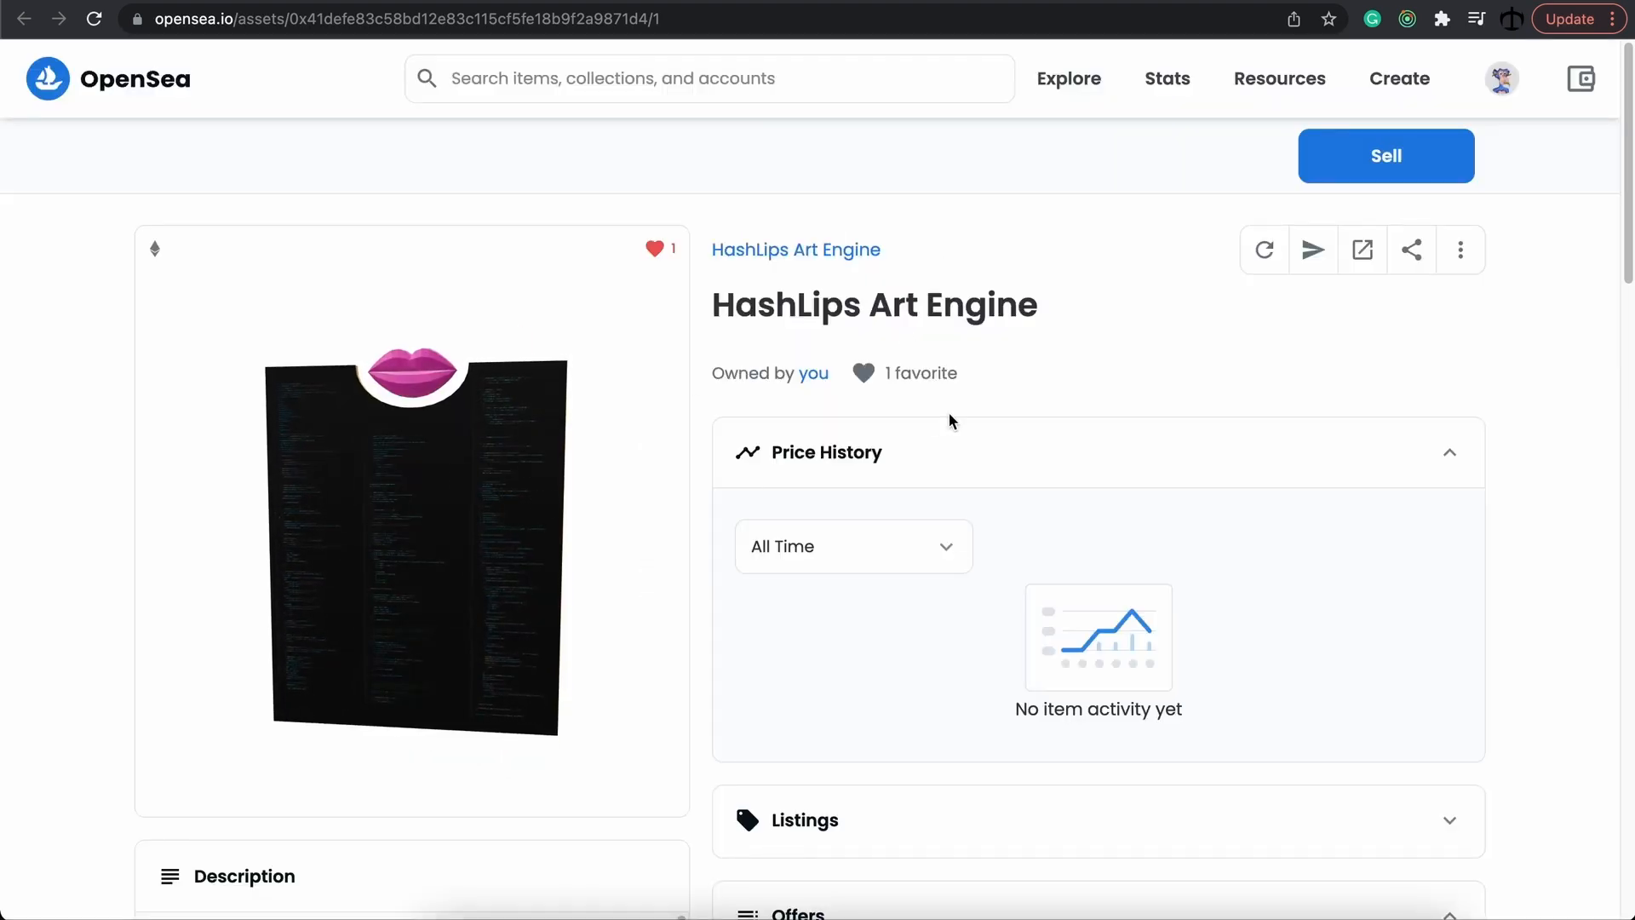
- Bring the Details panel into view: contract address, Token ID 1, ERC-721 on Ethereum
scroll("down", 3)
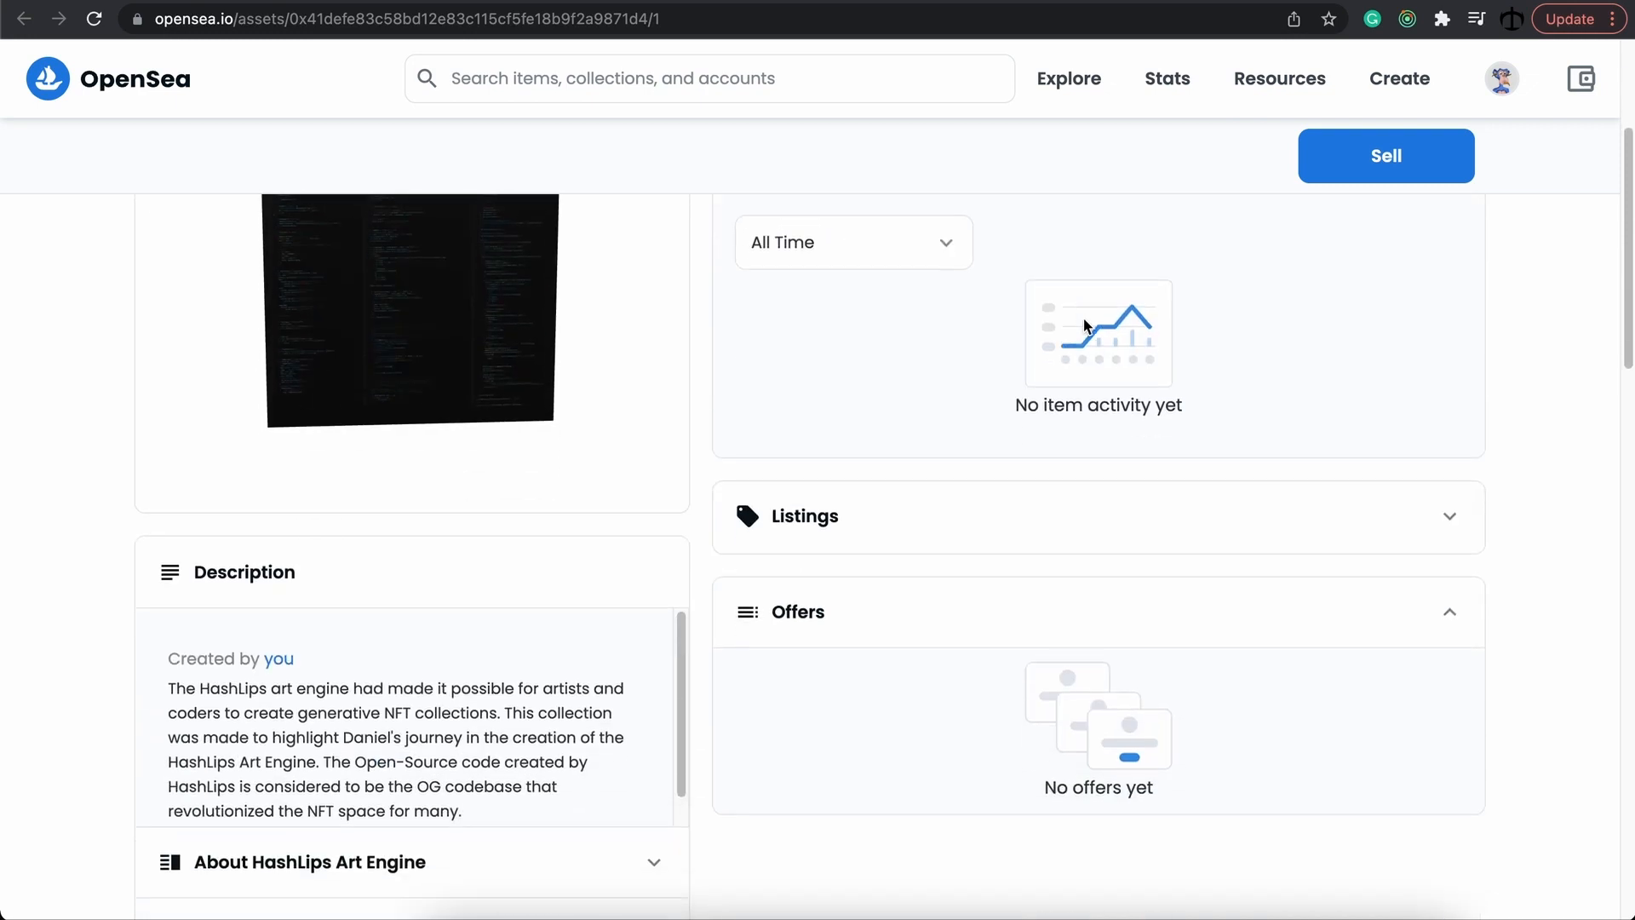
scroll("down", 3)
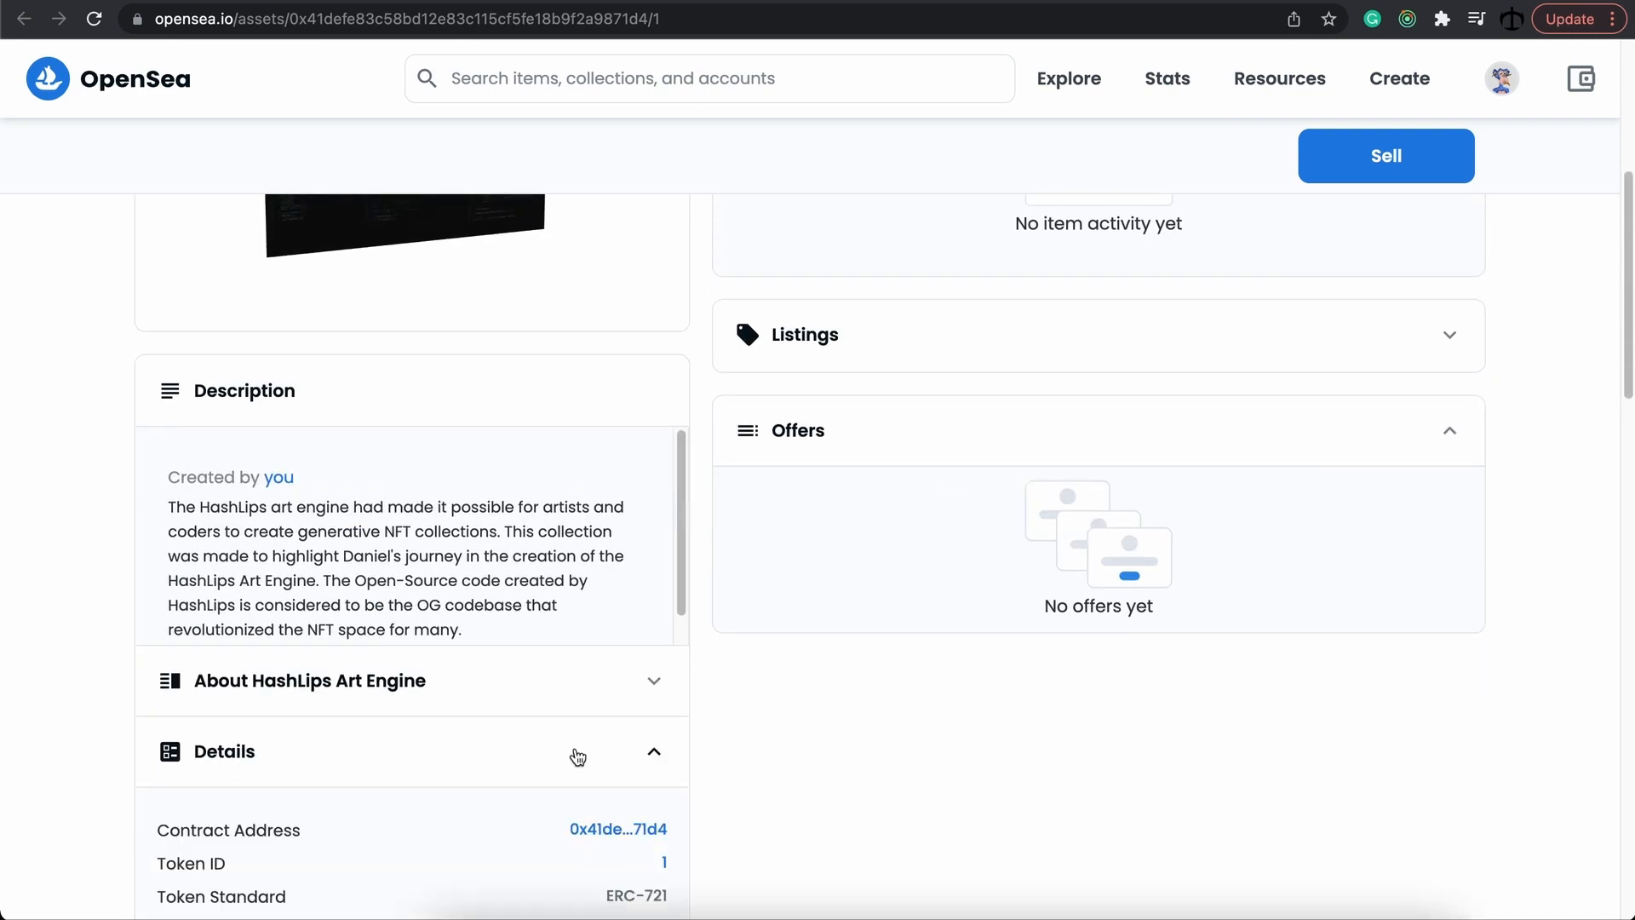
scroll("down", 3)
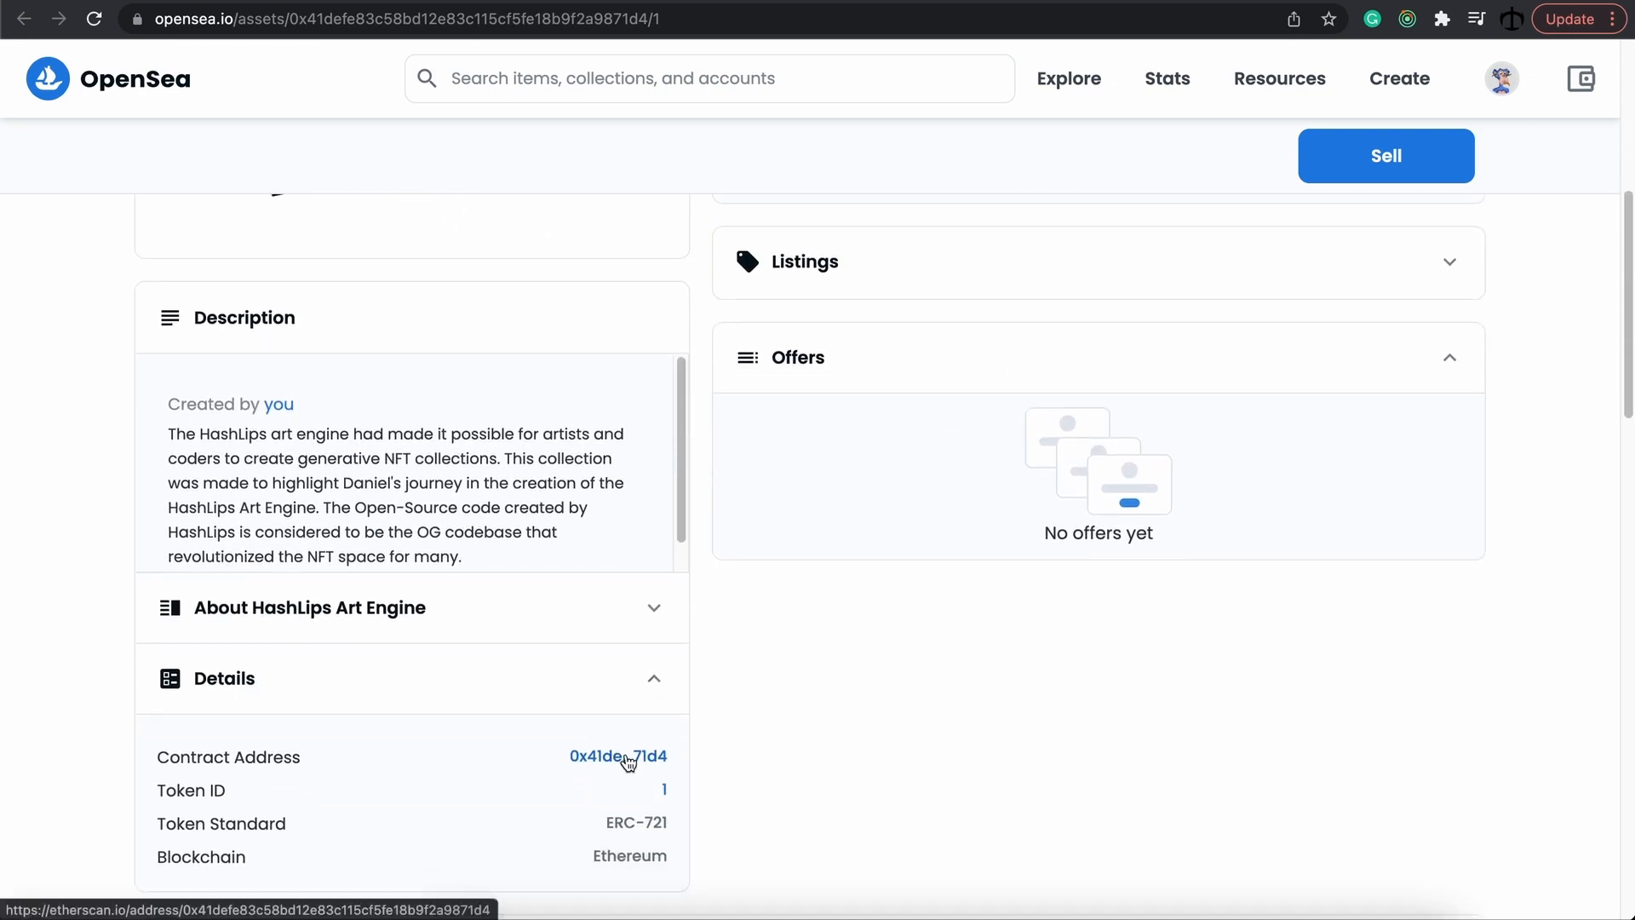
- On Etherscan, query the contract's tokenURI for token 1 and select the returned IPFS metadata.json link
left_click(617, 756)
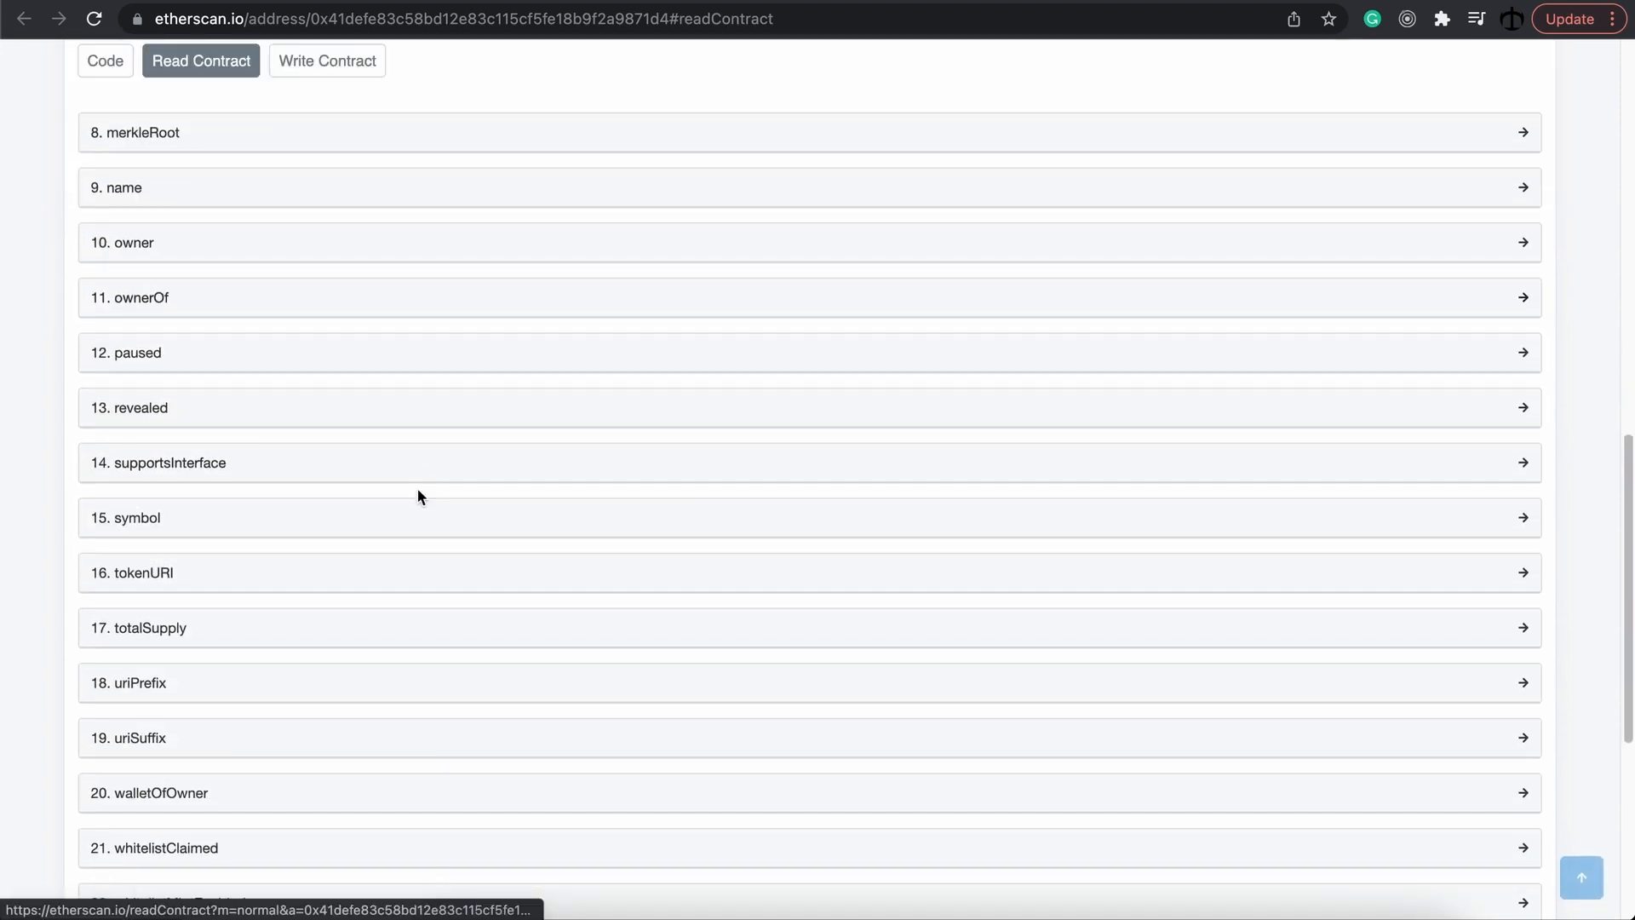
left_click(132, 573)
type("1")
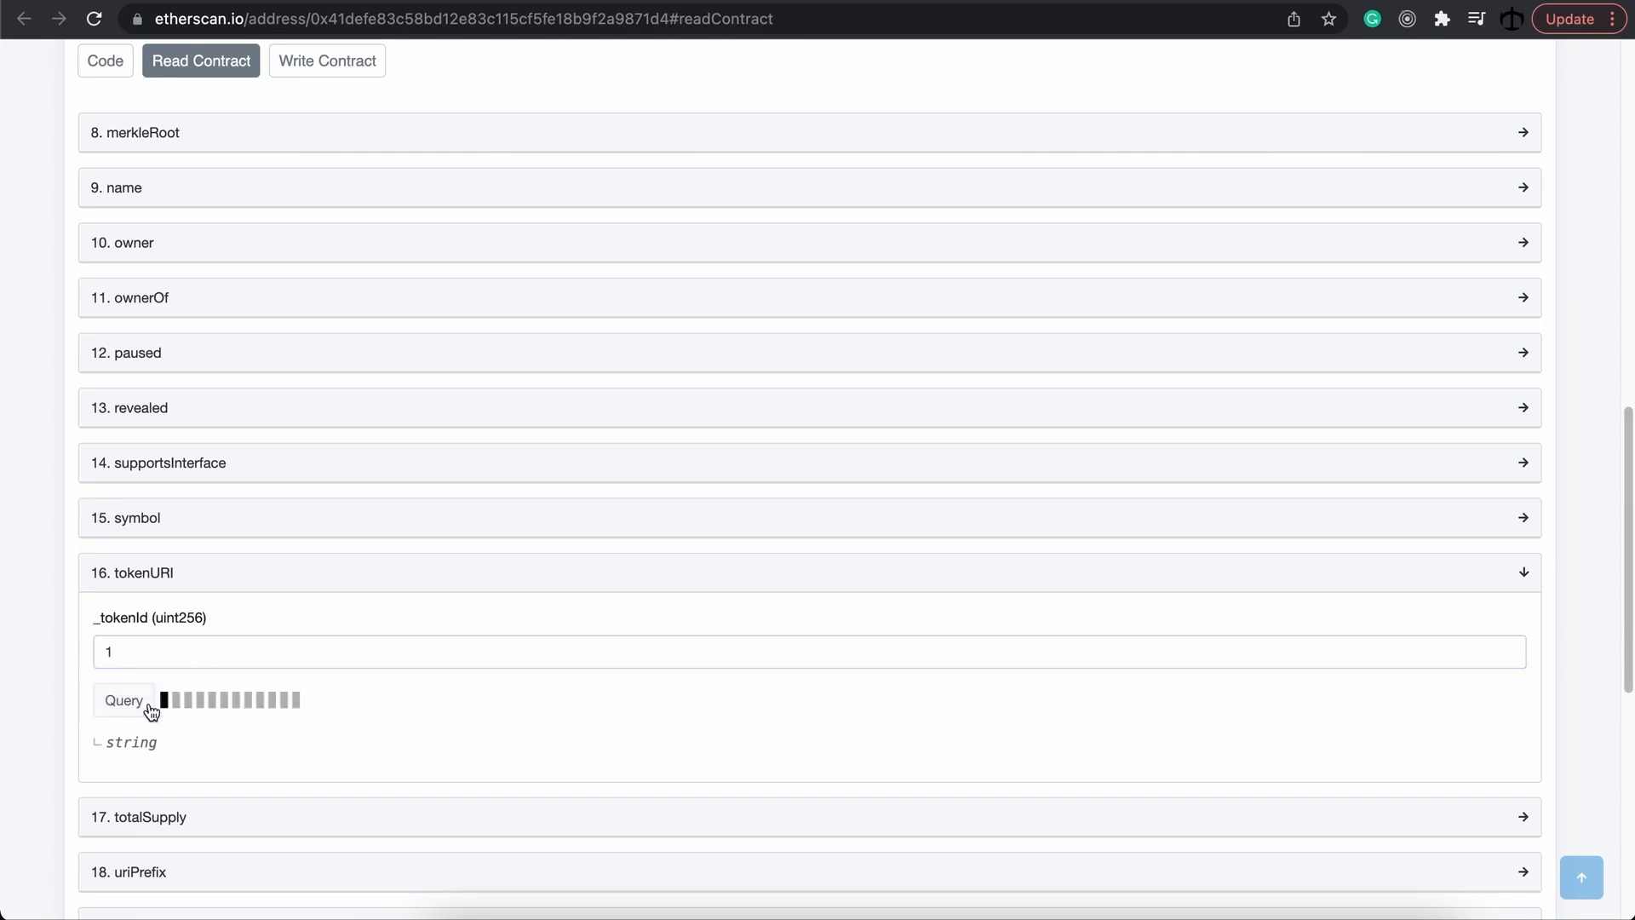
left_click(123, 700)
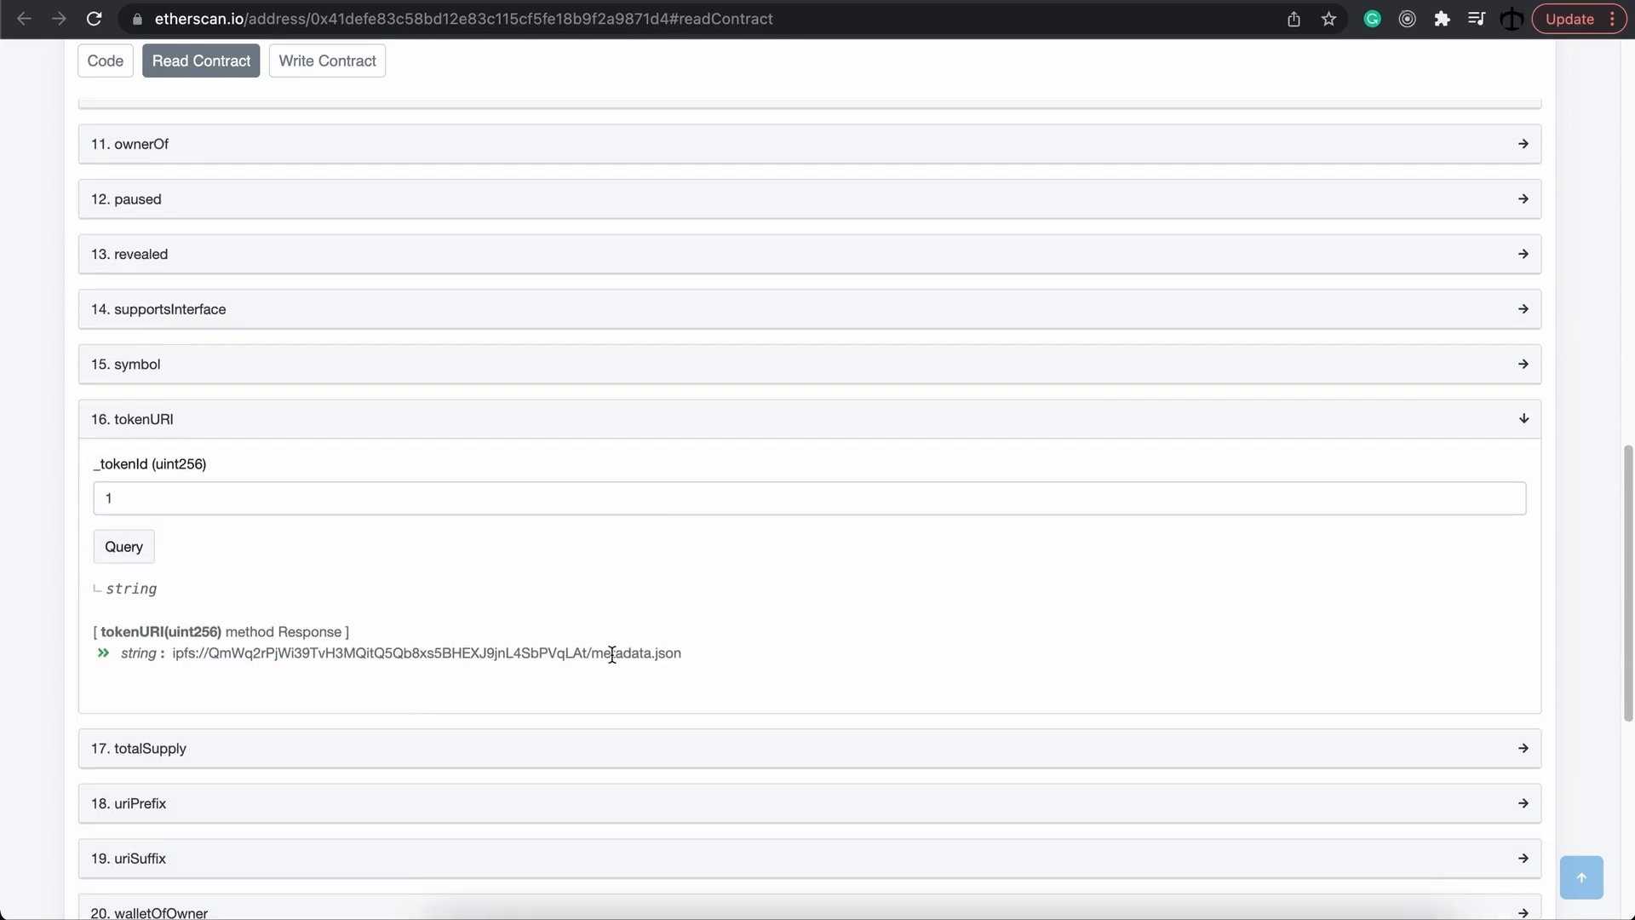
left_click_drag(175, 653, 681, 652)
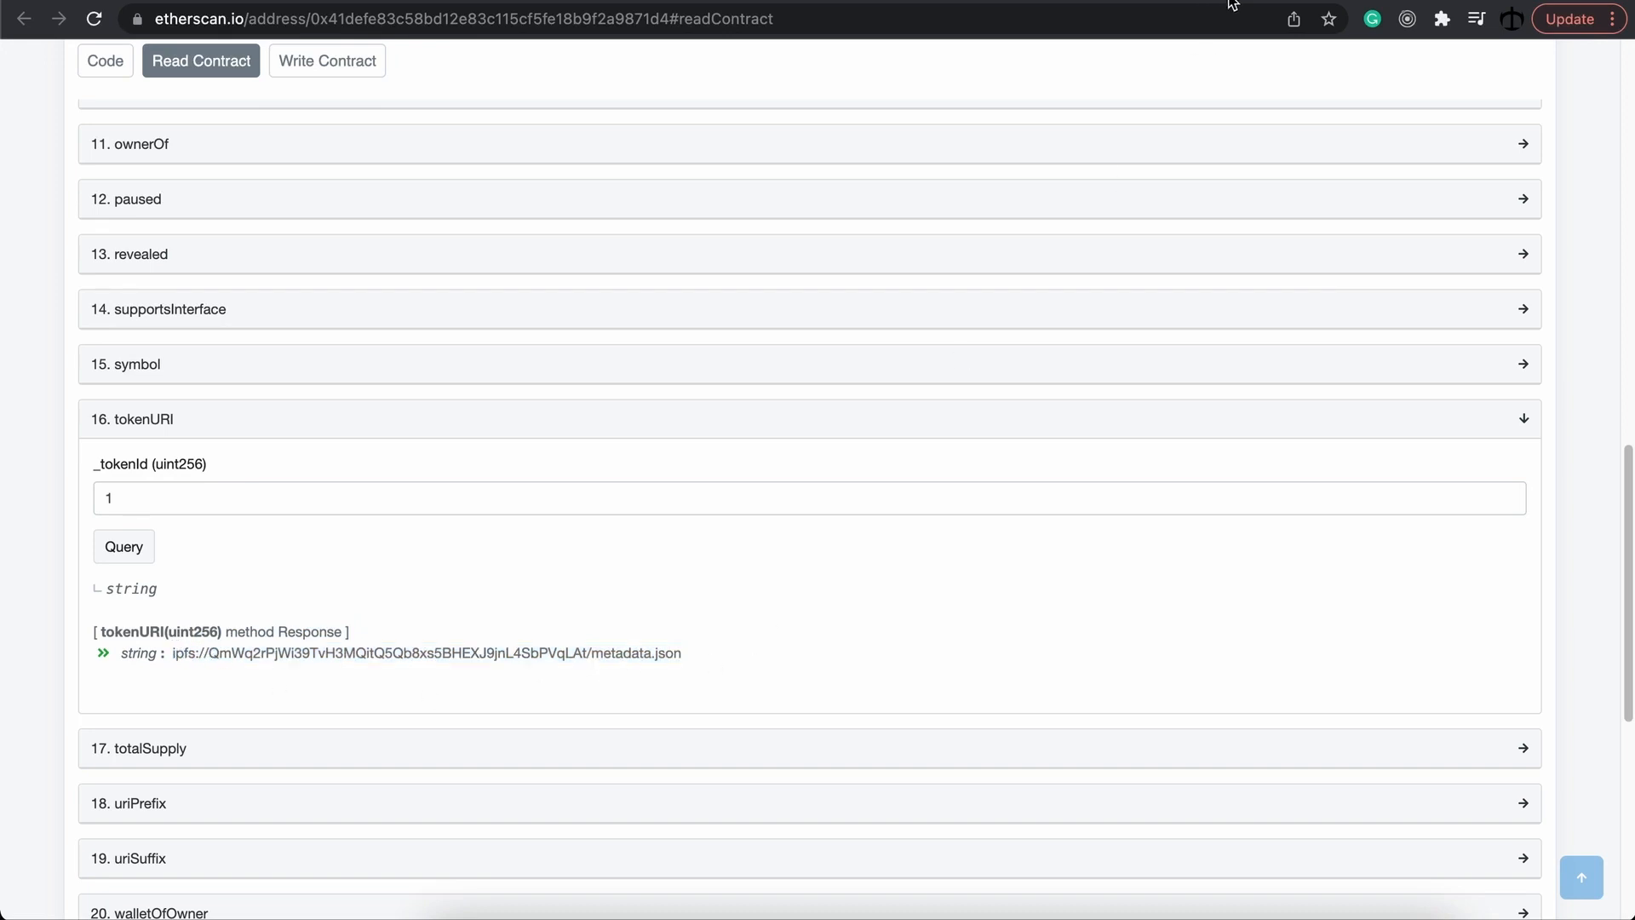
- Load the IPFS metadata.json via the Pinata gateway and download model.glb and engine.zip from its links
left_click(426, 653)
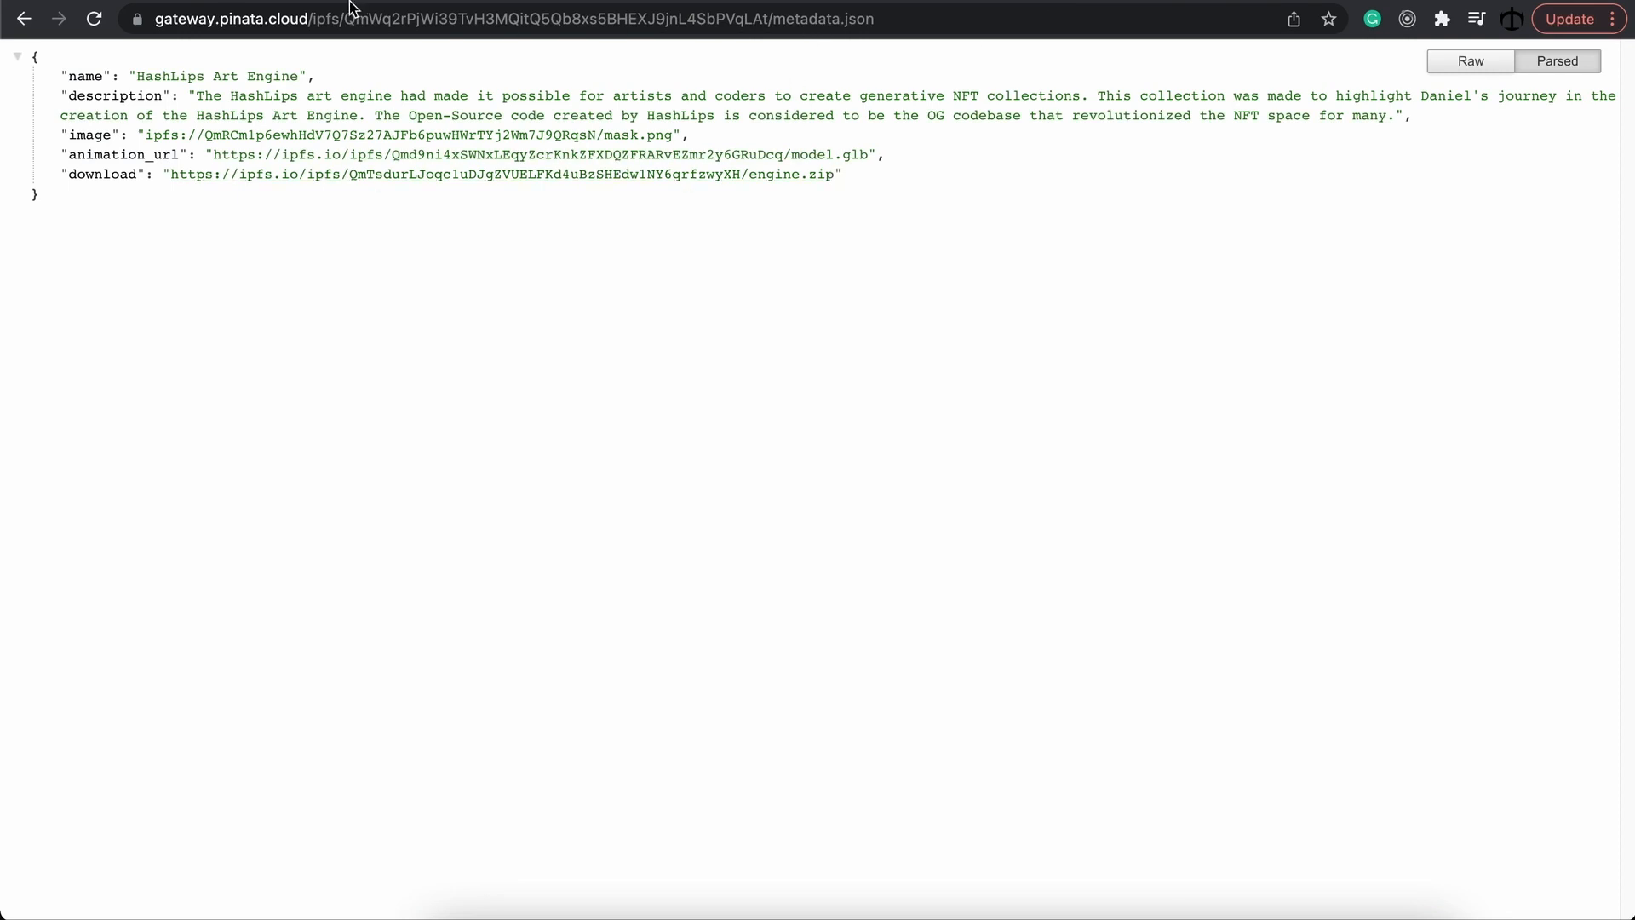
mouse_move(368, 34)
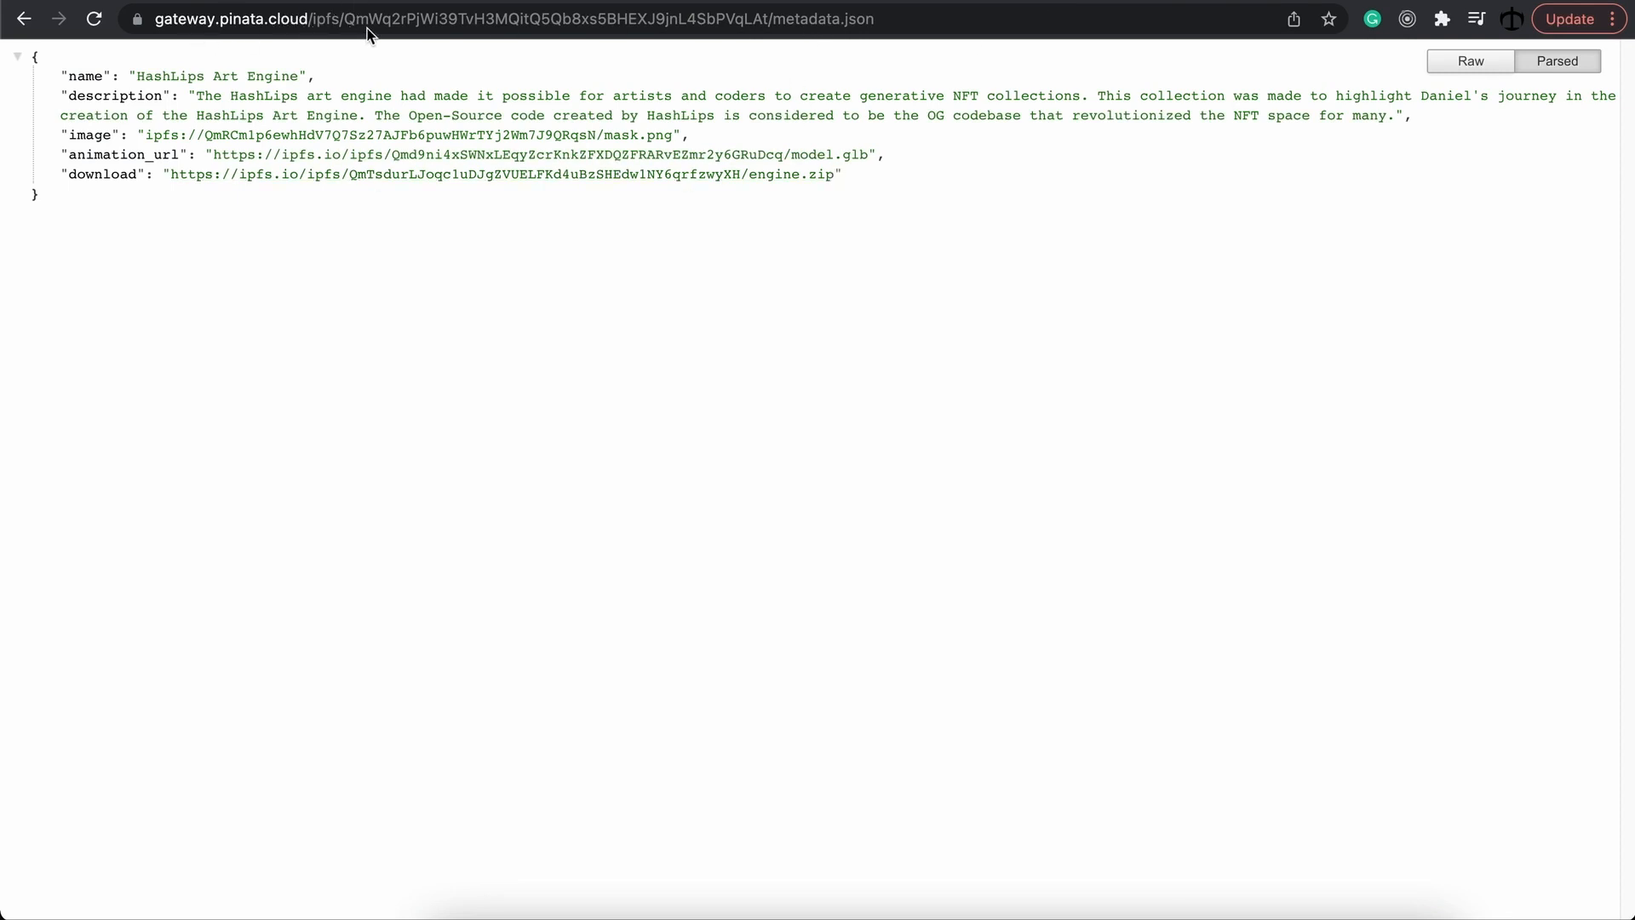
key("ctrl+a")
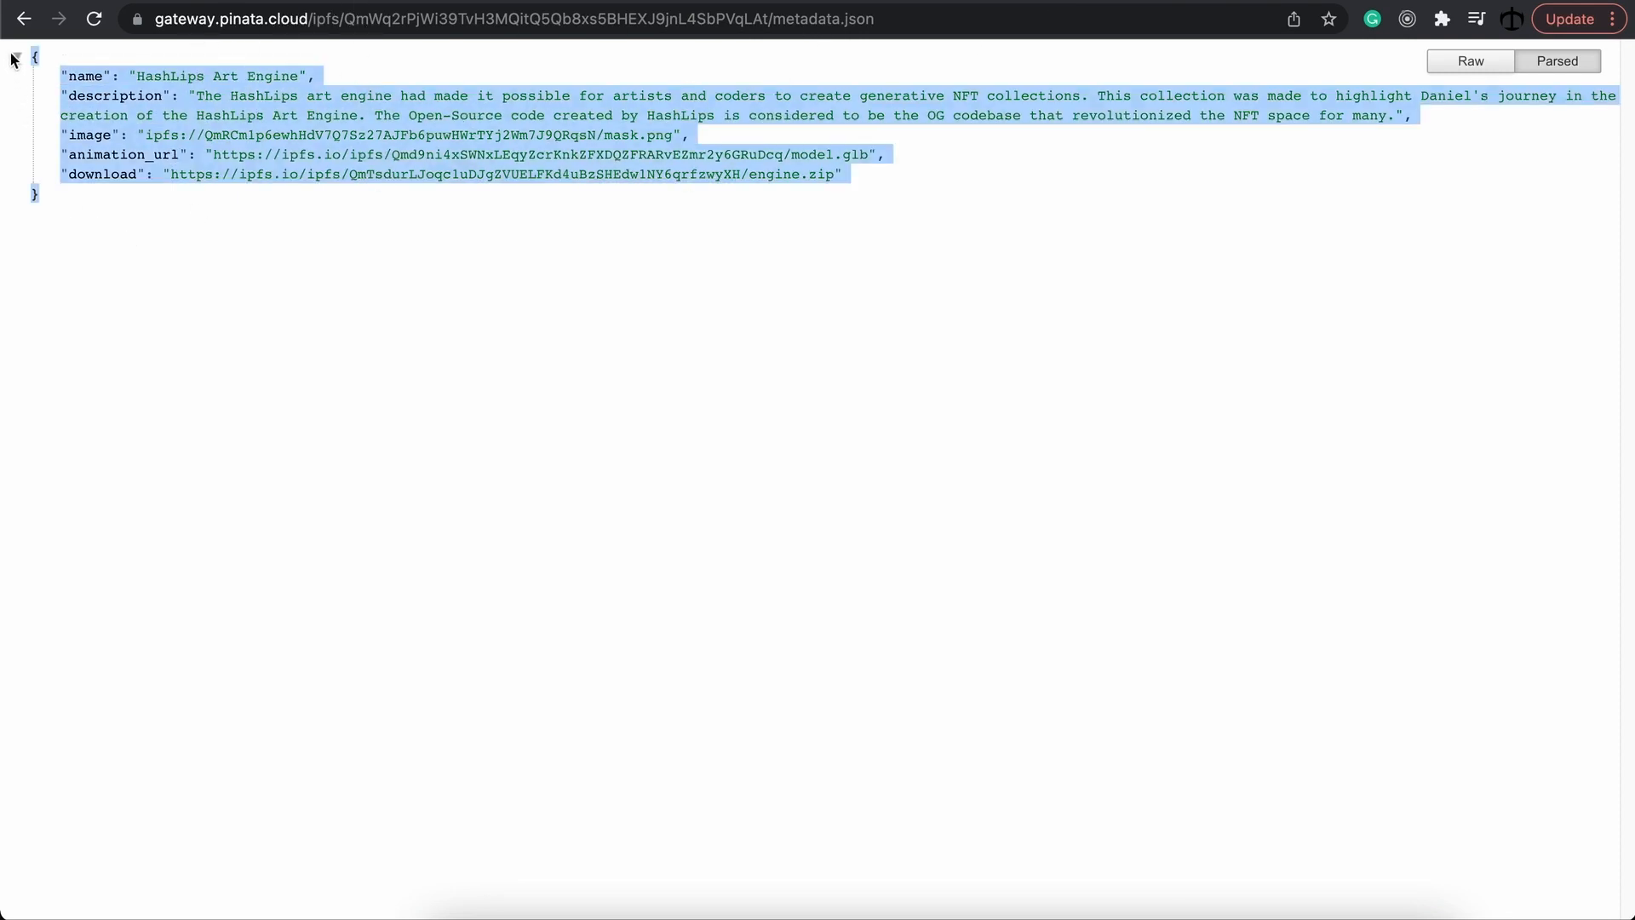
left_click(142, 155)
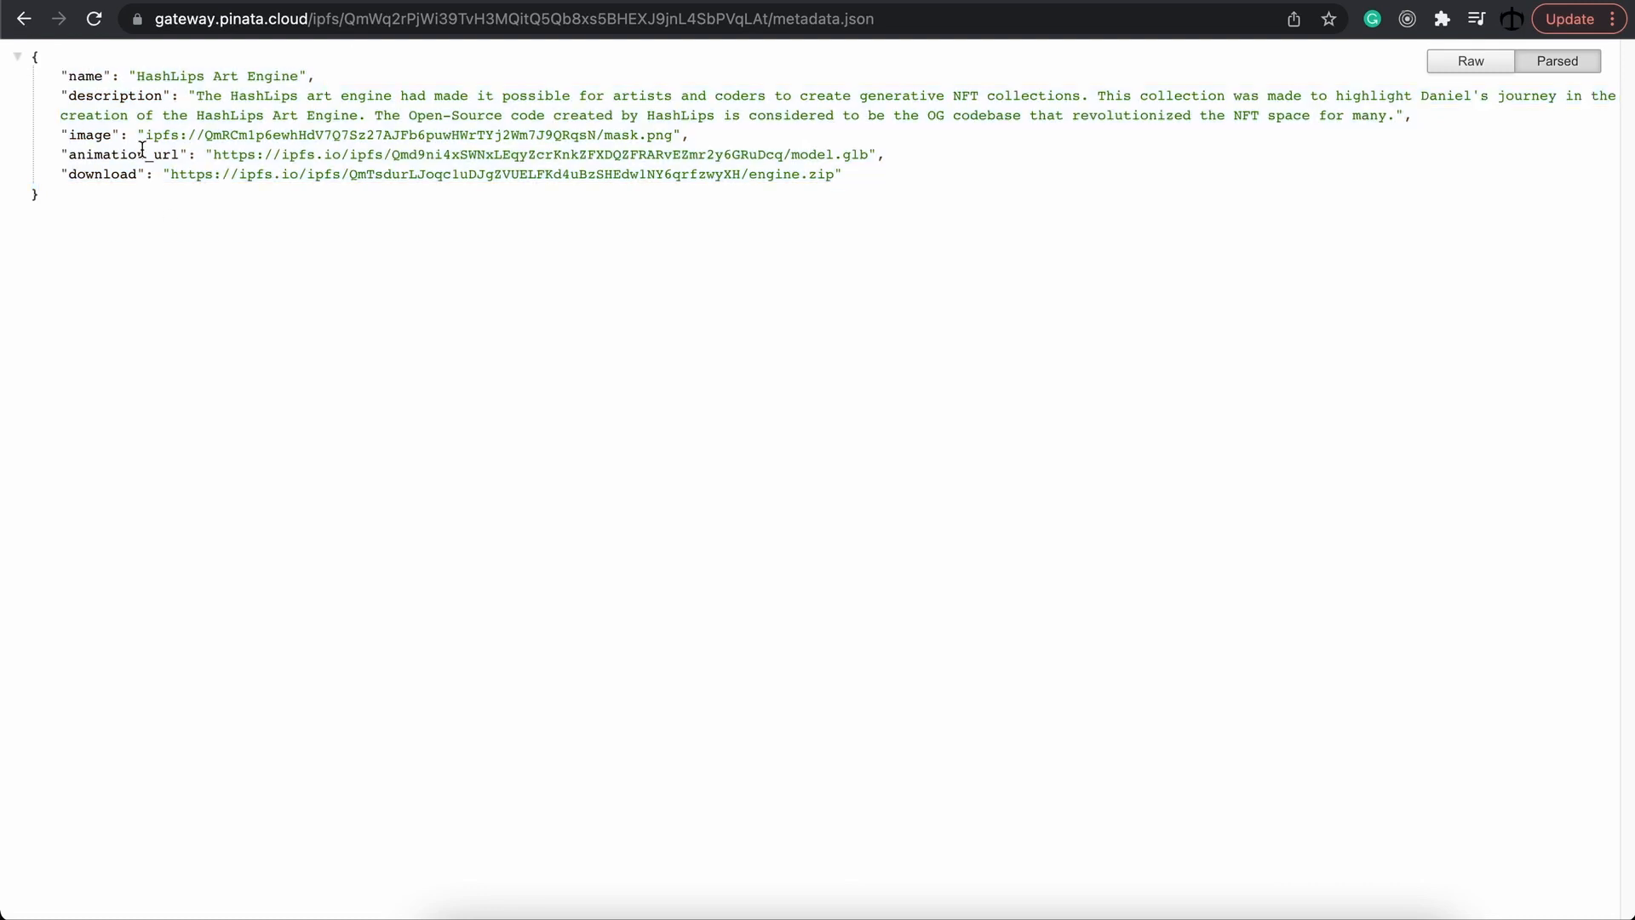
mouse_move(527, 155)
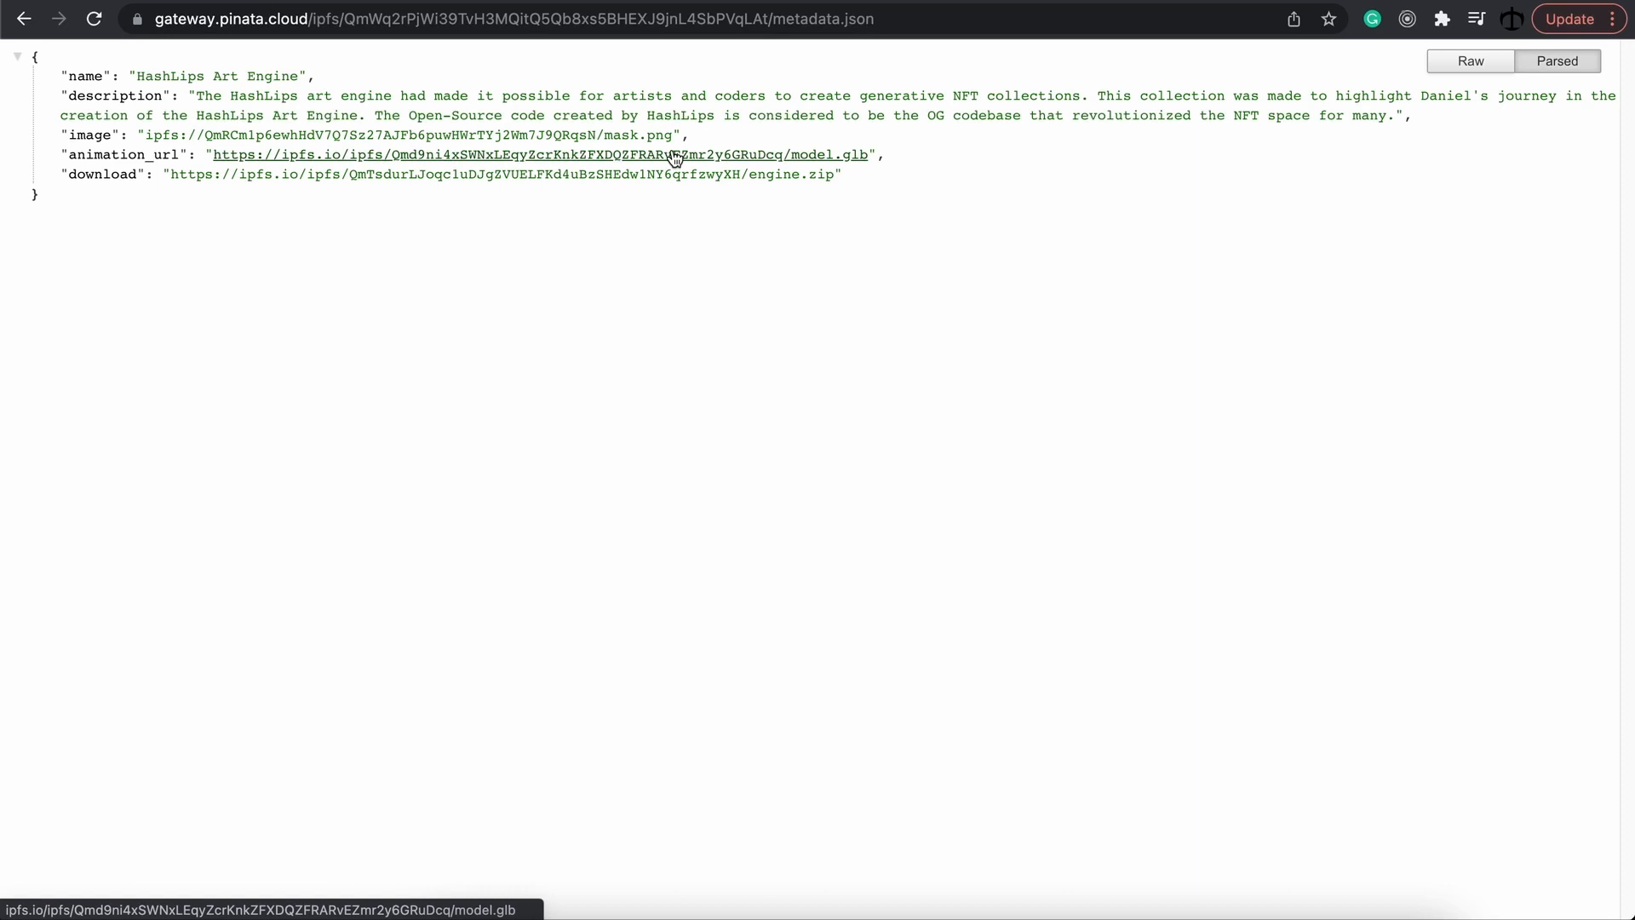
mouse_move(559, 259)
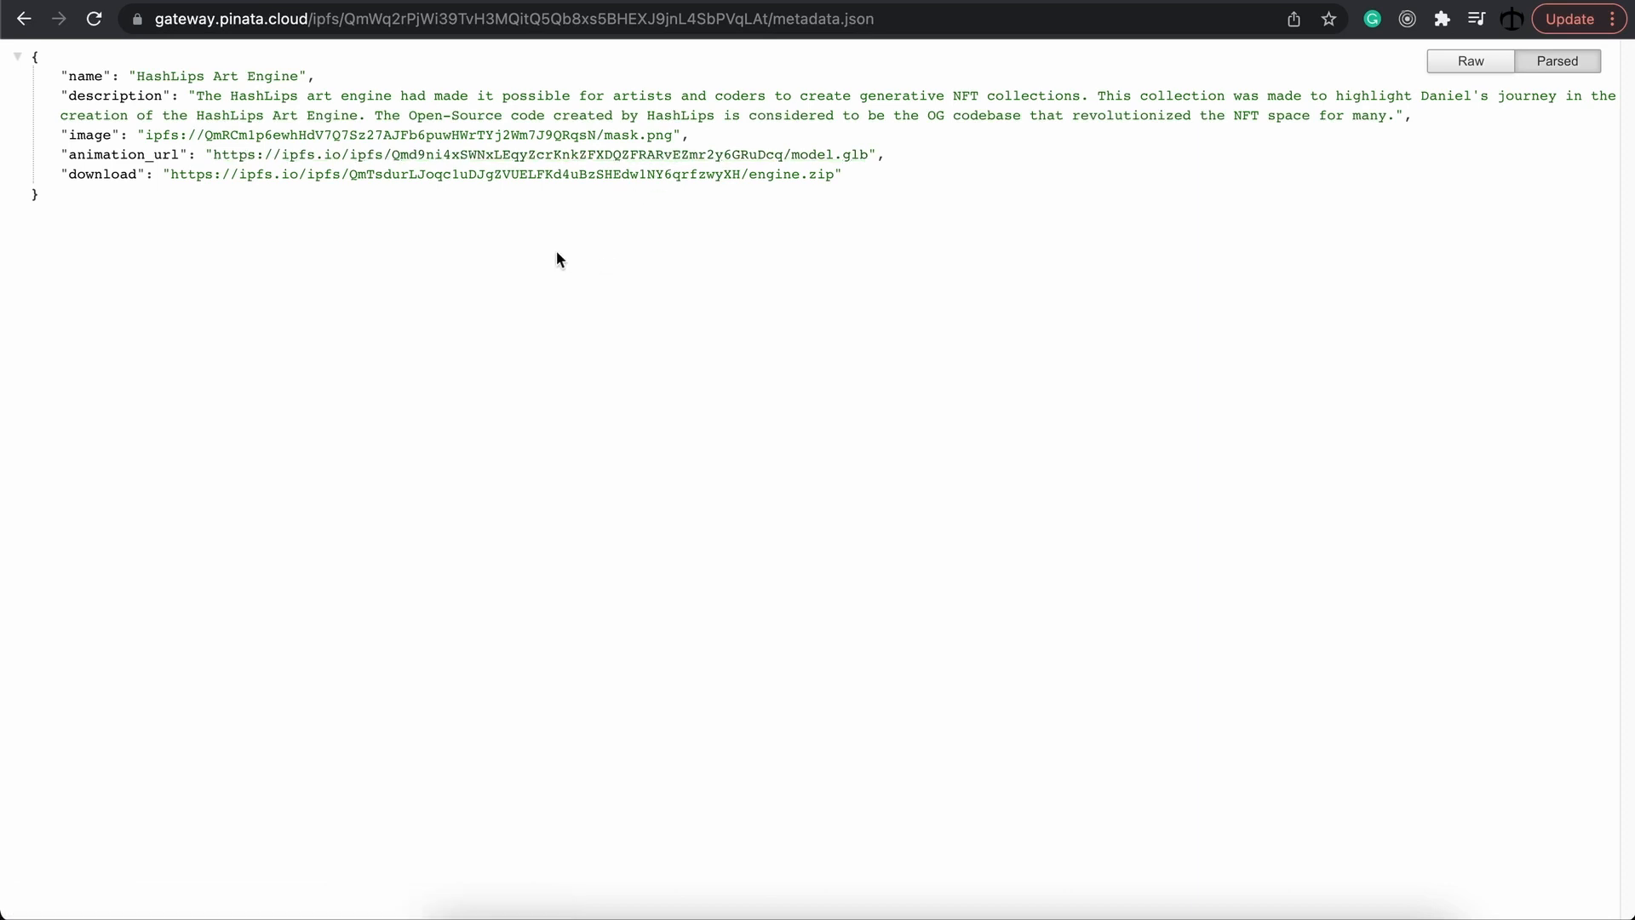
mouse_move(466, 188)
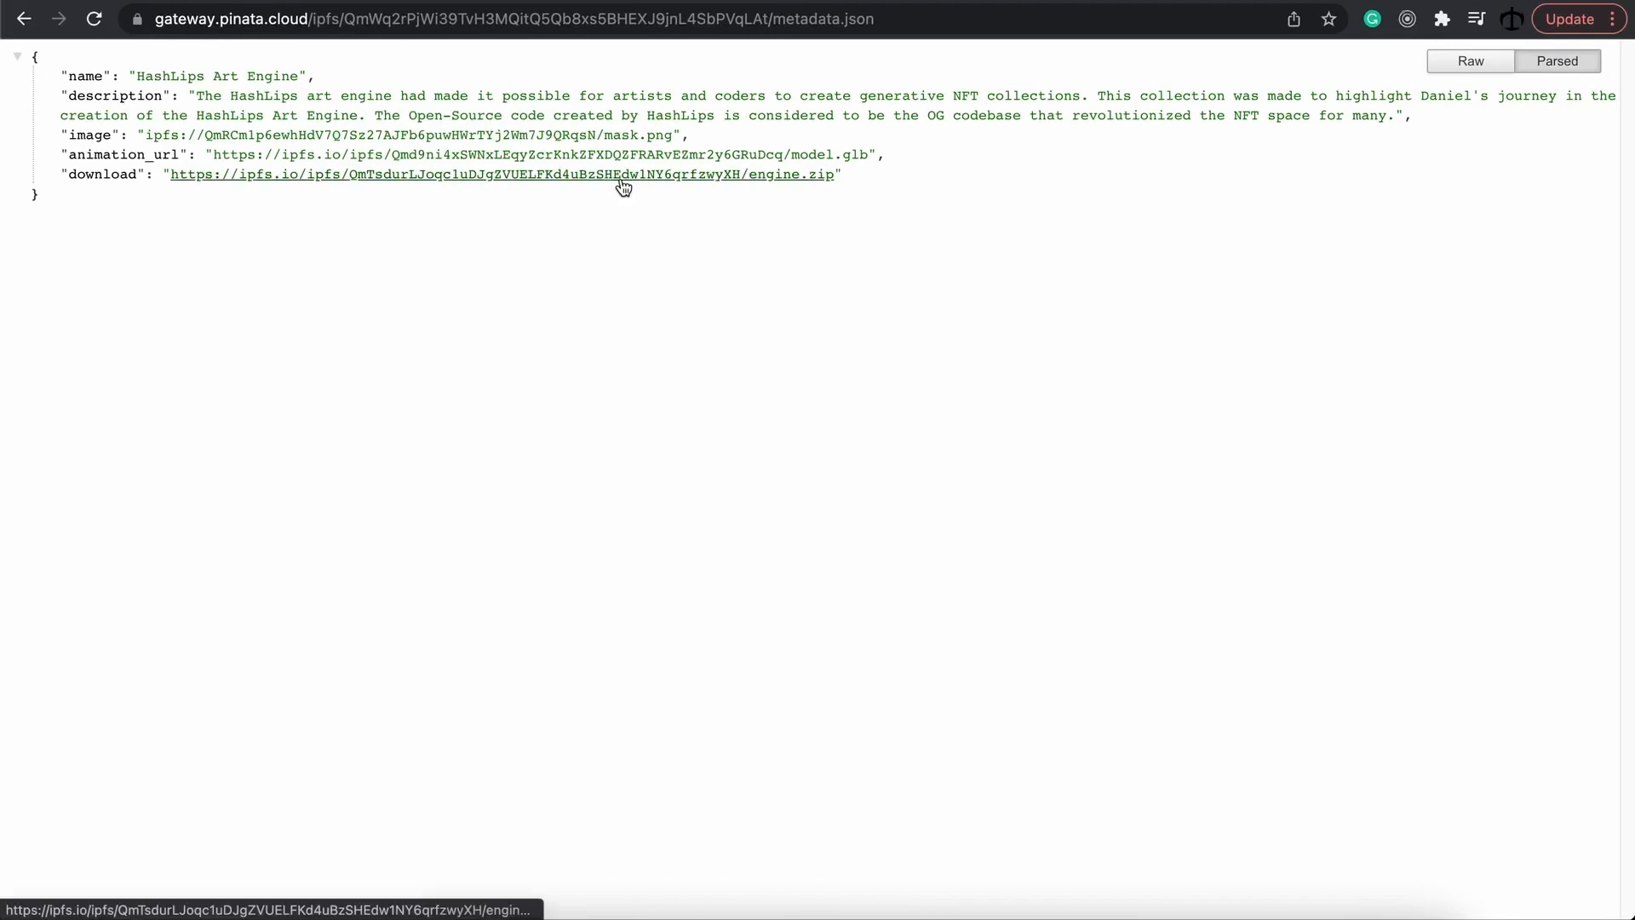
left_click(501, 173)
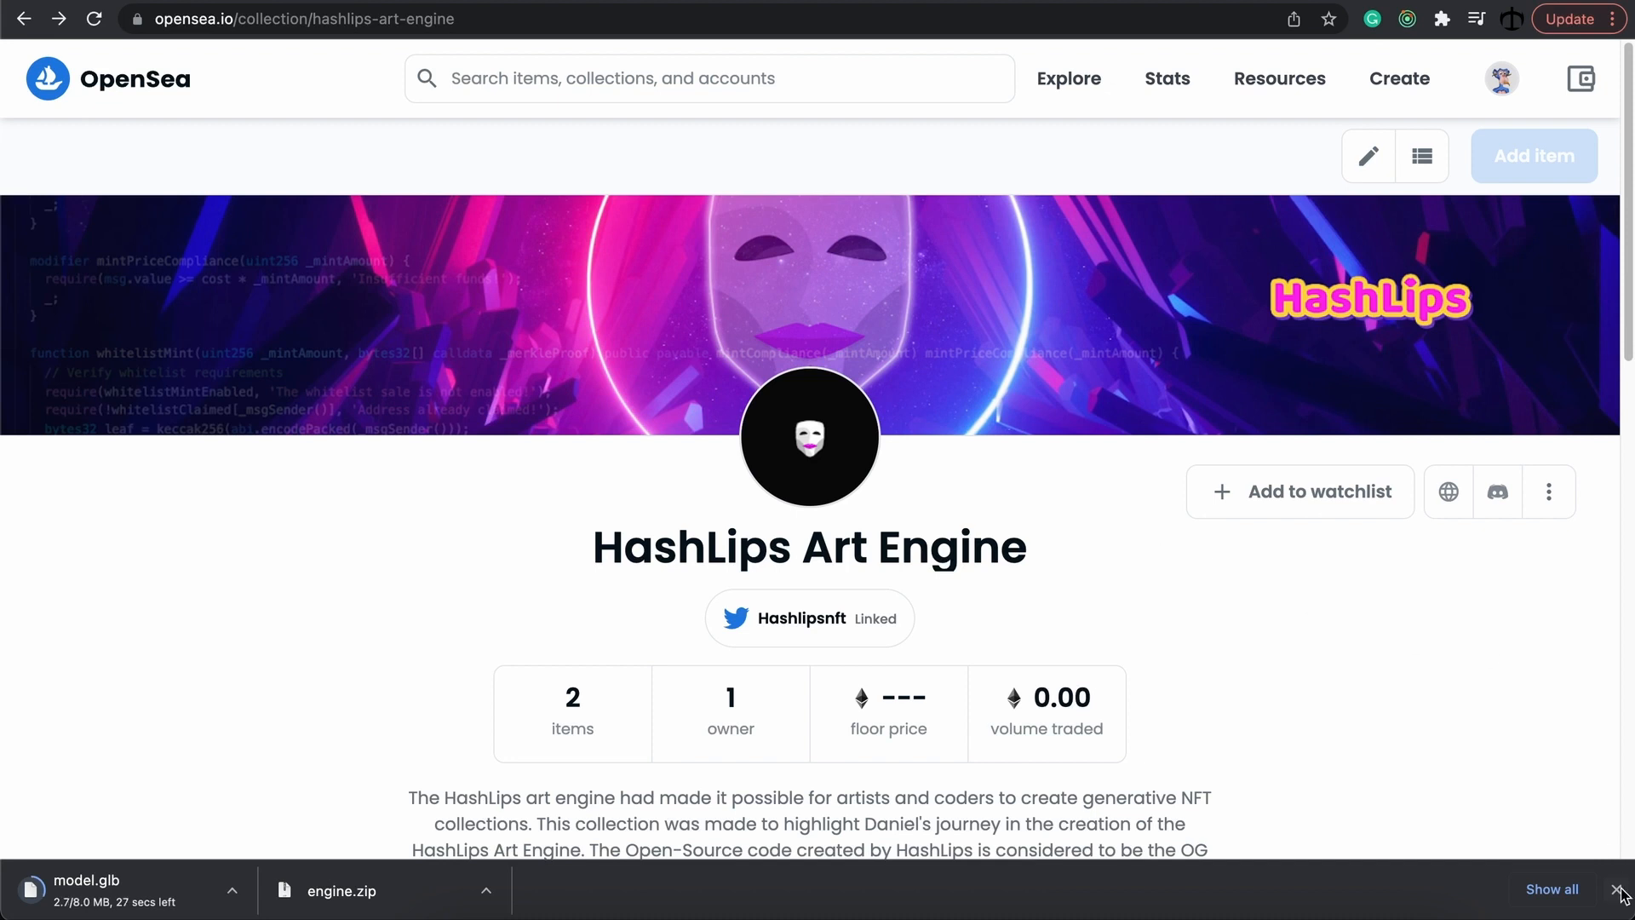
- Dismiss the downloads bar and bring the collection description with the nftsurgeon.com link into view
left_click(1623, 894)
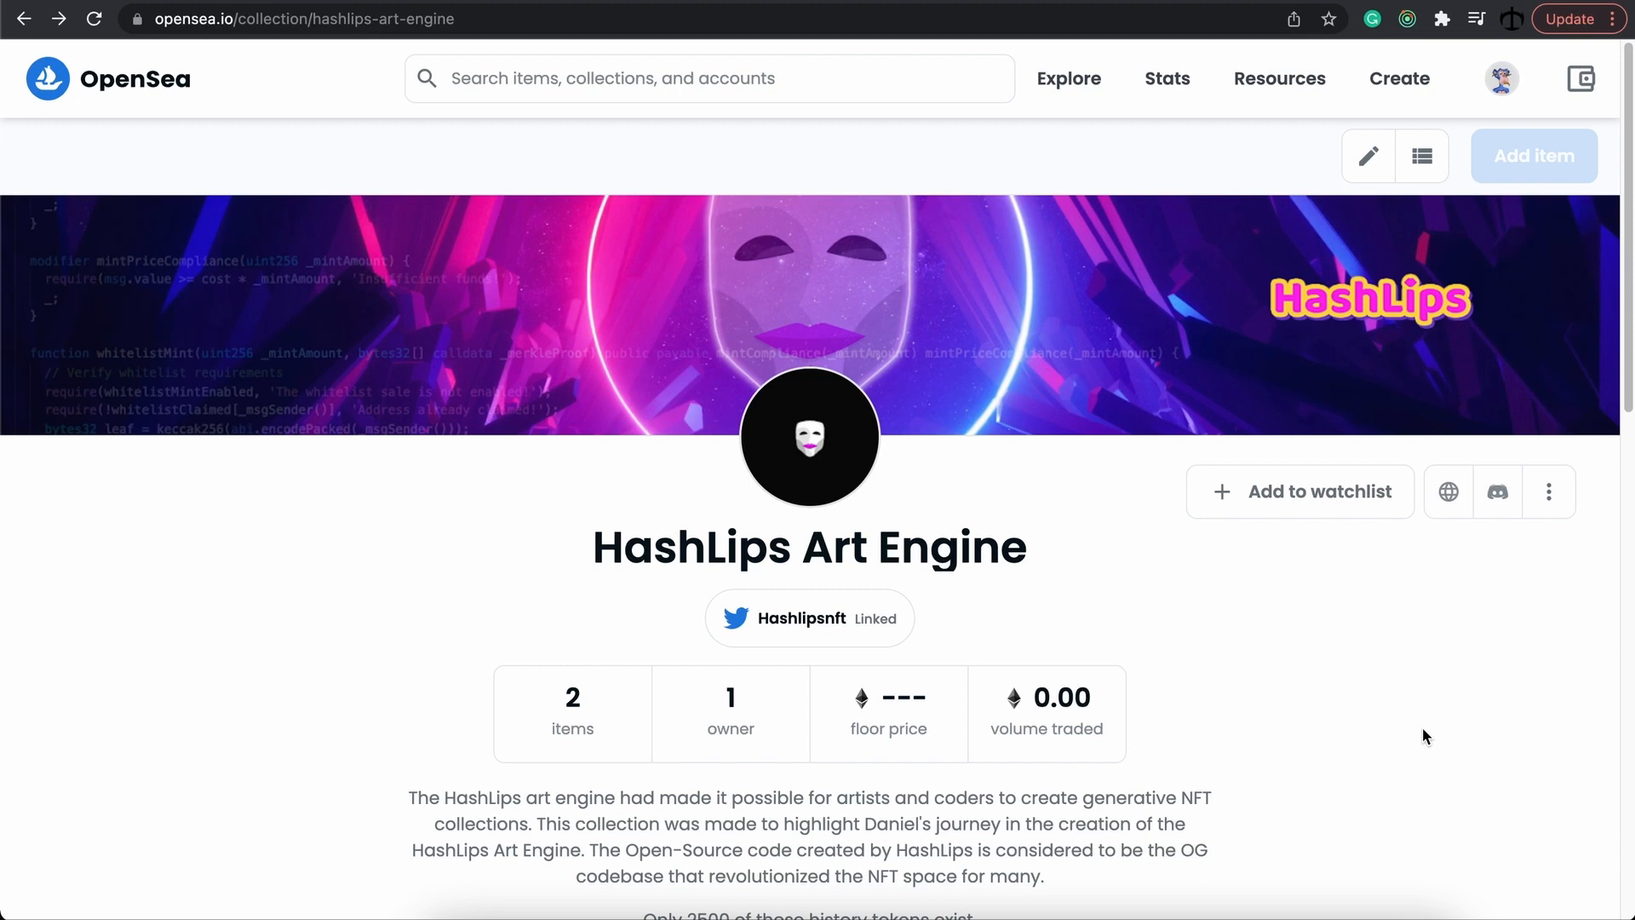
mouse_move(1094, 638)
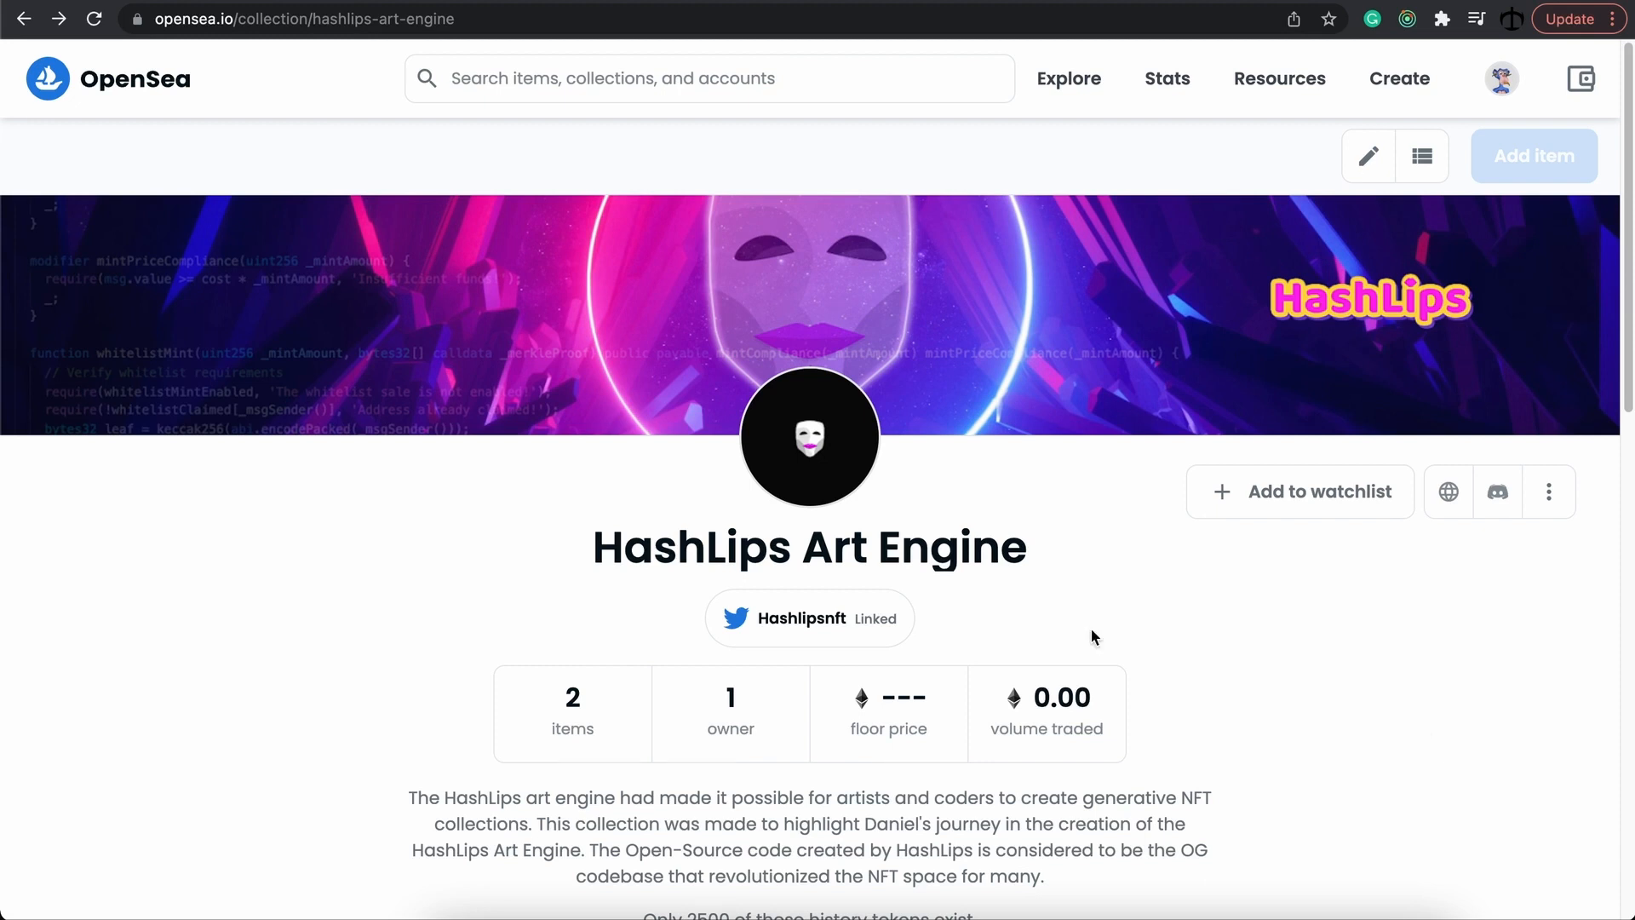
scroll("down", 3)
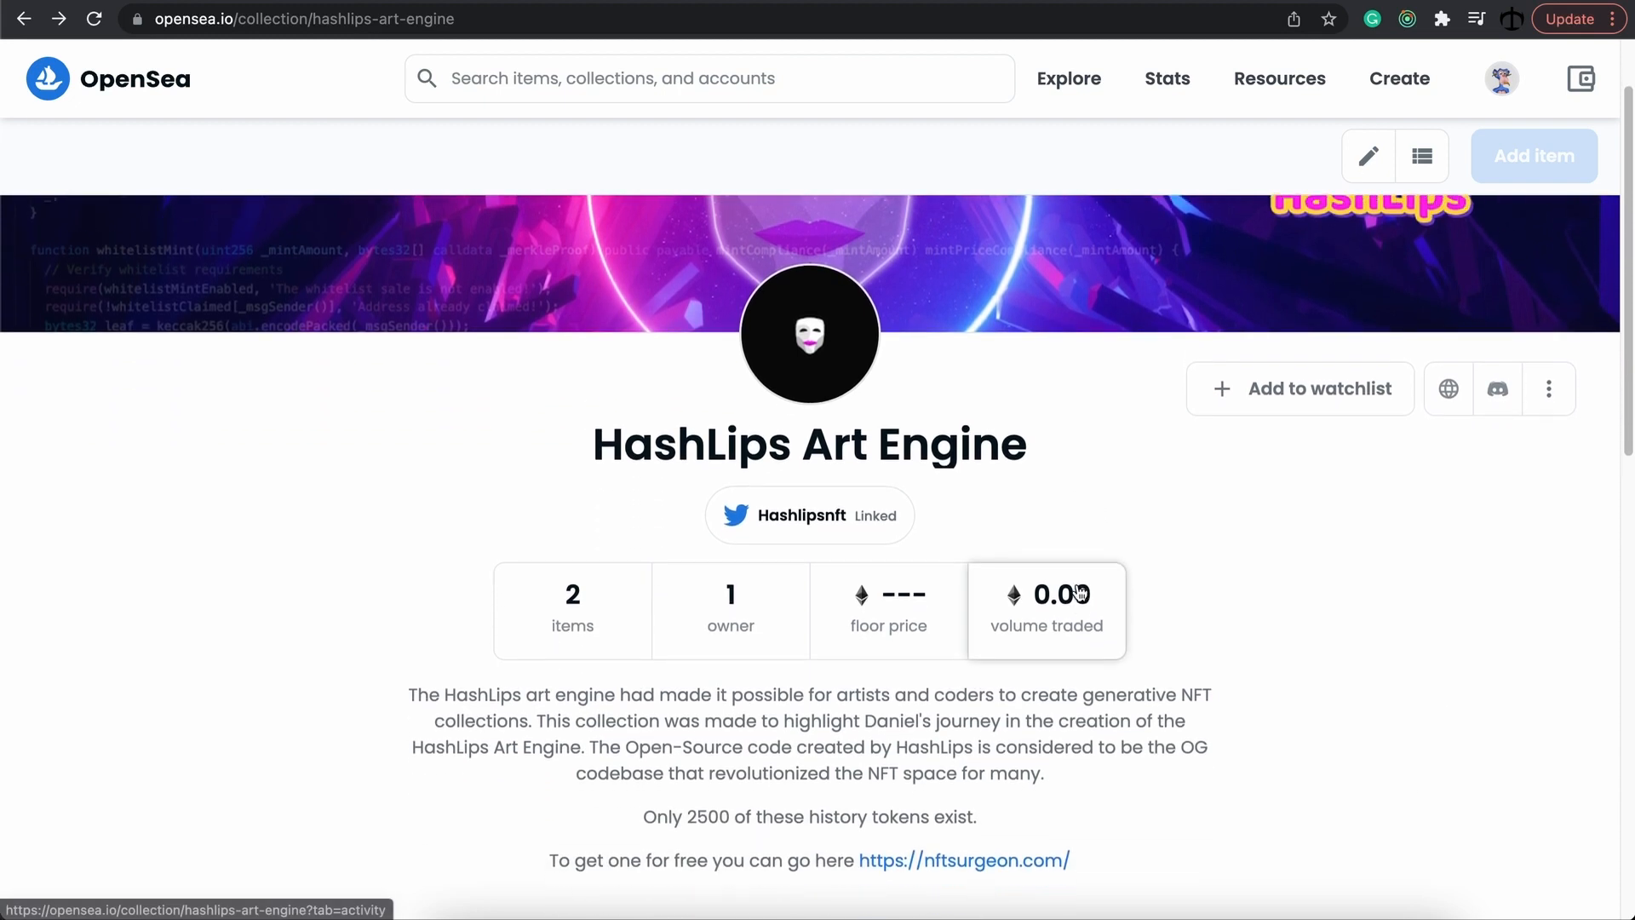
scroll("down", 3)
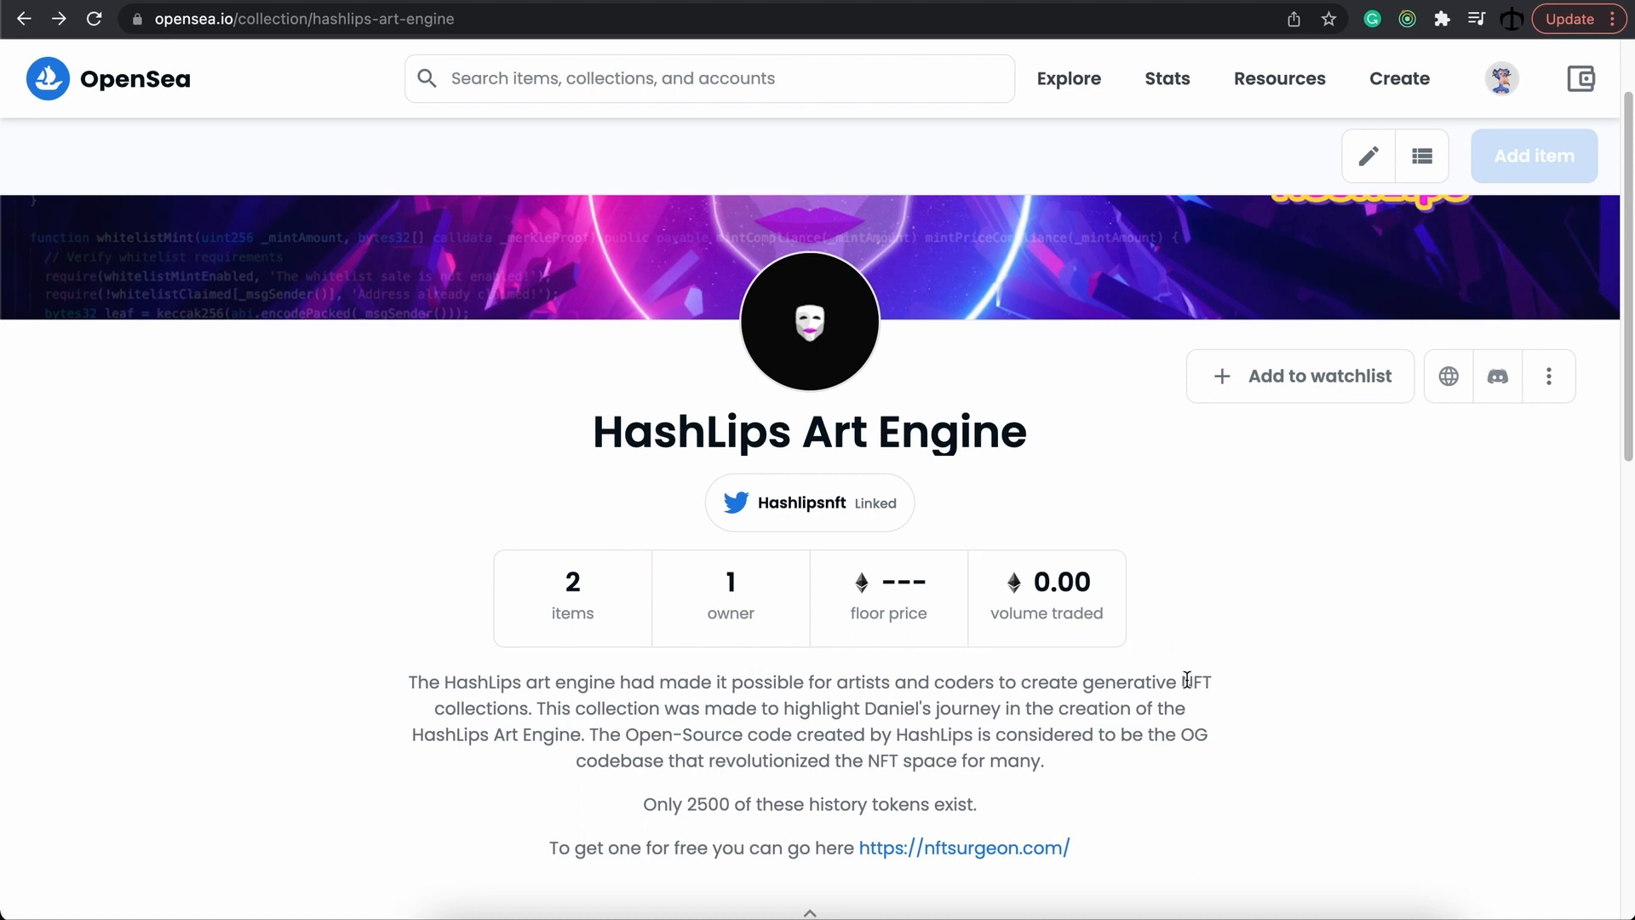
scroll("down", 3)
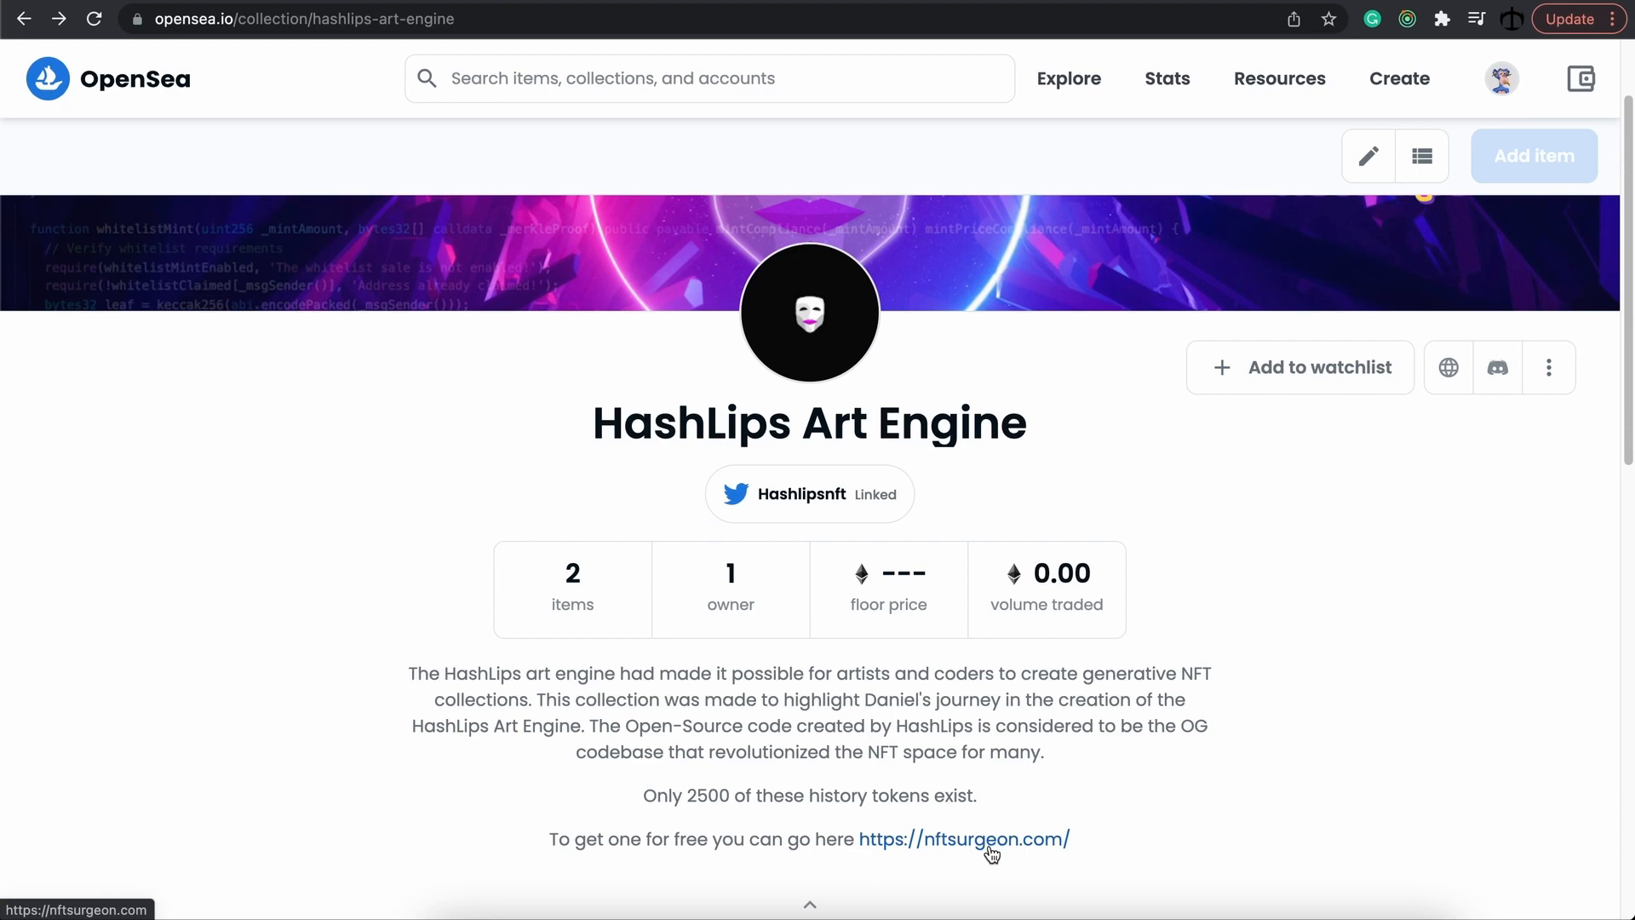
- Visit the nftsurgeon.com mint page, then navigate back to opensea.io/collection/hashlips-art-engine
left_click(963, 840)
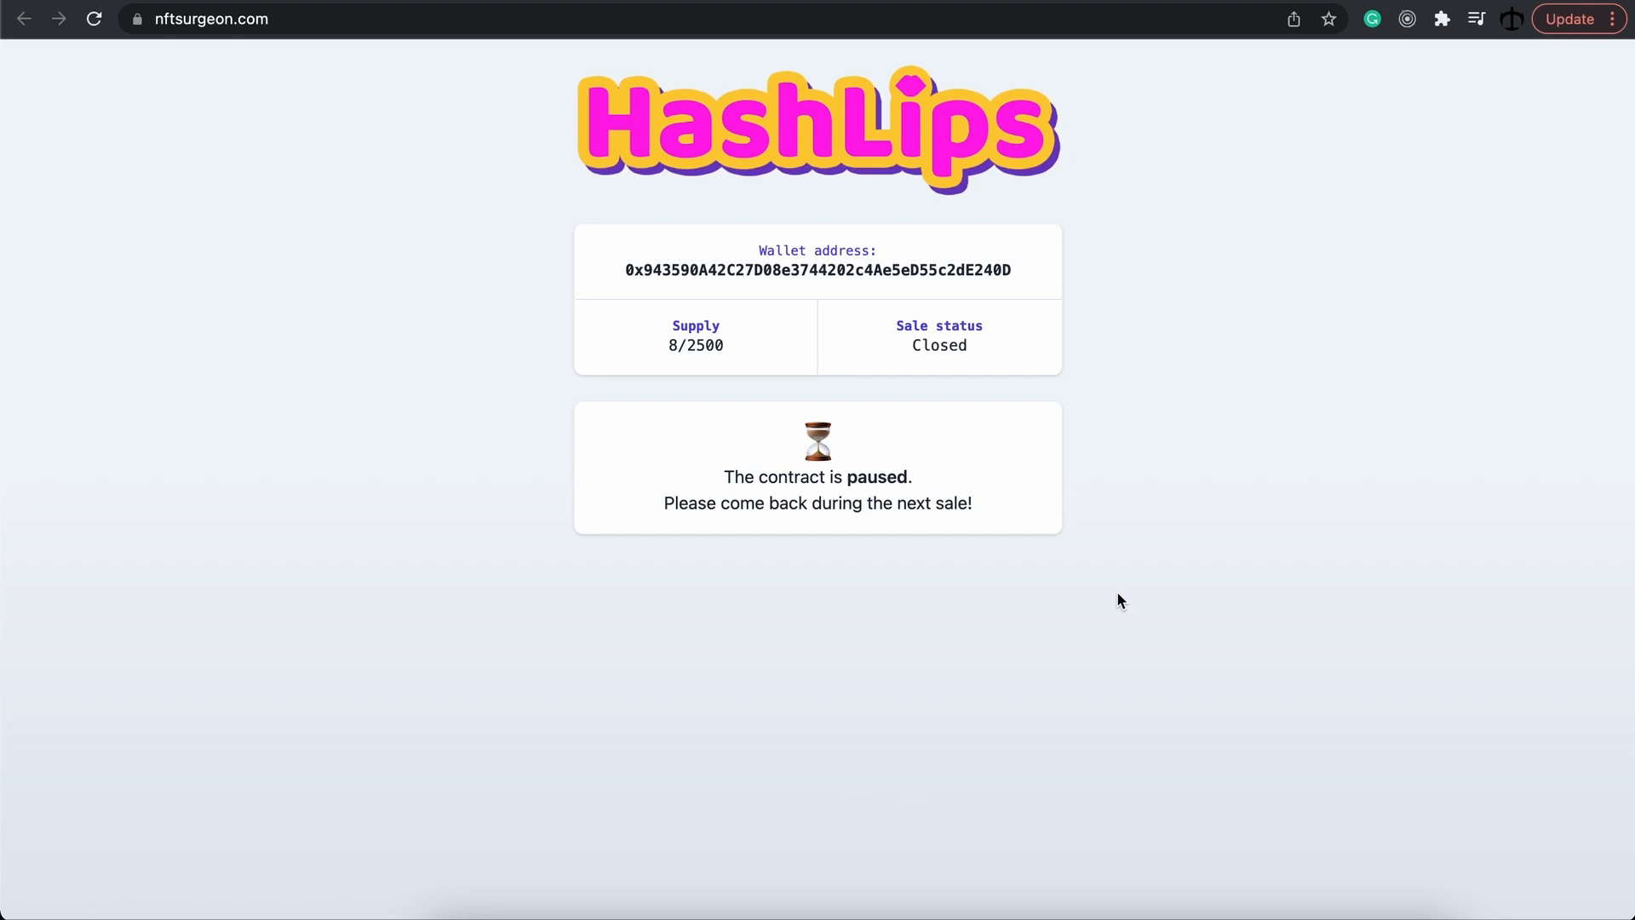
mouse_move(668, 351)
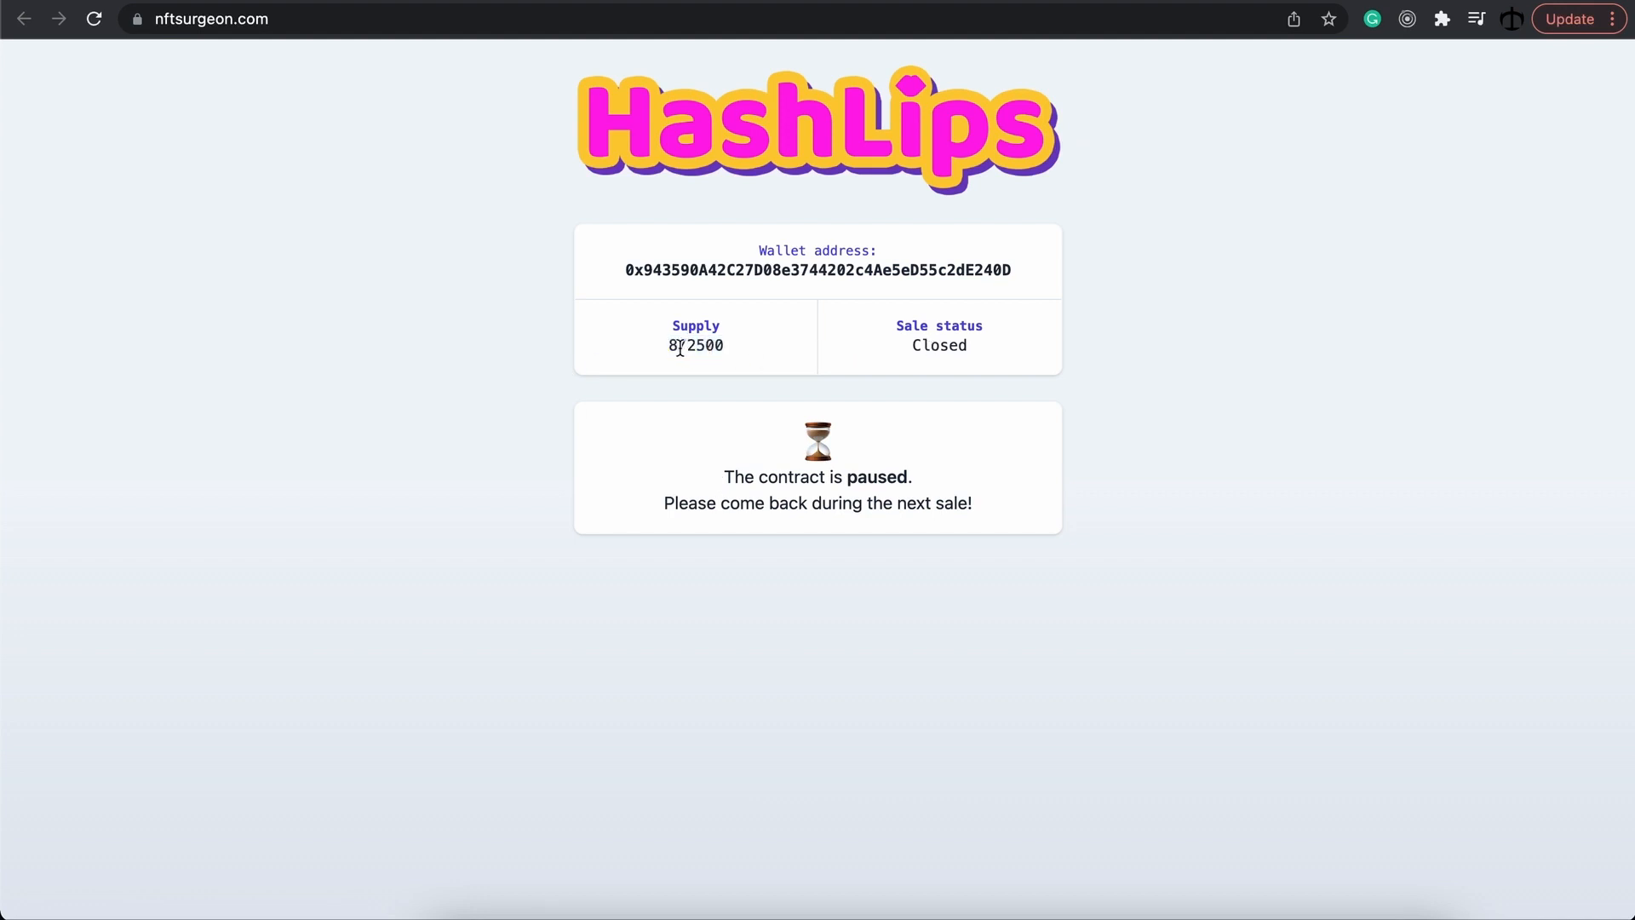
mouse_move(541, 365)
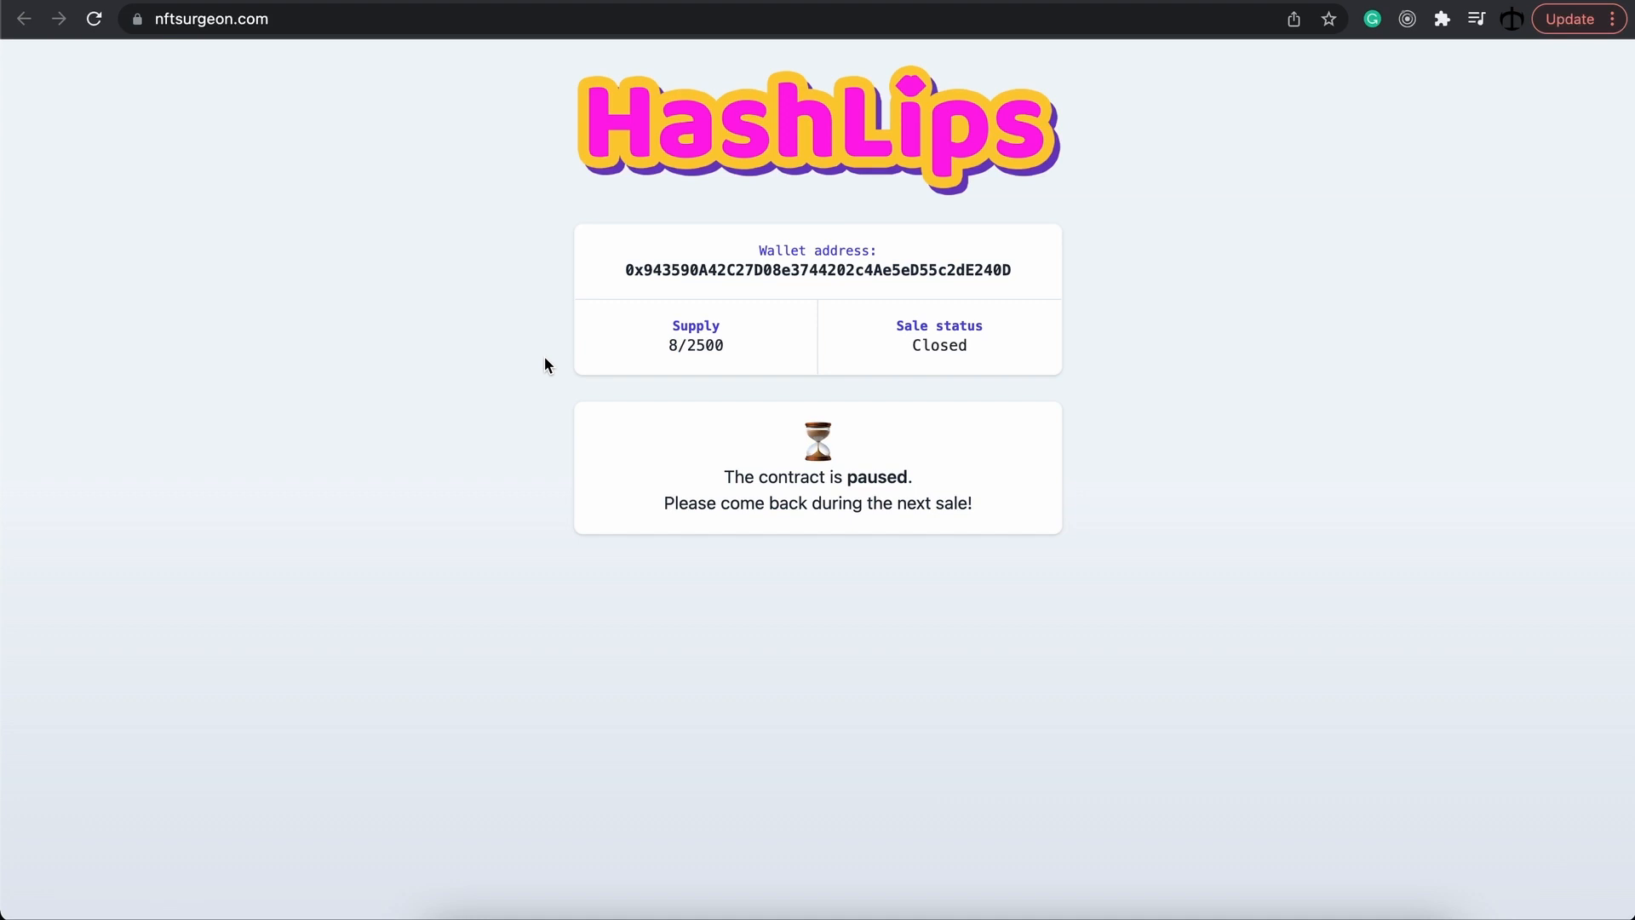
mouse_move(551, 329)
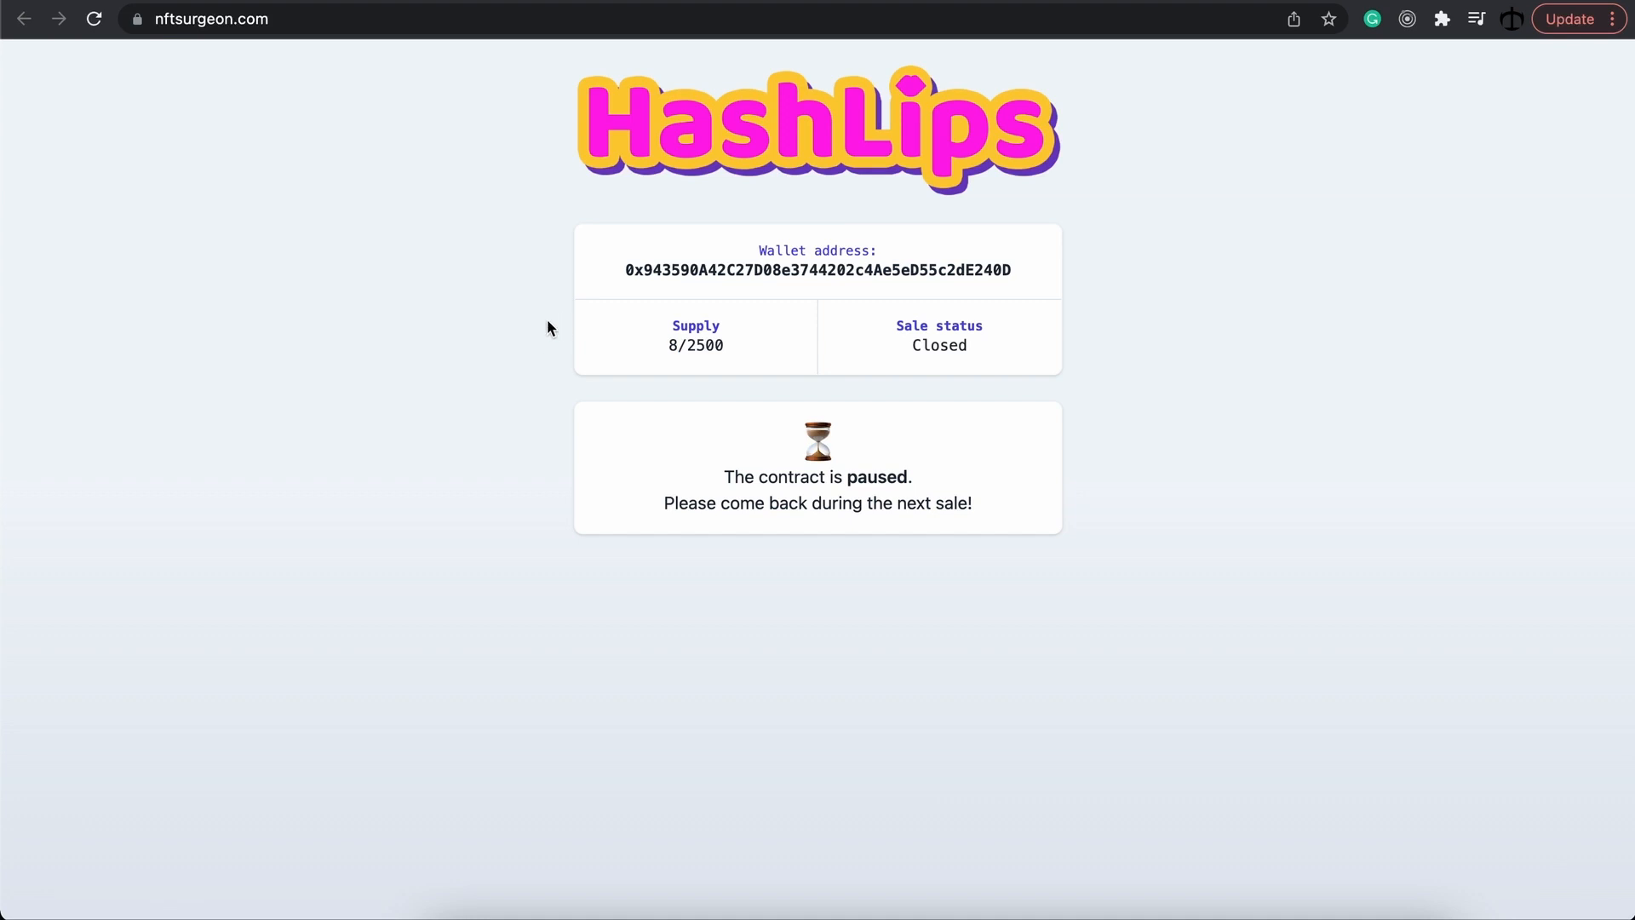
left_click(207, 19)
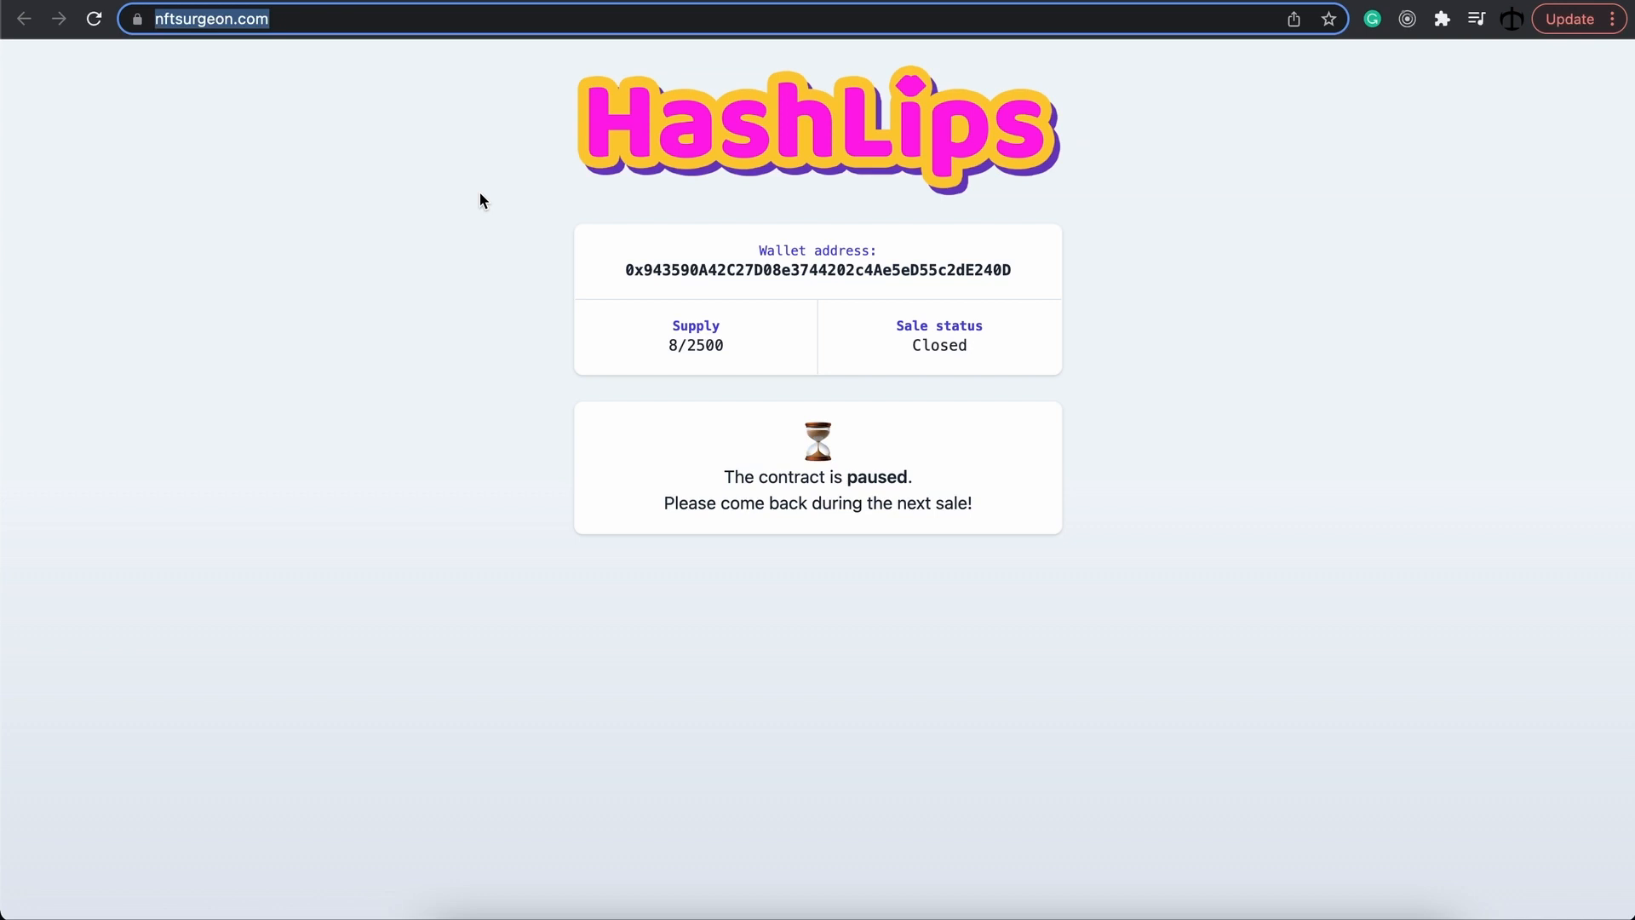
mouse_move(906, 65)
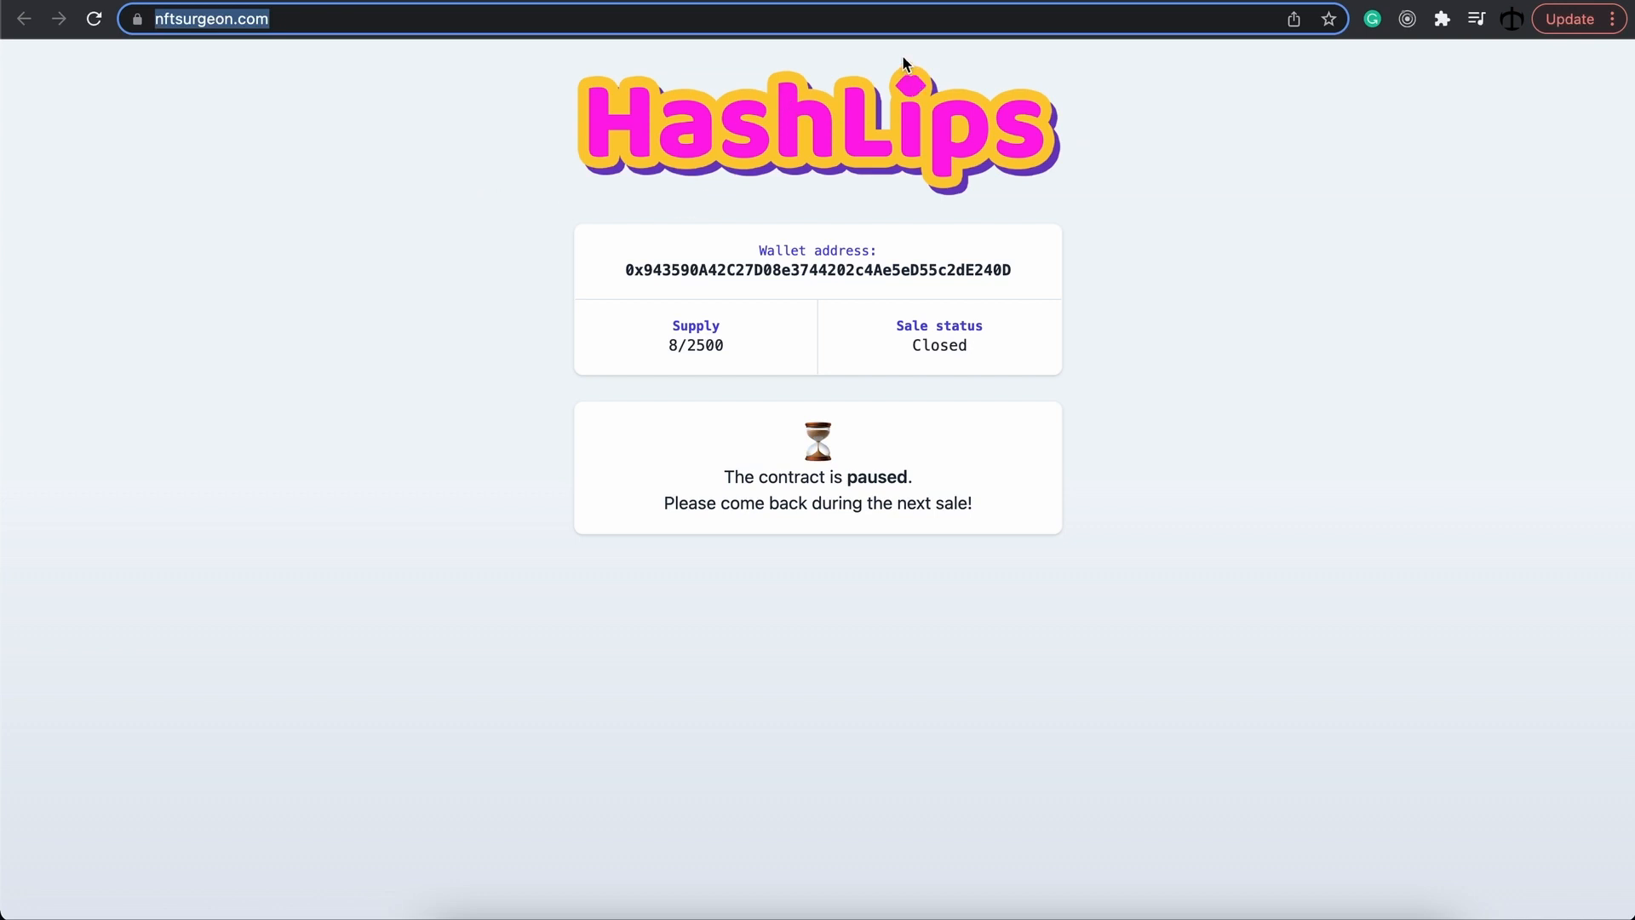
type("opensea.io/collection/hashlips-art-engine")
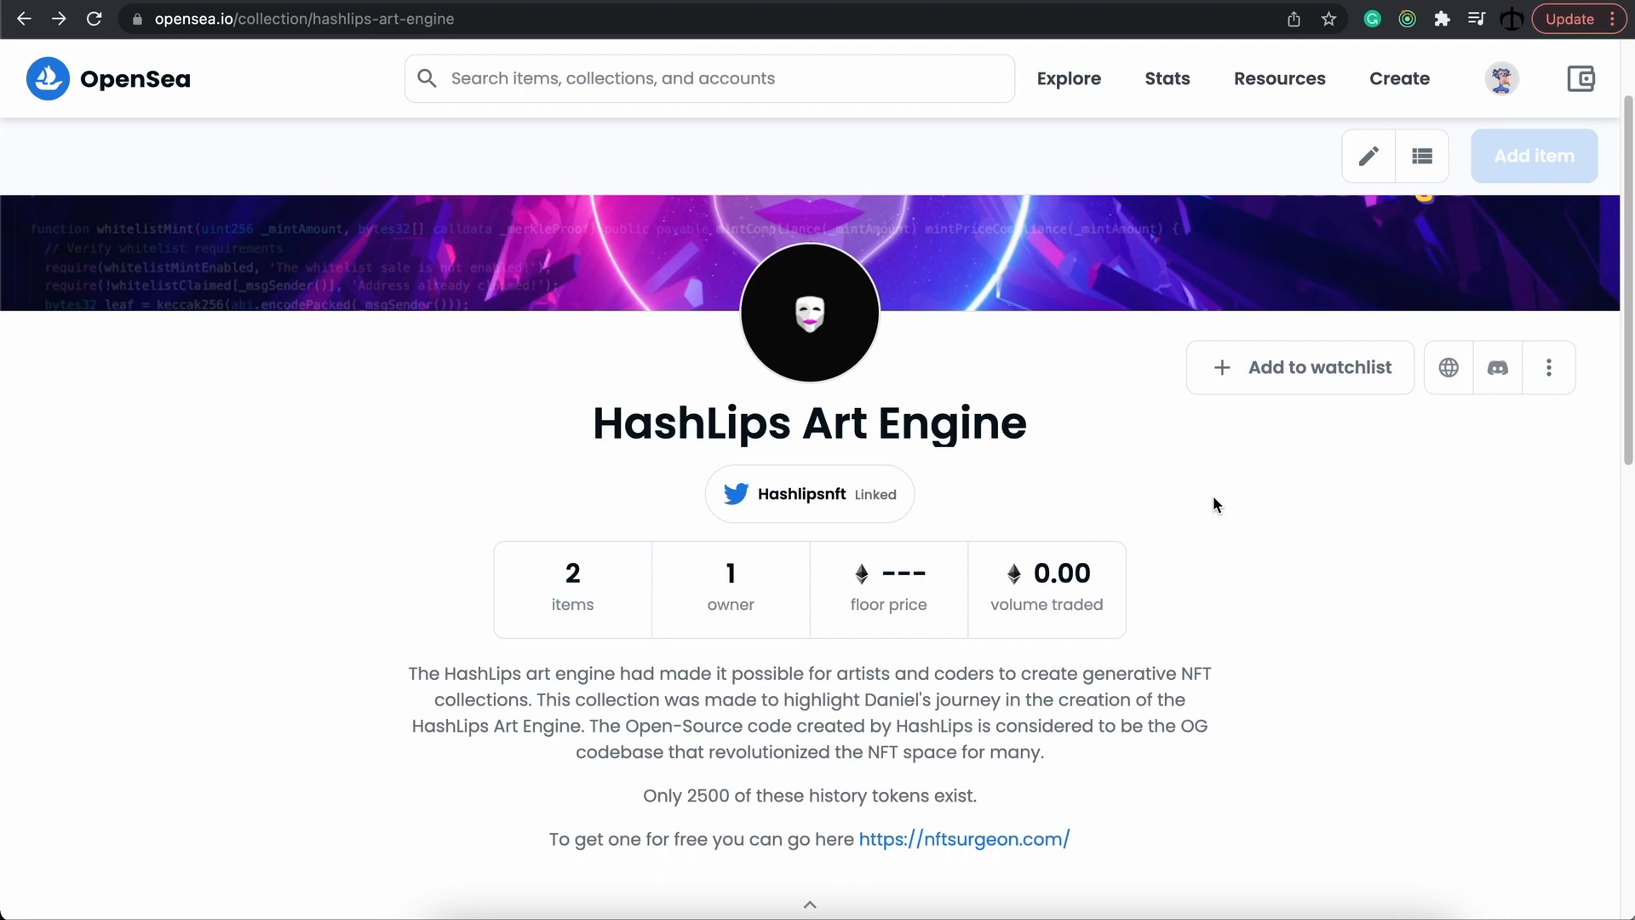
mouse_move(1274, 523)
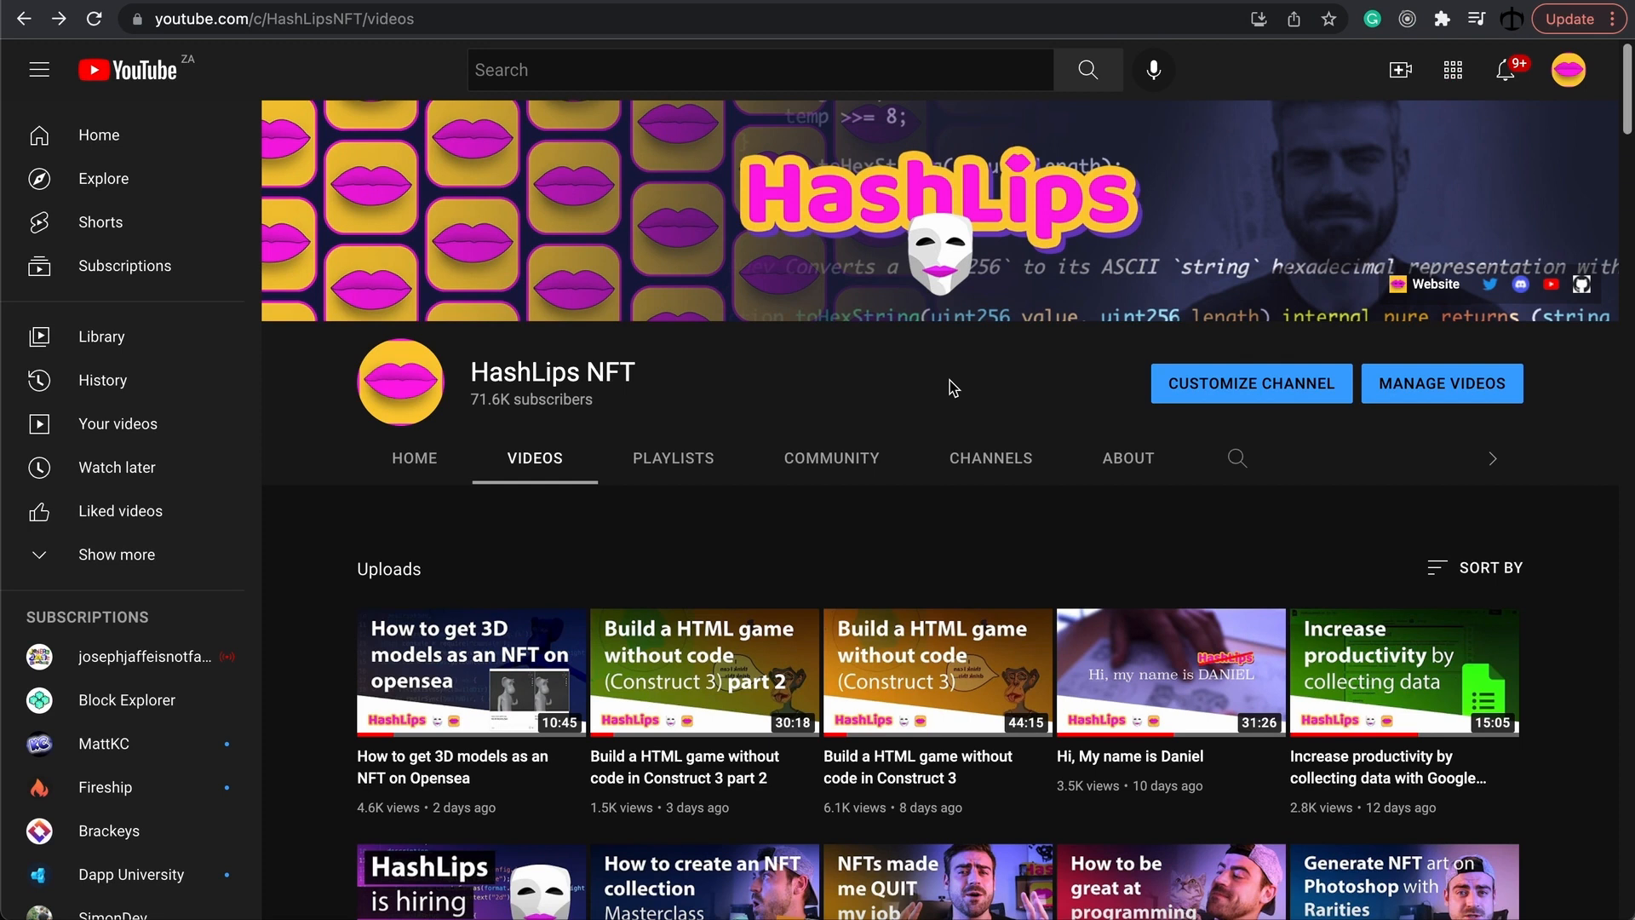
mouse_move(978, 380)
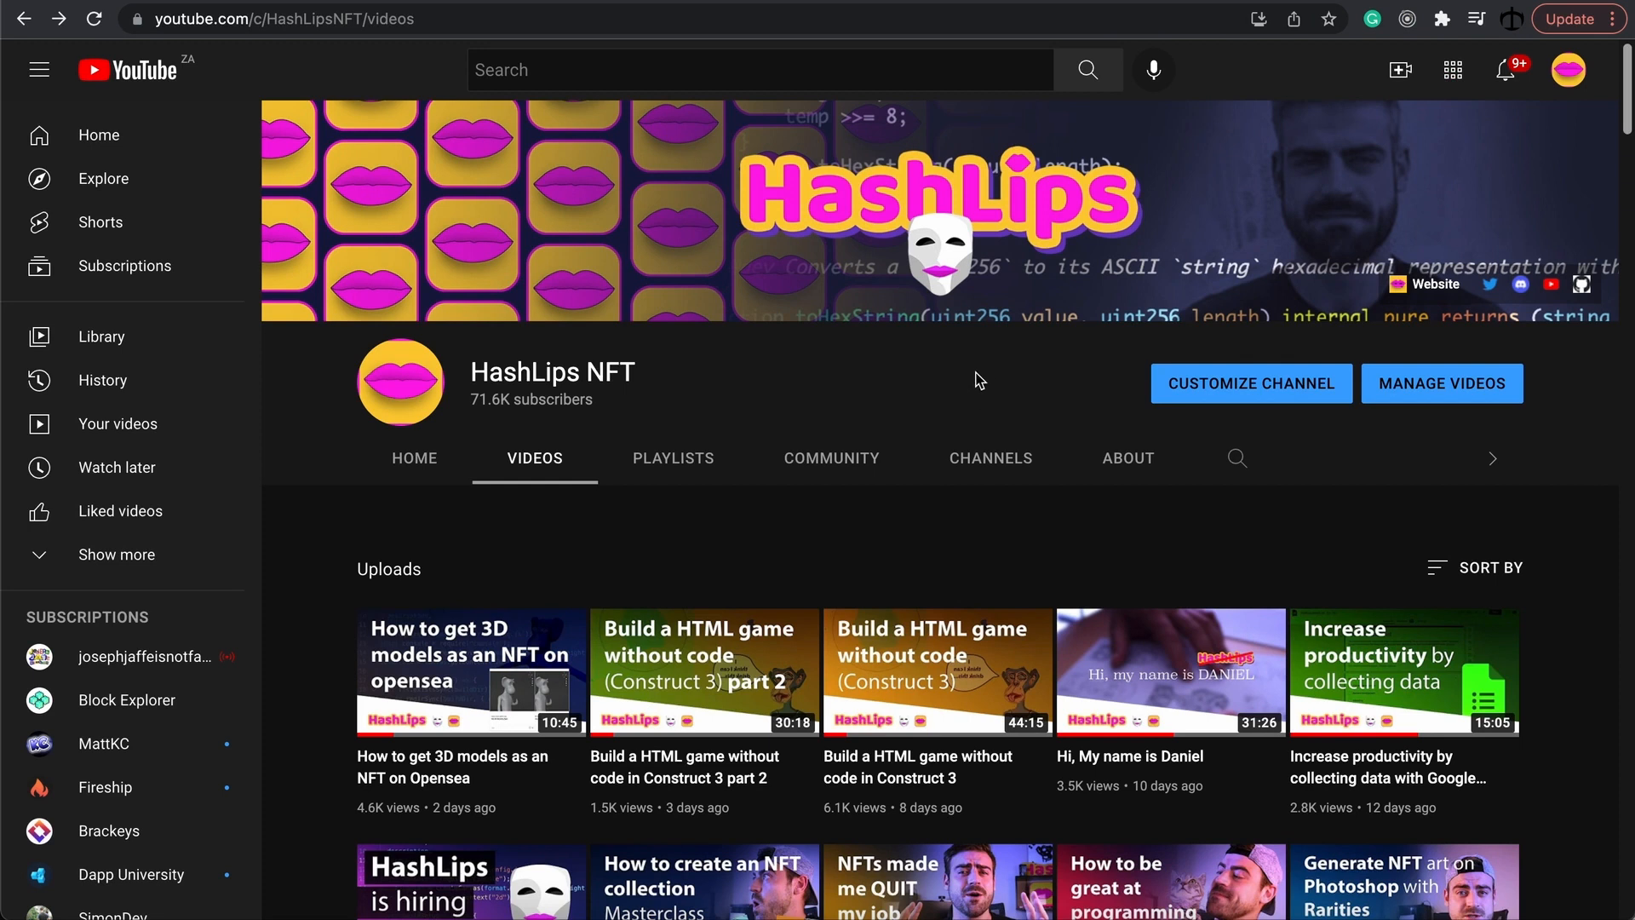